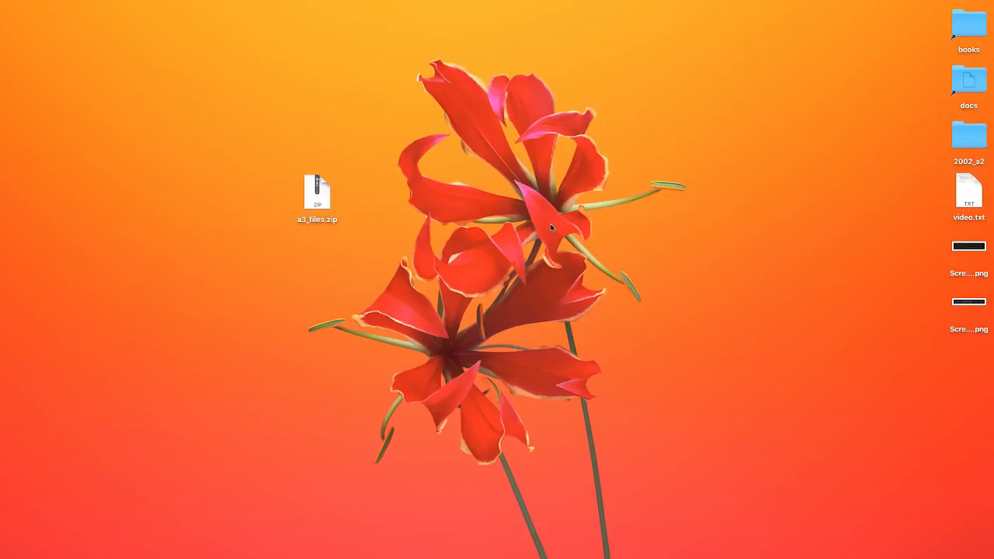
mouse_move(600, 244)
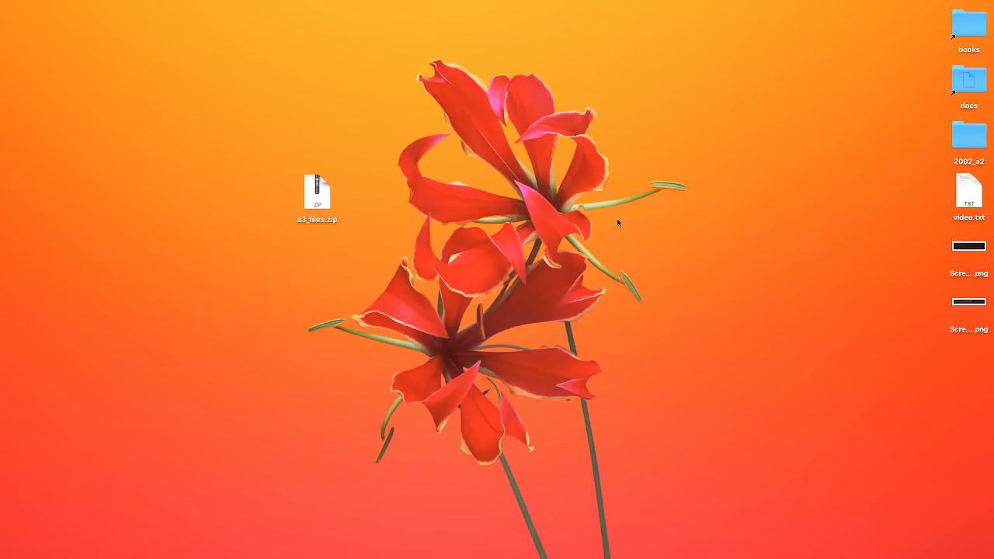
mouse_move(373, 301)
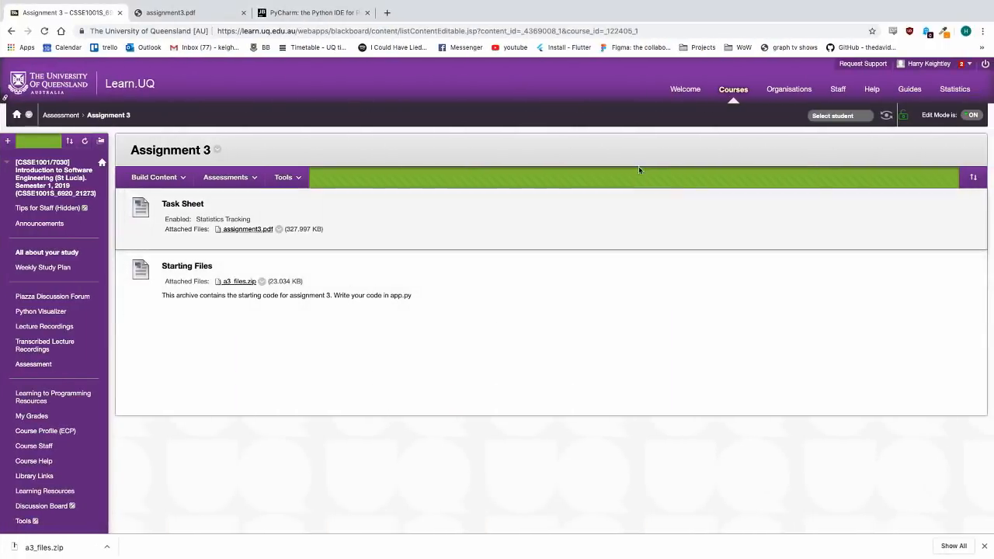
mouse_move(468, 210)
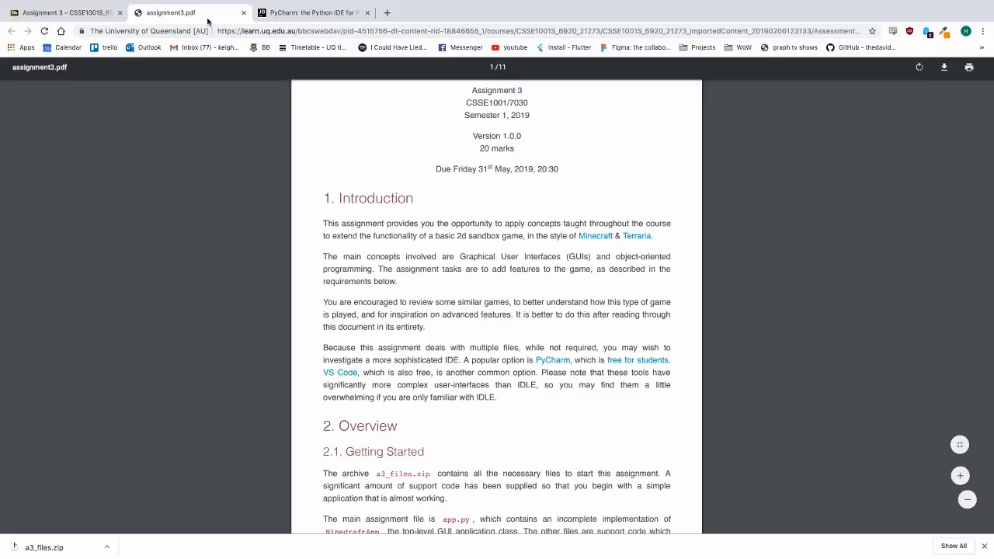
mouse_move(253, 330)
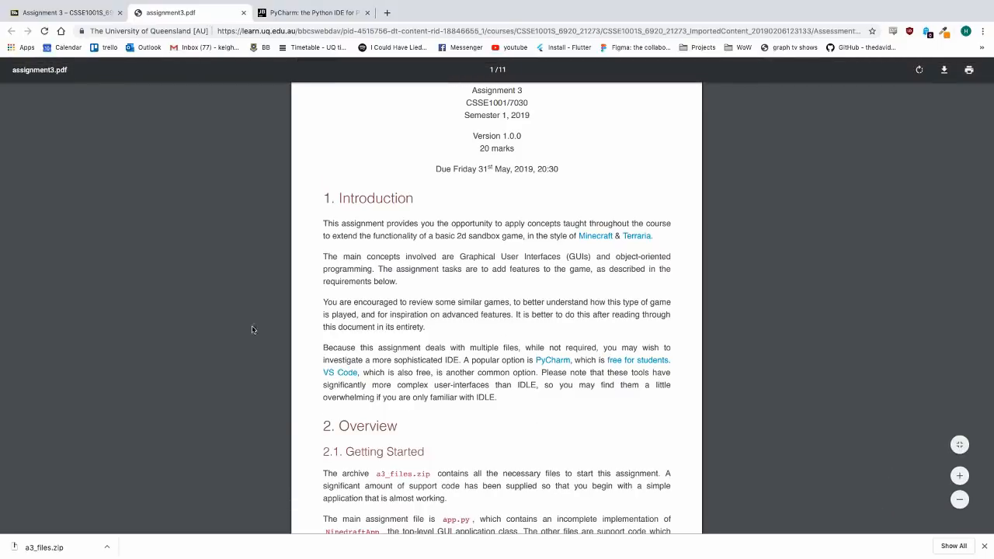
Step: Scroll assignment3.pdf through the Introduction to the Getting Started overview of app.py
scroll(down, 3)
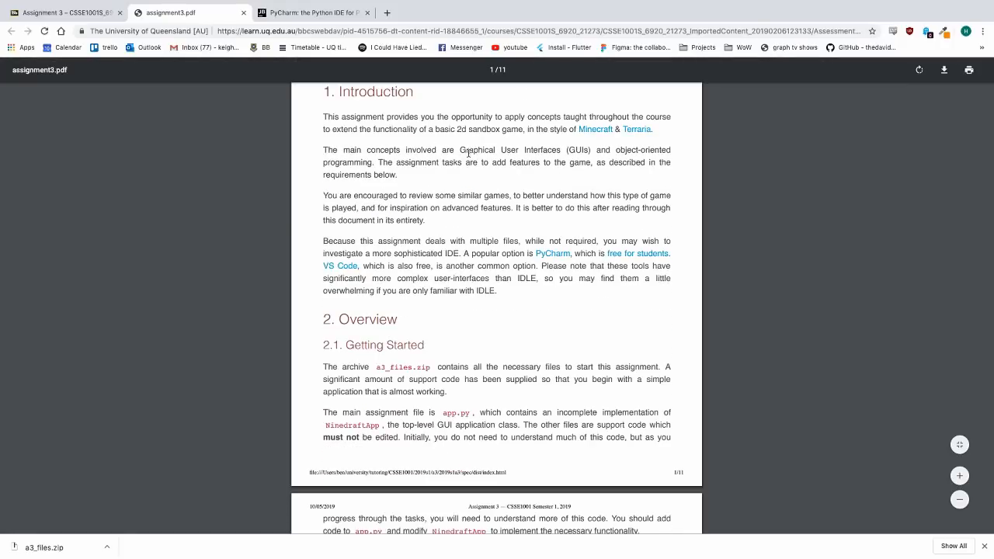
mouse_move(270, 115)
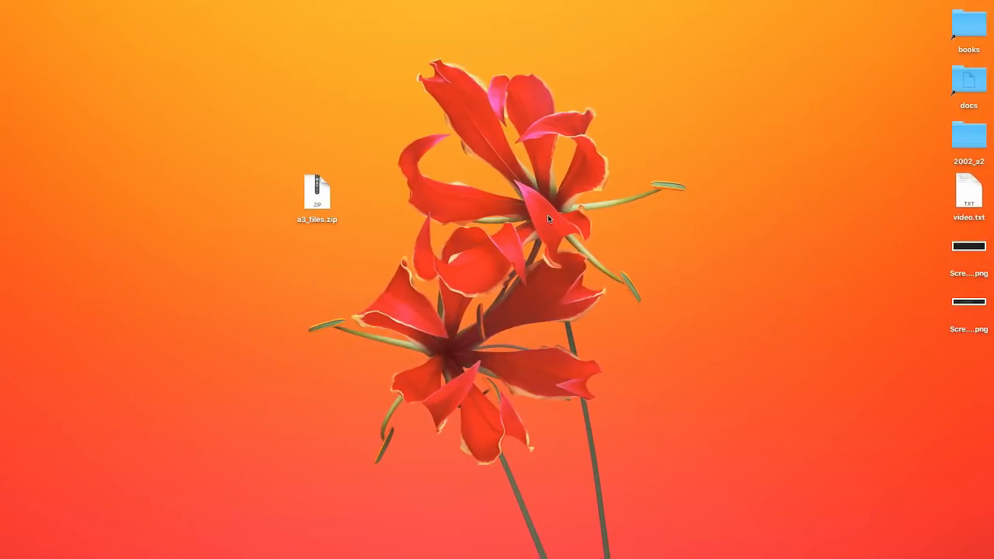
mouse_move(539, 220)
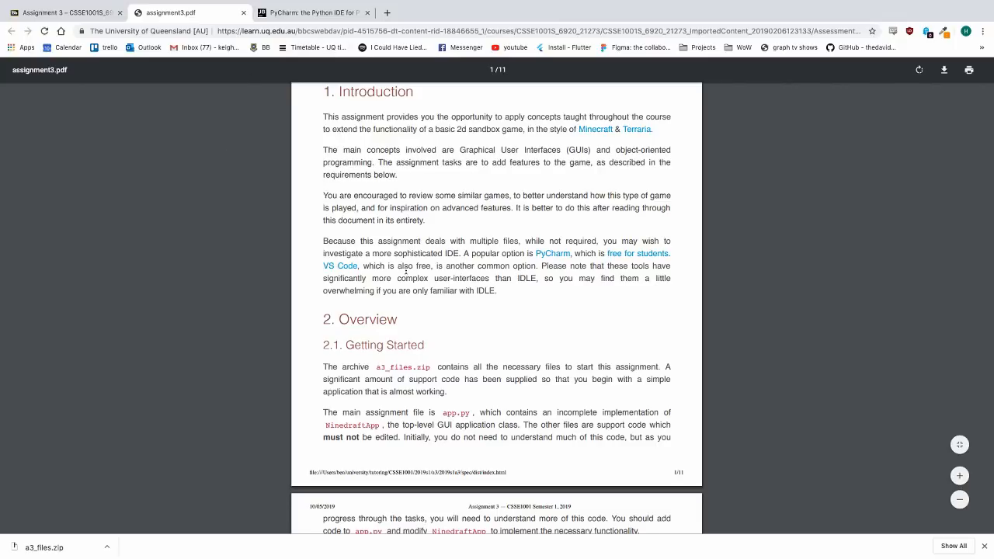
mouse_move(508, 253)
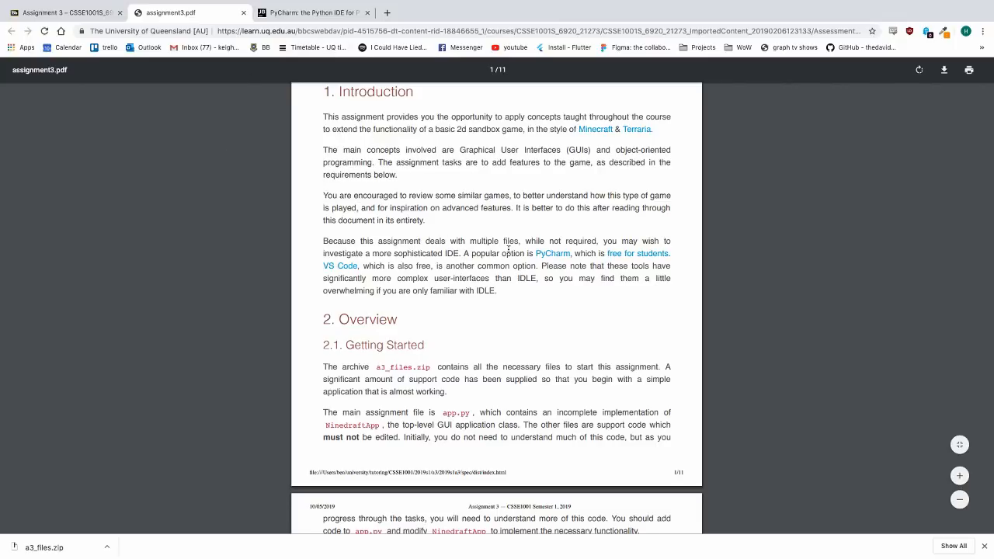
Step: Go to jetbrains.com/pycharm, showing the PyCharm landing page with Download Now
click(314, 13)
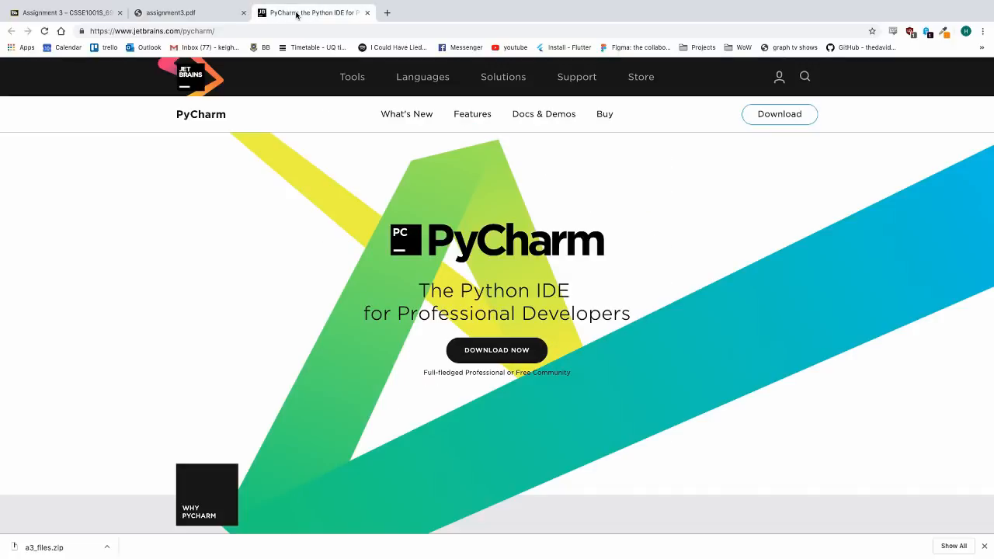
mouse_move(416, 353)
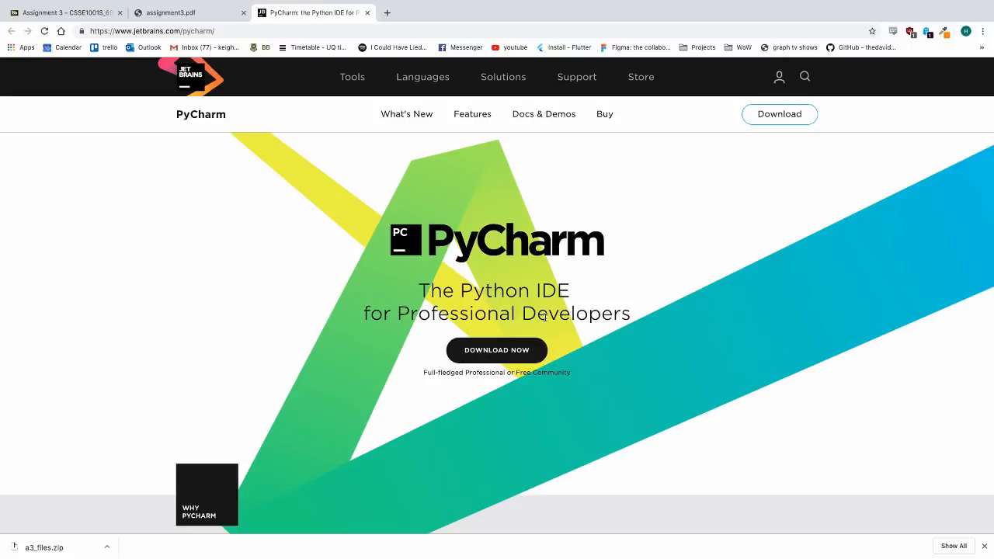
mouse_move(568, 170)
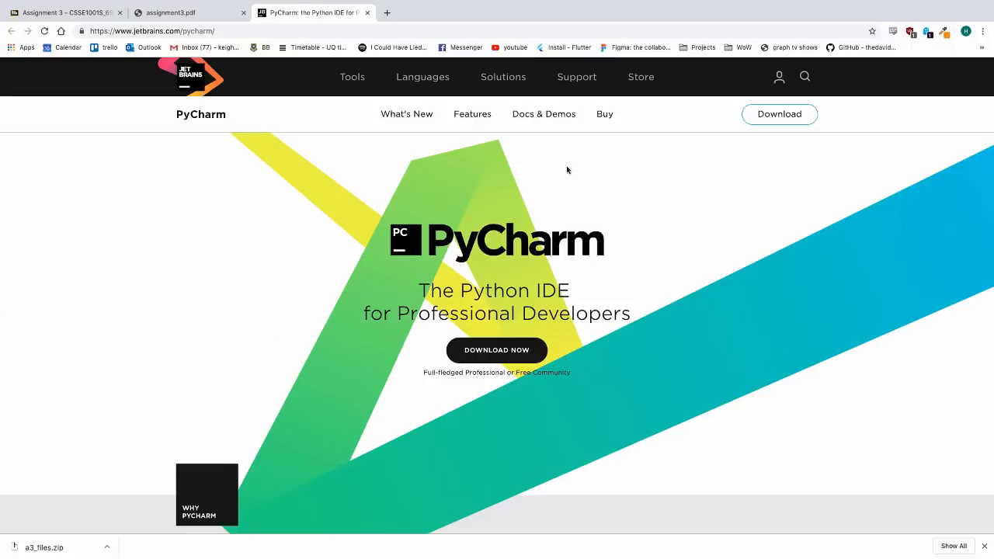
mouse_move(527, 209)
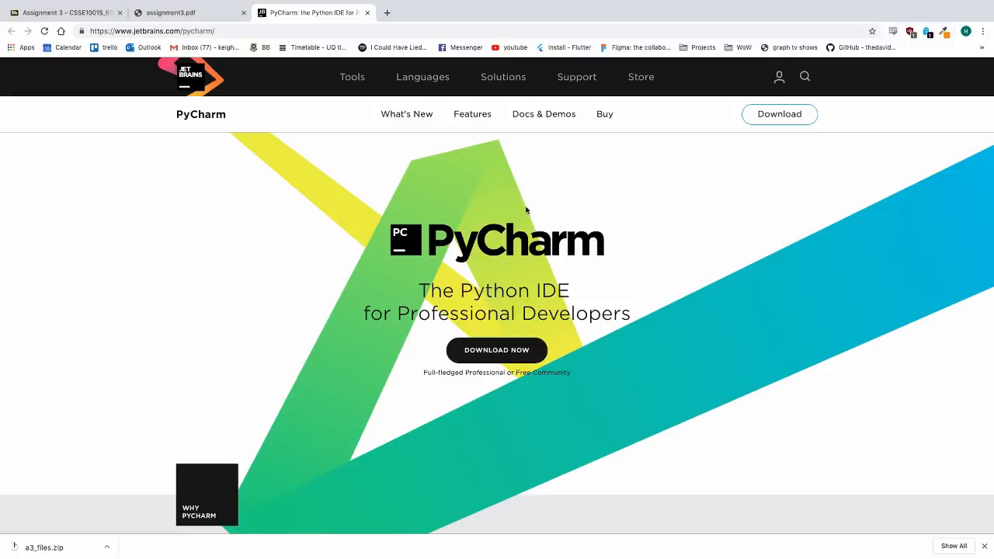
mouse_move(487, 365)
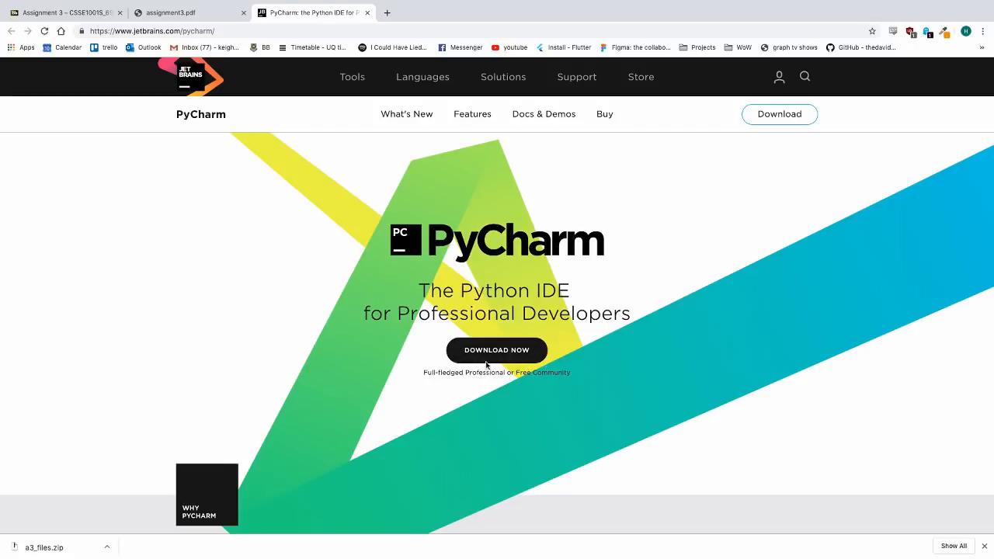
mouse_move(528, 190)
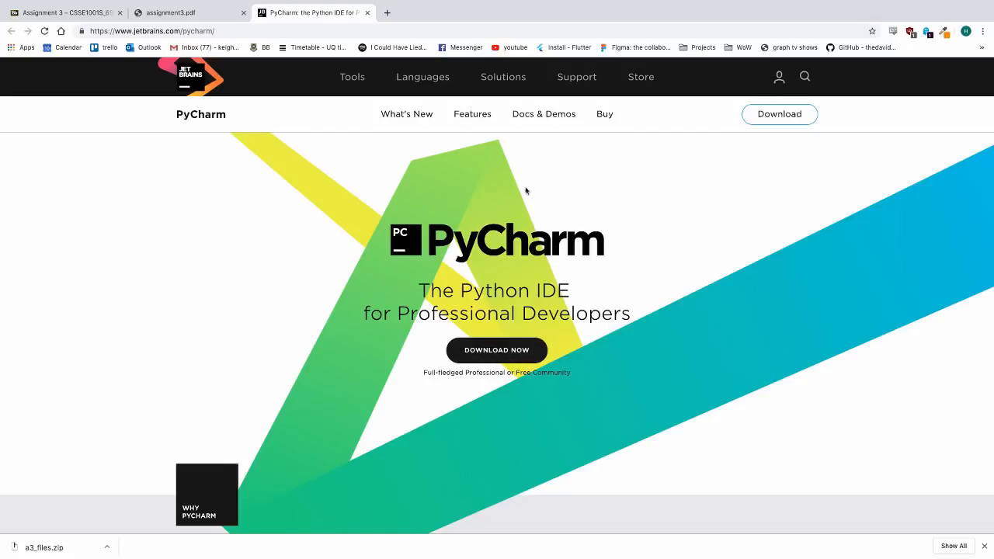
mouse_move(353, 295)
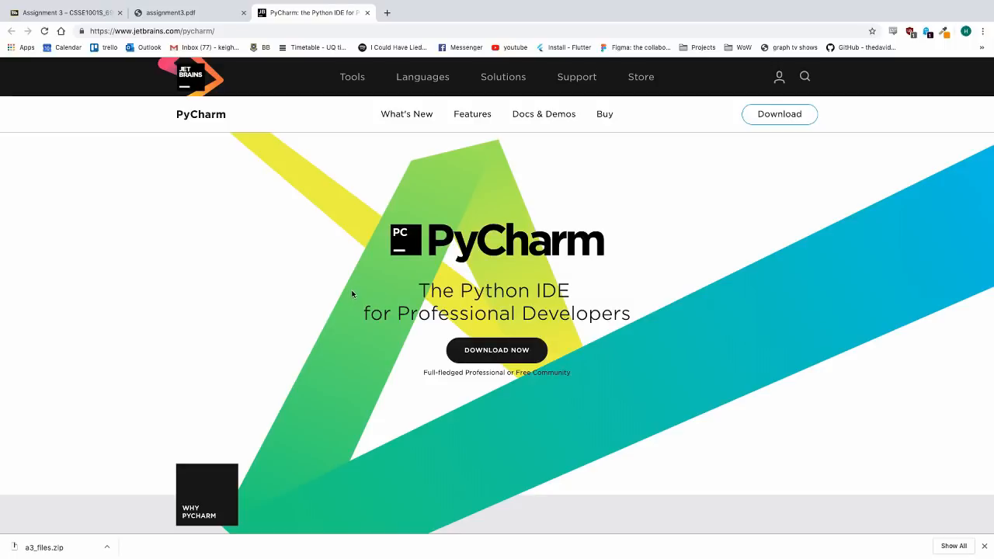
mouse_move(208, 148)
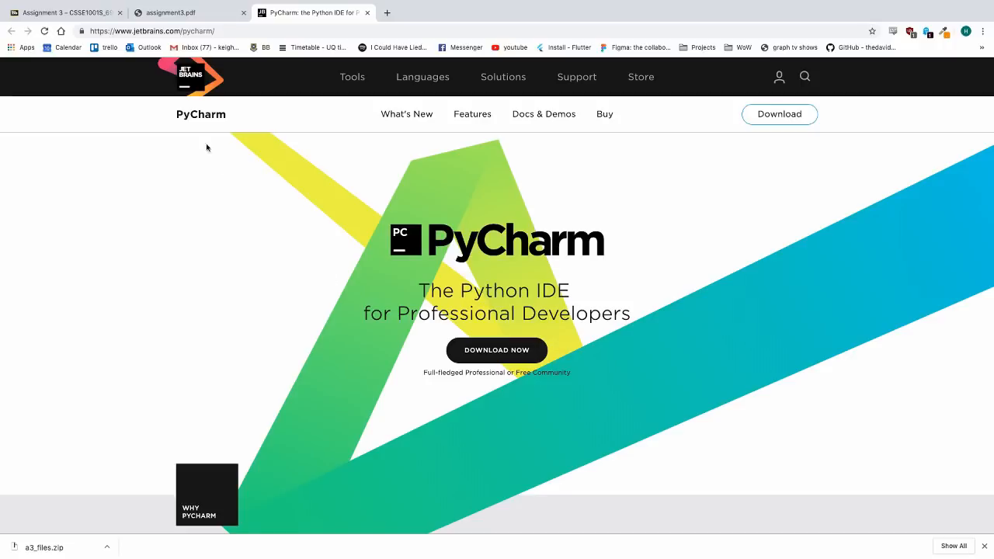
mouse_move(407, 213)
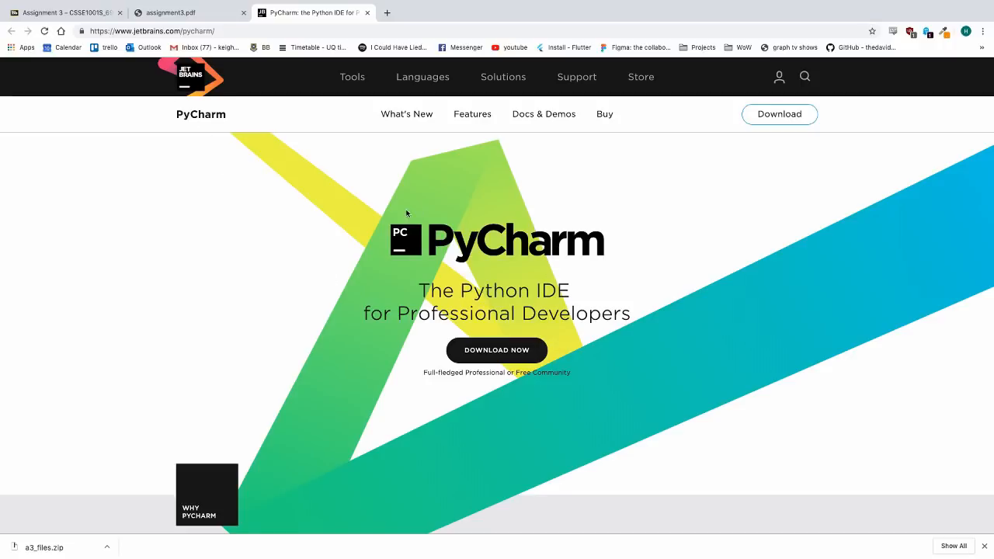
mouse_move(449, 238)
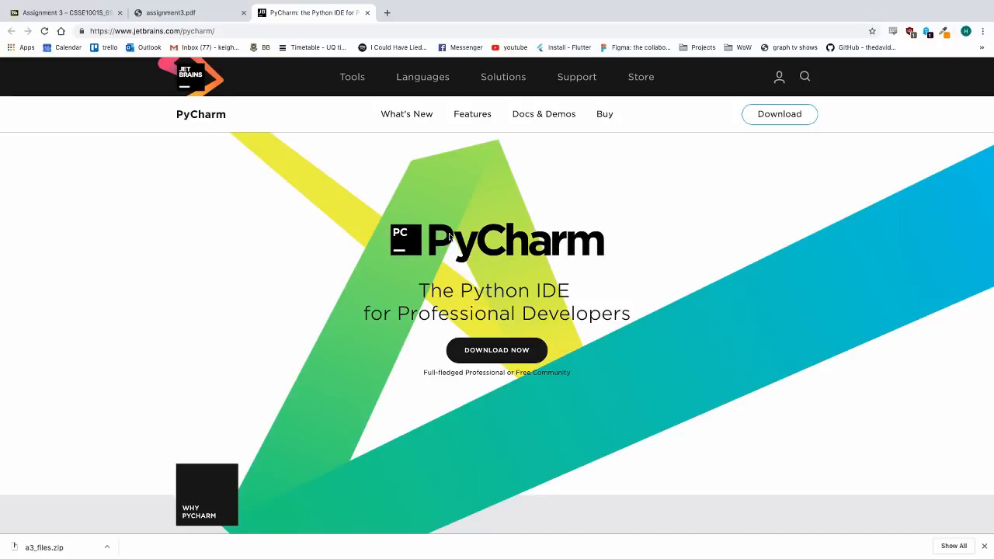
mouse_move(431, 346)
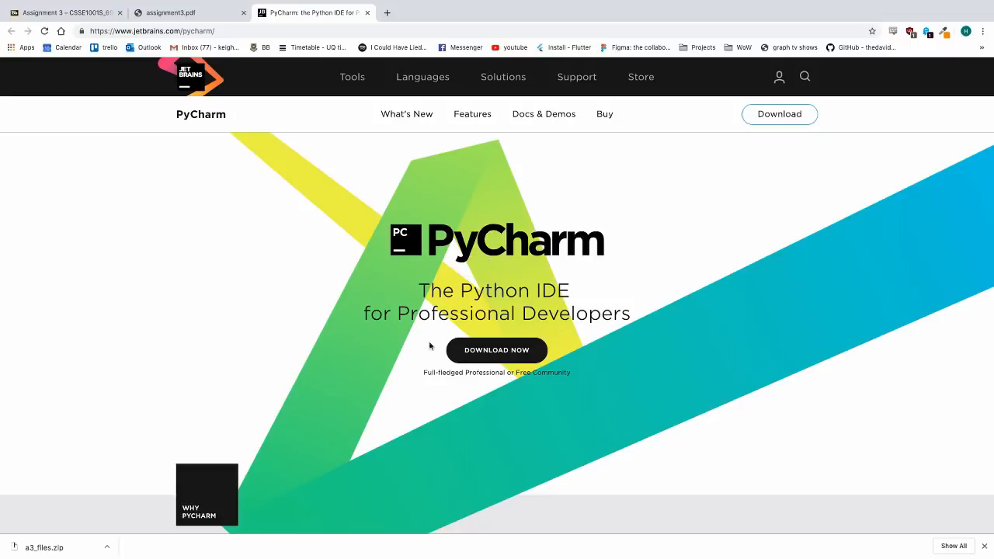
mouse_move(355, 308)
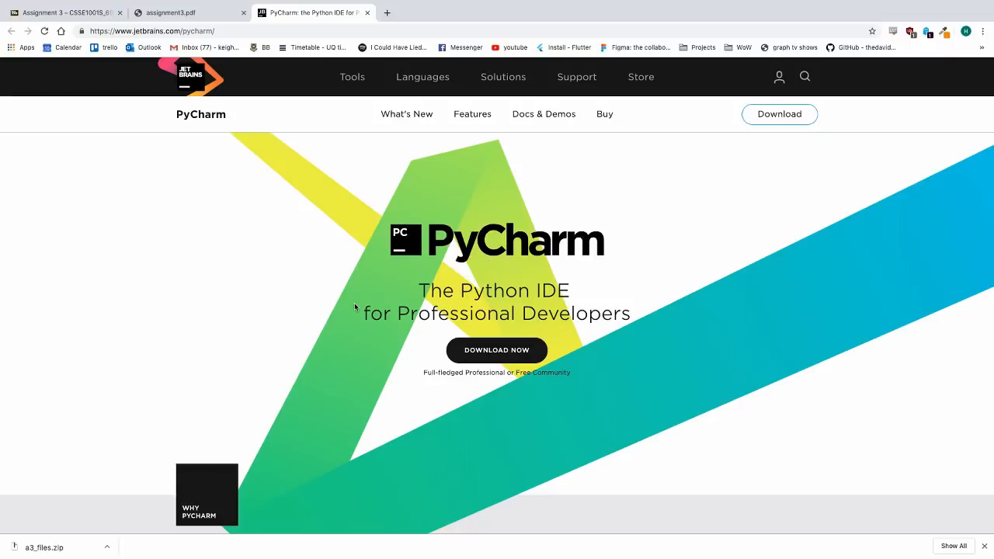
mouse_move(331, 278)
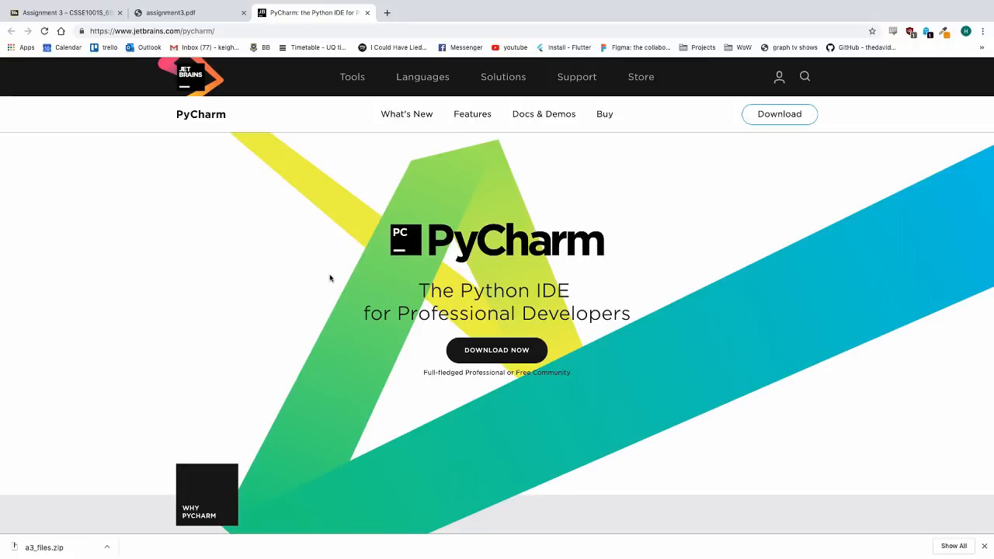
mouse_move(365, 211)
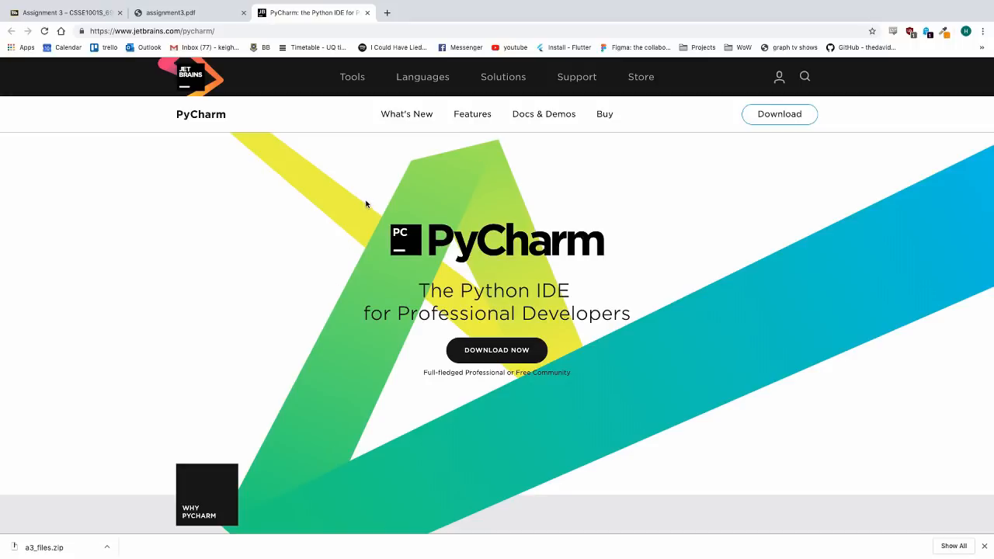
mouse_move(505, 173)
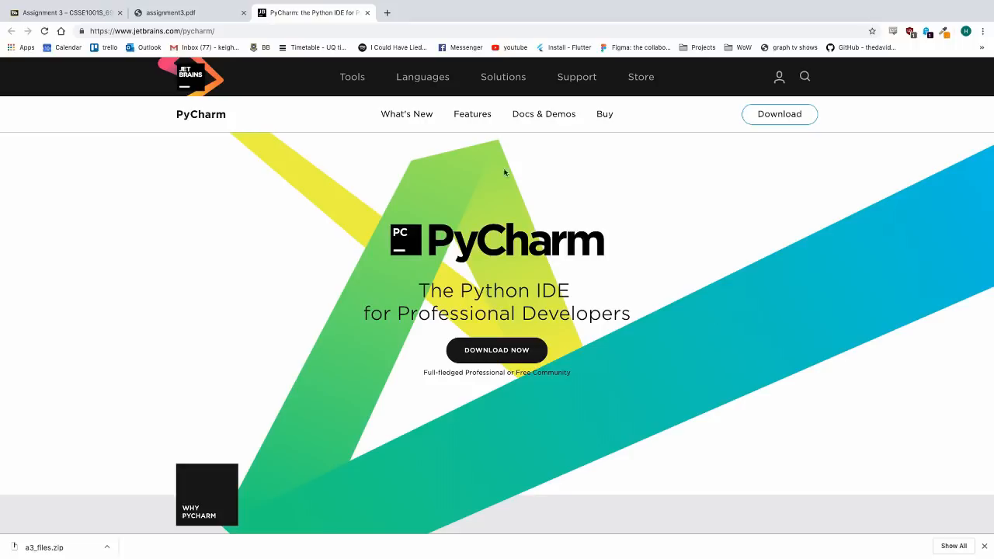
mouse_move(575, 249)
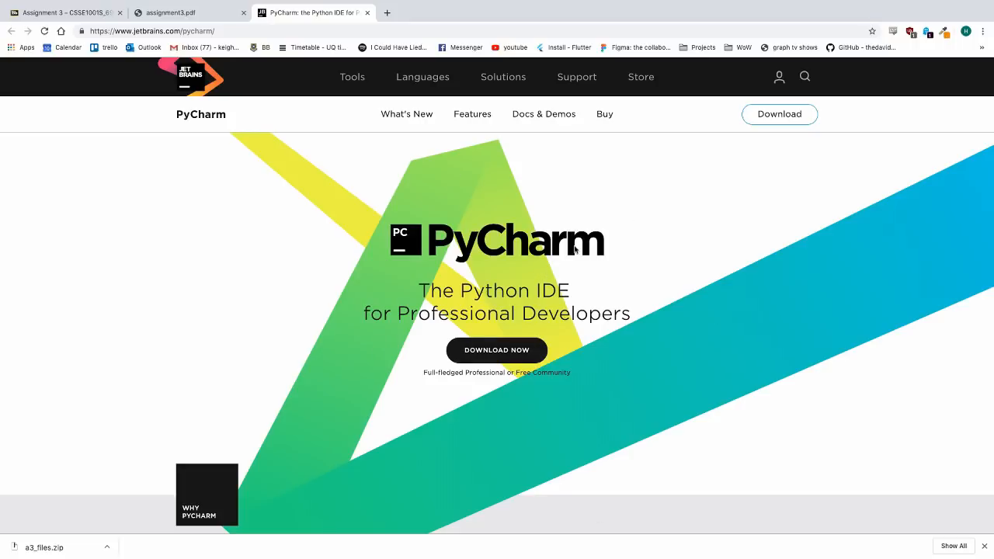
mouse_move(678, 227)
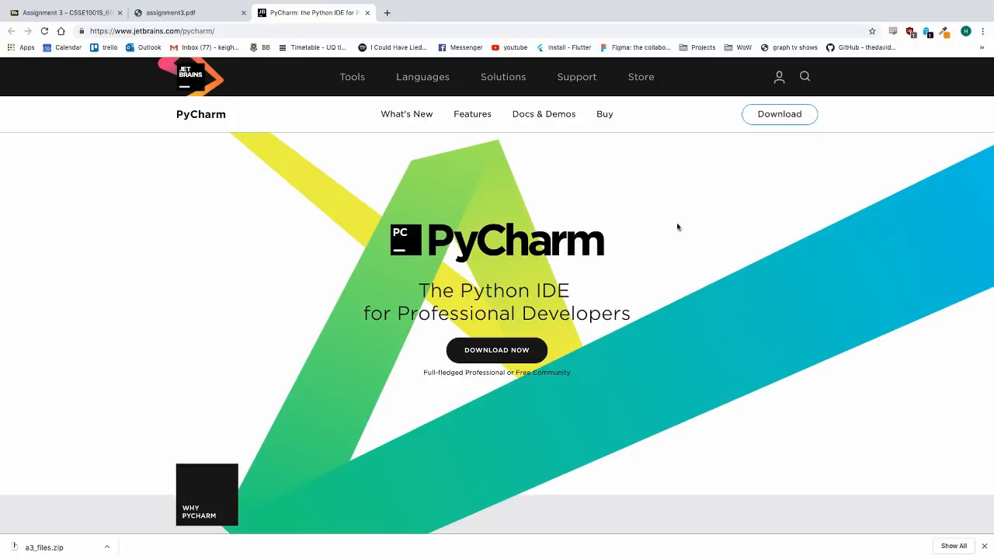
mouse_move(355, 243)
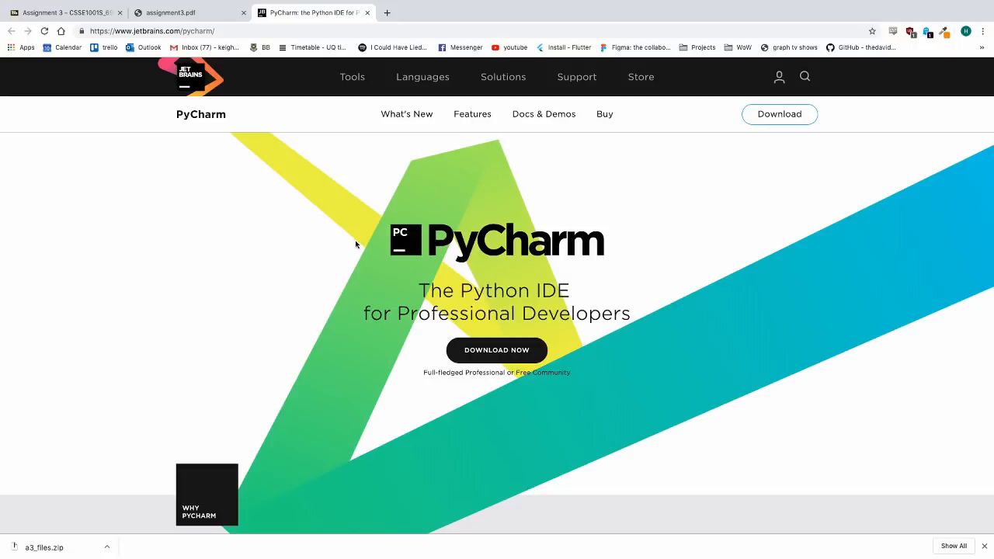
mouse_move(327, 150)
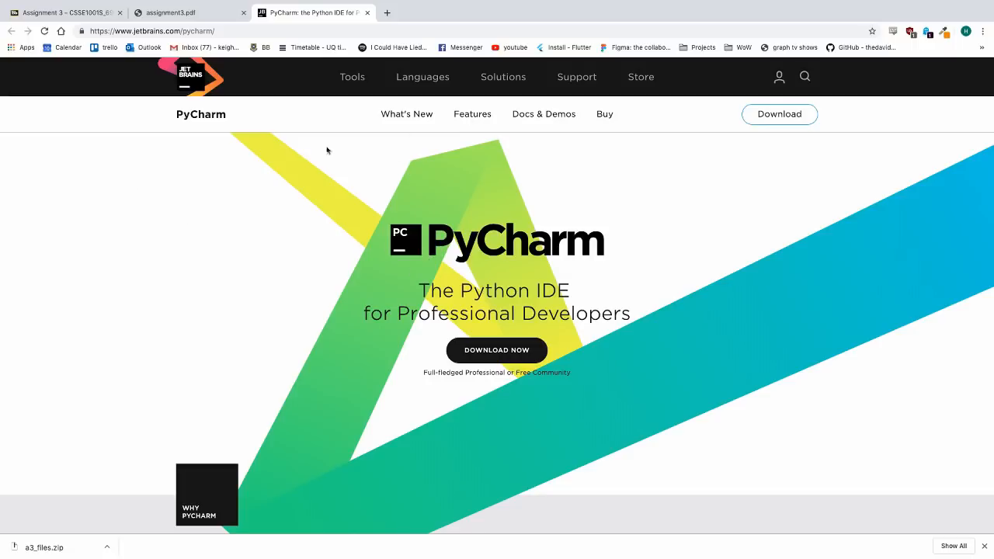
mouse_move(281, 162)
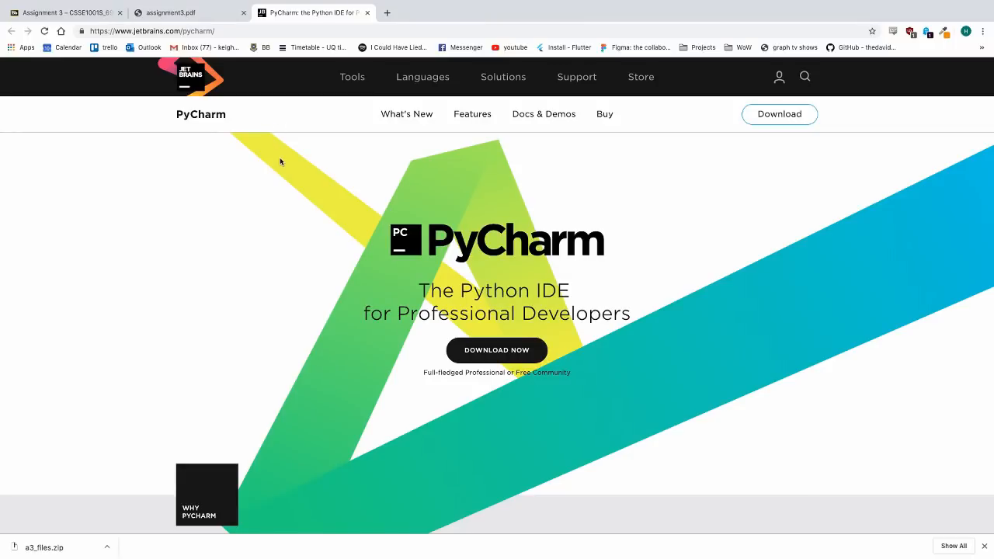
mouse_move(424, 94)
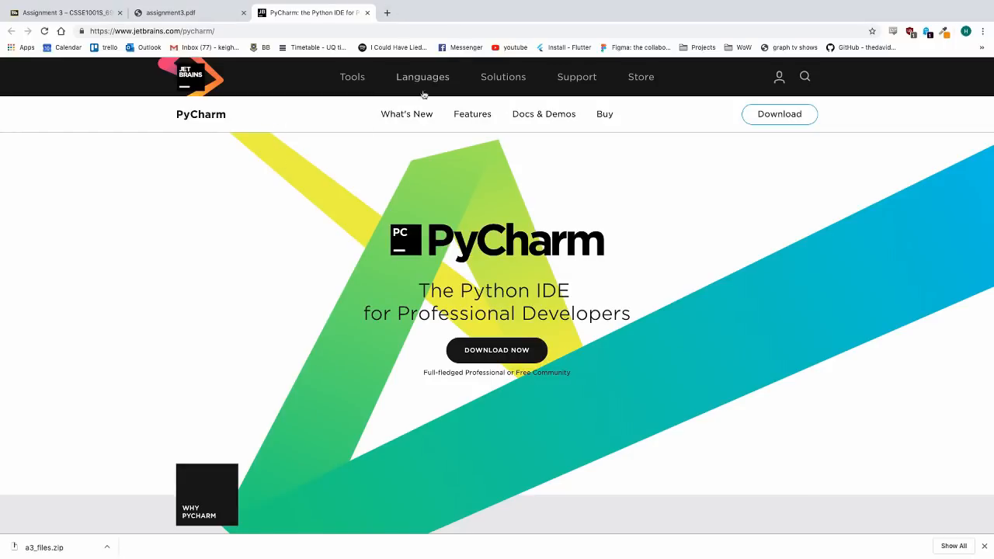
mouse_move(450, 218)
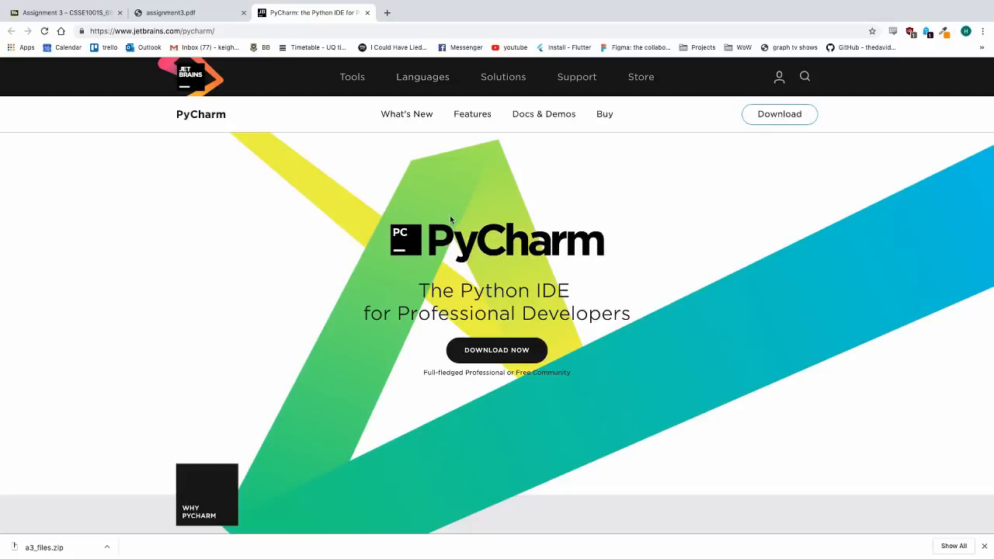
mouse_move(415, 192)
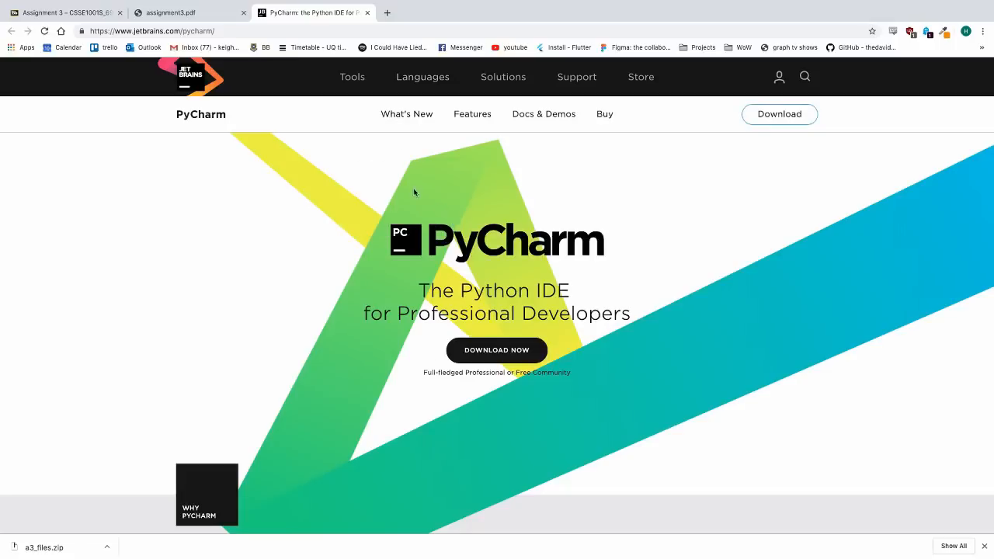
mouse_move(327, 179)
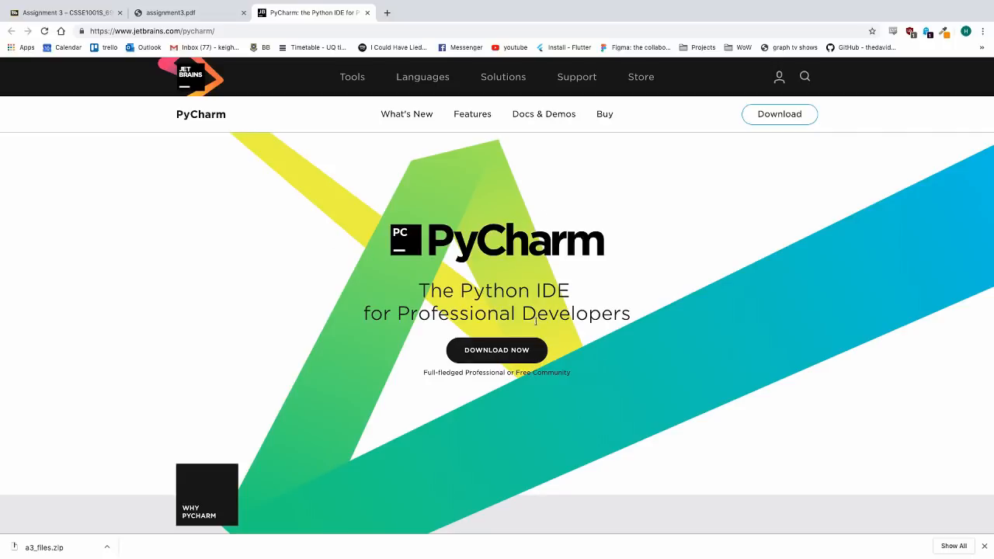
mouse_move(830, 306)
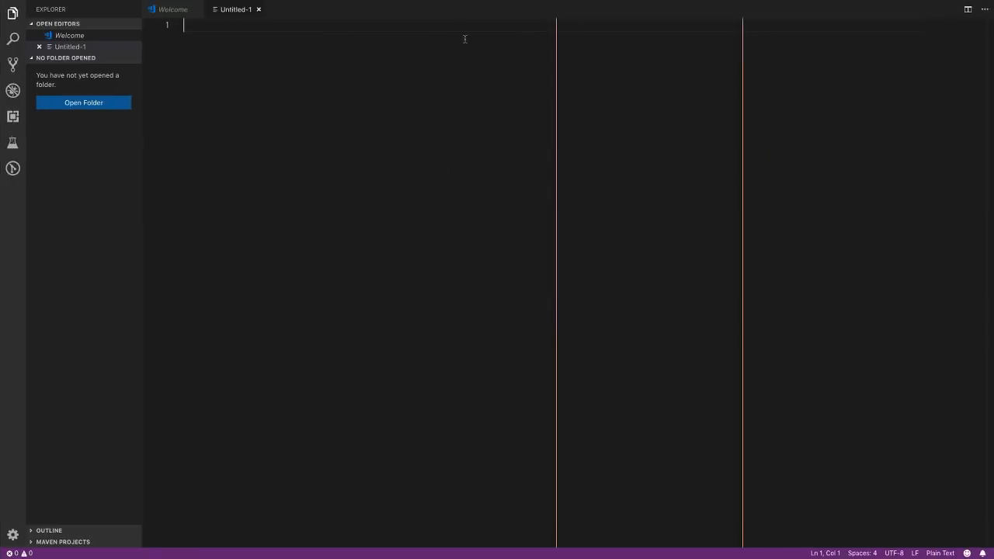
mouse_move(606, 93)
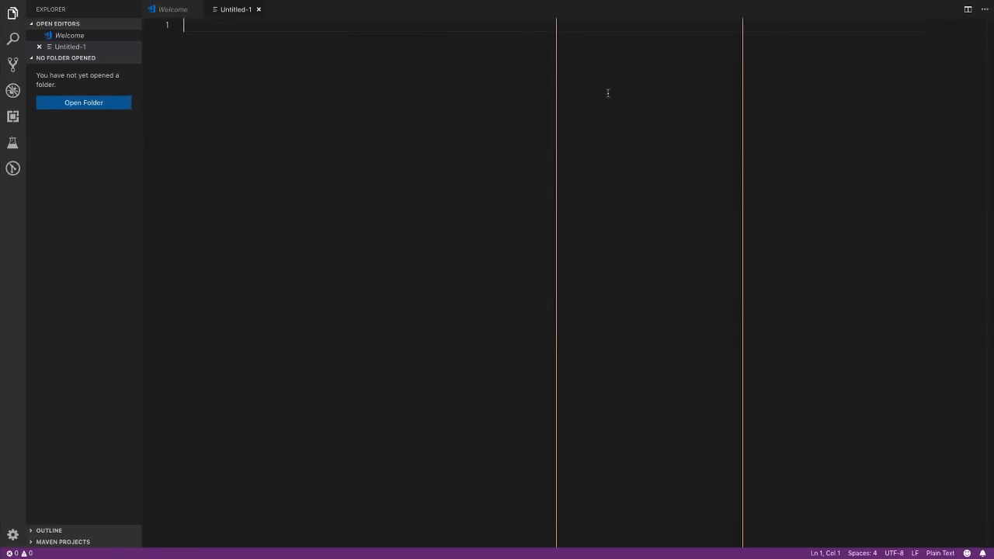
mouse_move(736, 33)
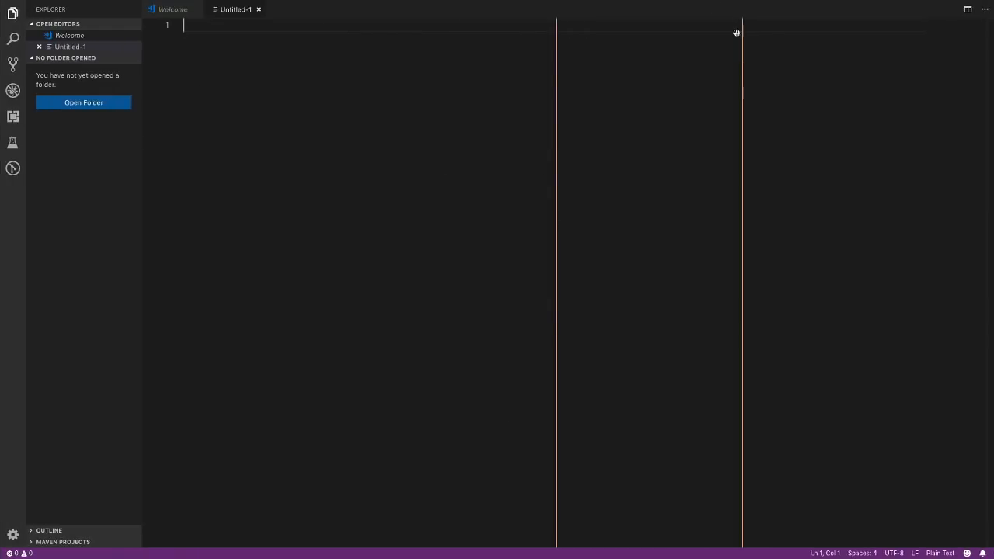
mouse_move(536, 98)
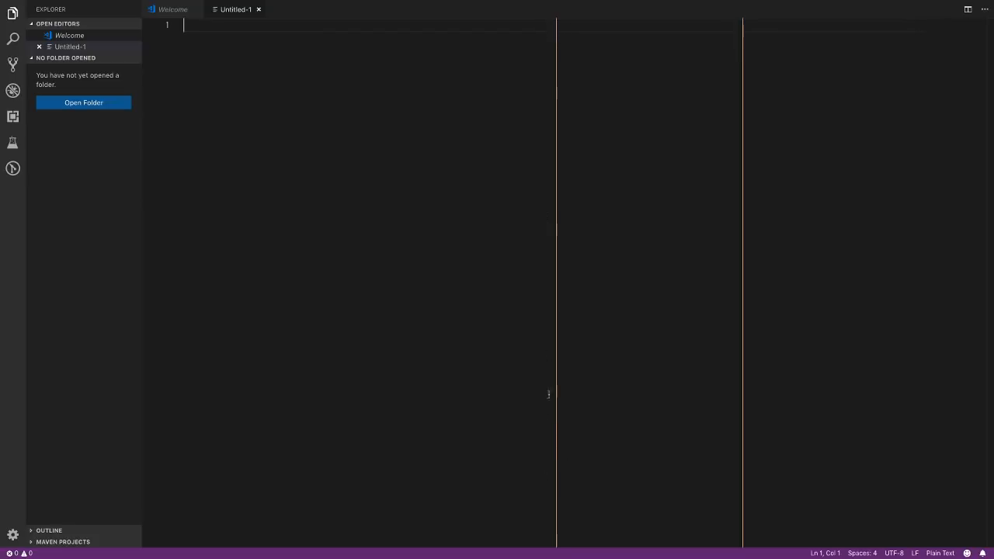
Step: Enter test text 'oasi' into the Untitled-1 file in VS Code
text(oasidjfoiaj sodifj aosidjf oaisjfd oiasjdfo iajsdofi jasodifj aosidjf oaisdjfoiajf)
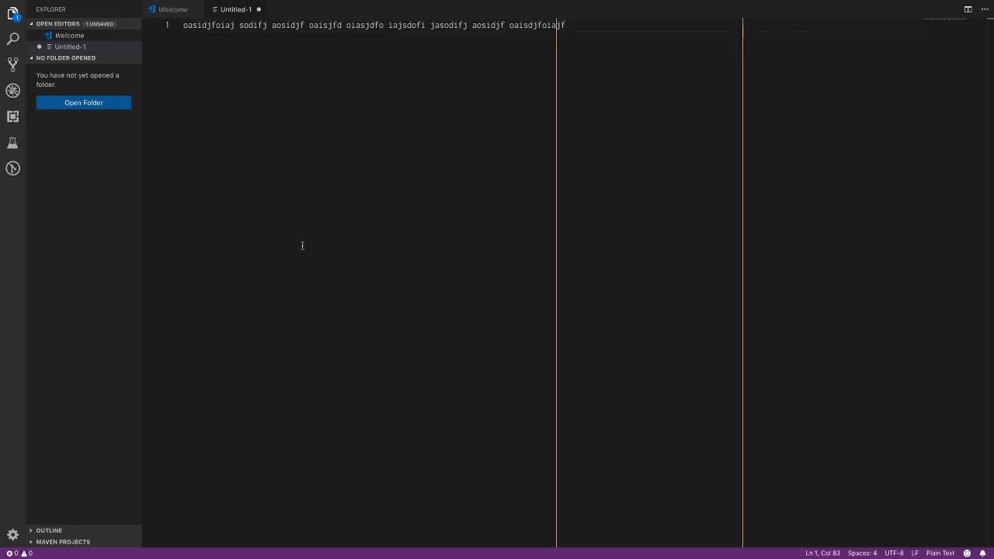
mouse_move(308, 110)
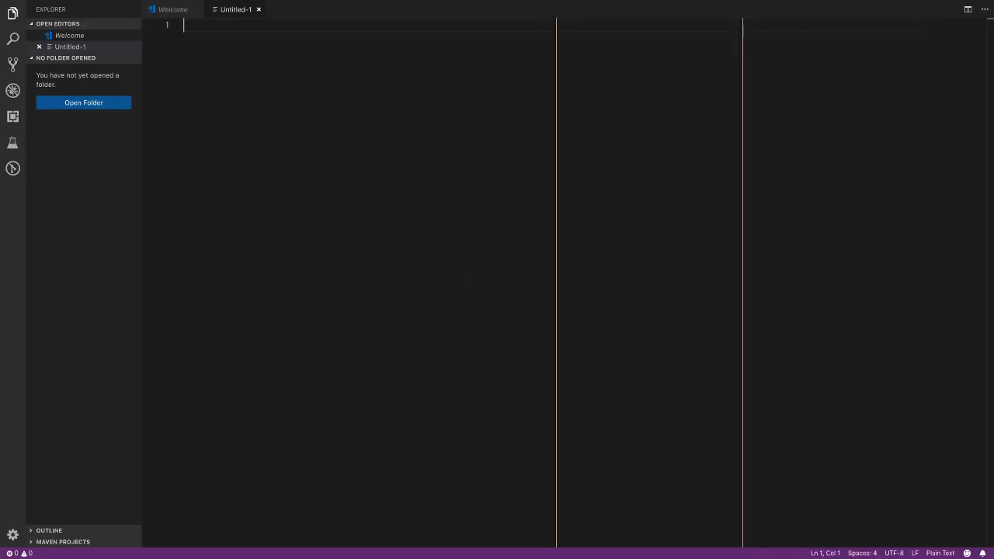
mouse_move(477, 185)
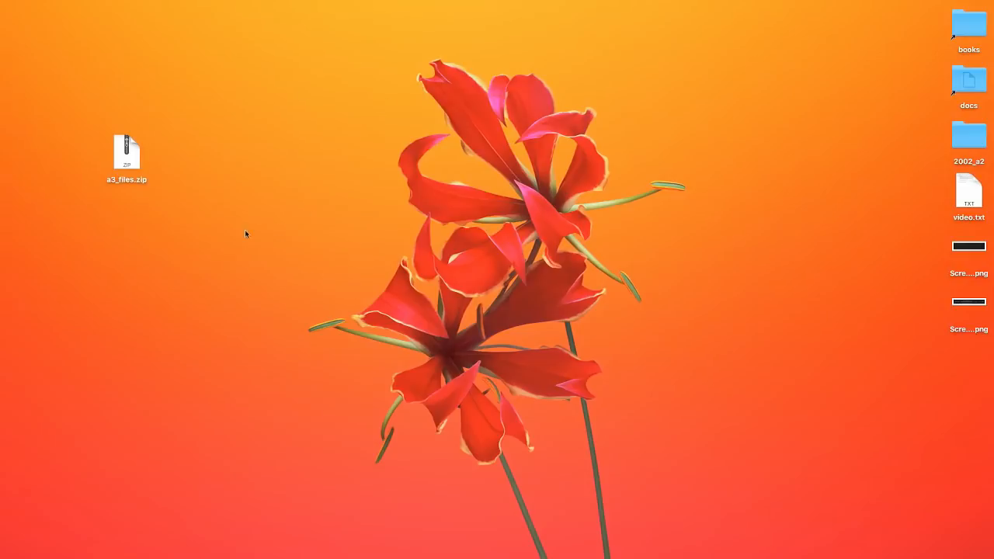
mouse_move(427, 330)
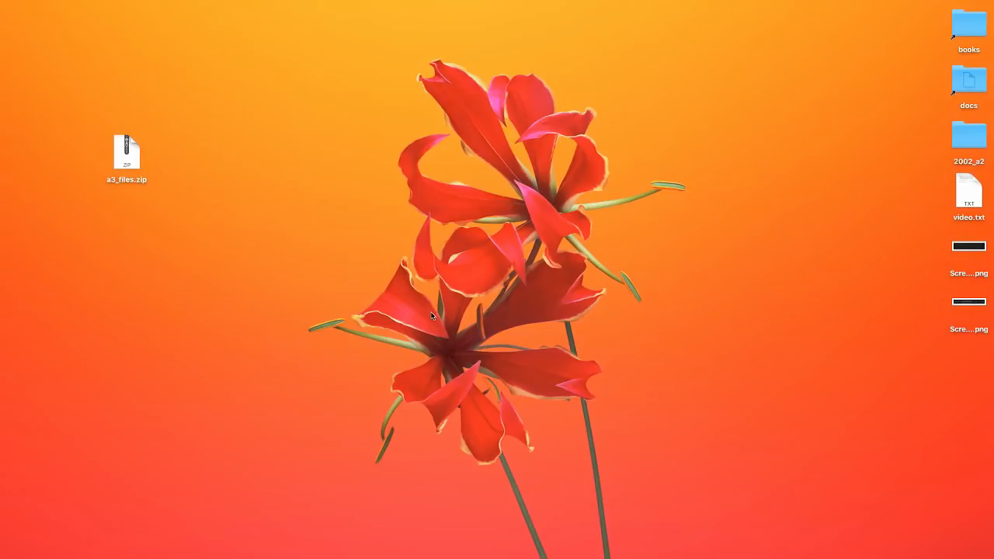
mouse_move(185, 273)
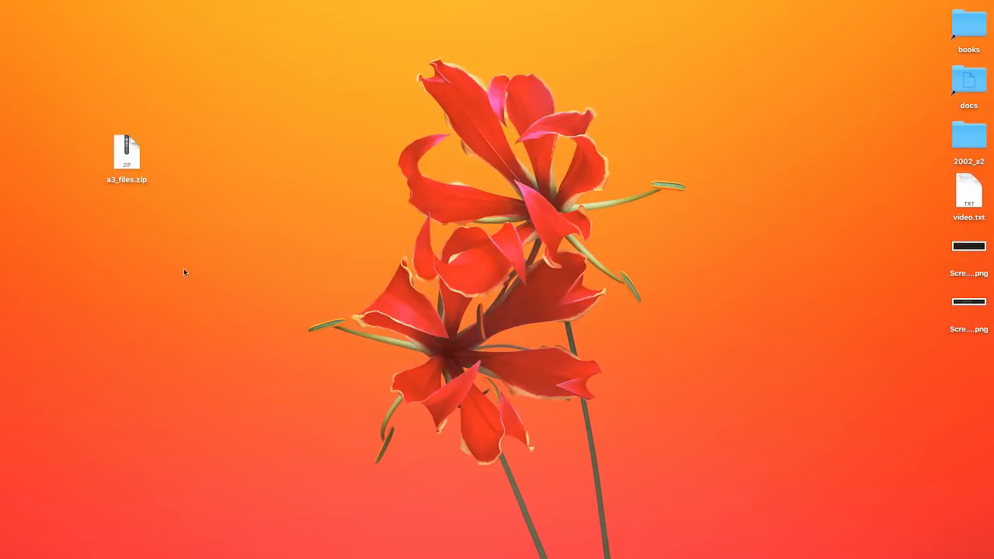
Step: Unzip a3_files.zip on the desktop and launch Visual Studio Code via Spotlight 'vs'
double_click(125, 152)
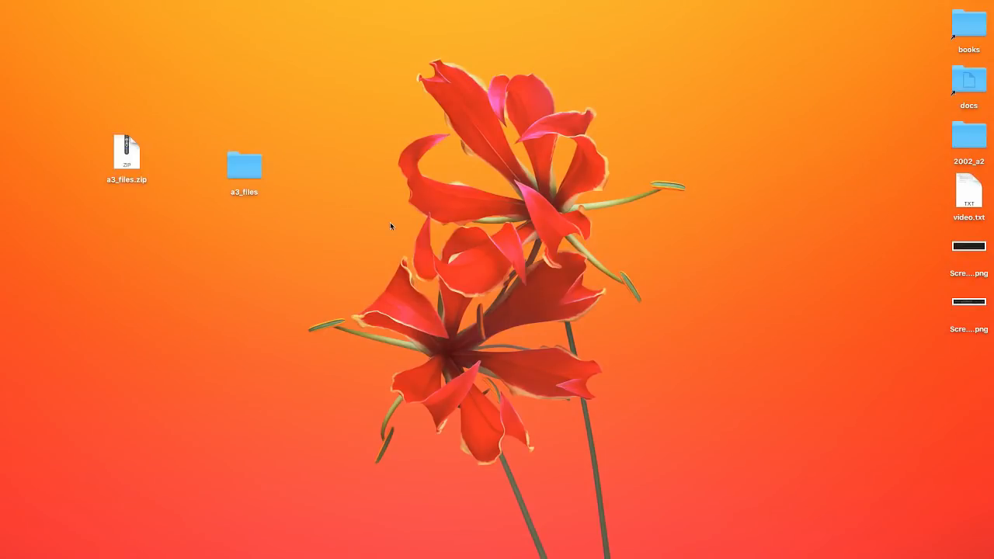
mouse_move(420, 291)
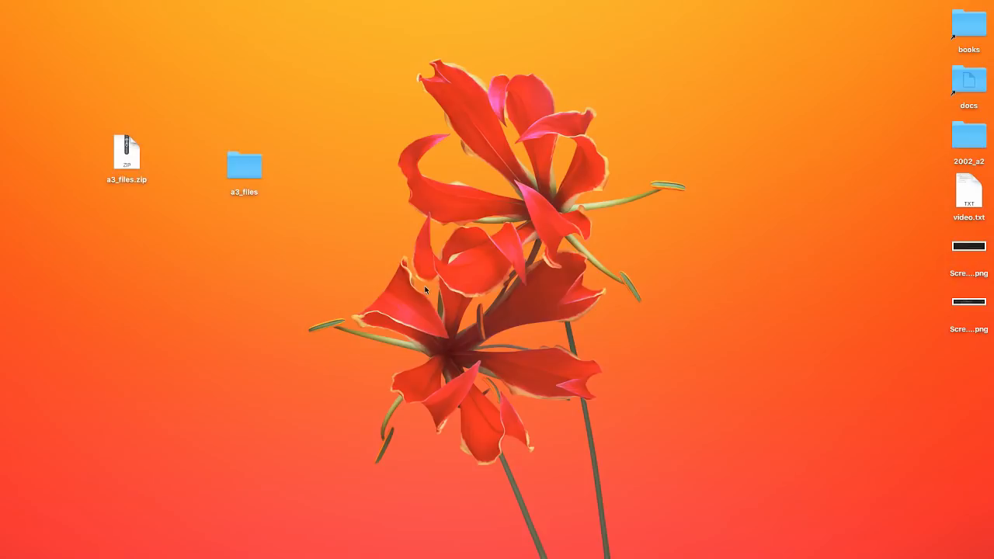
text(vs)
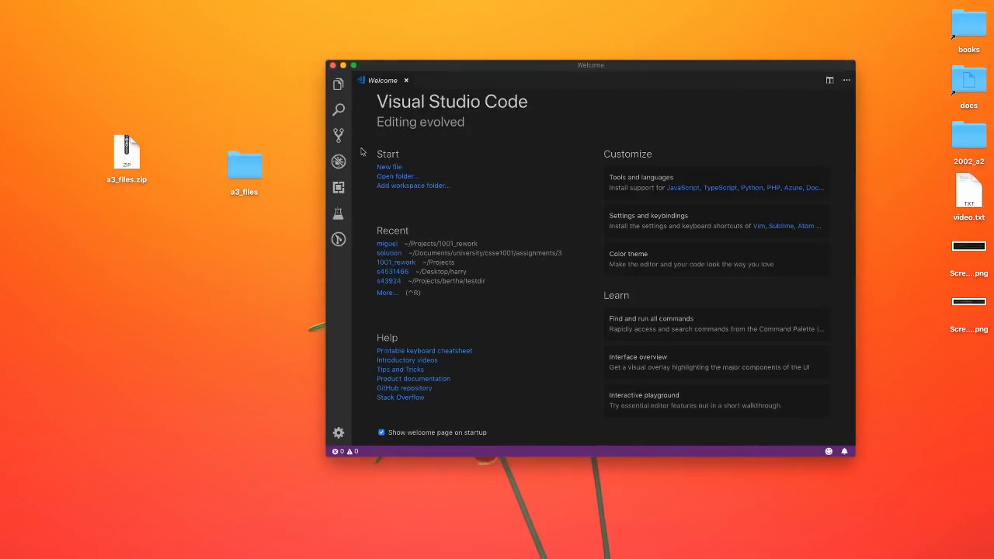
mouse_move(408, 287)
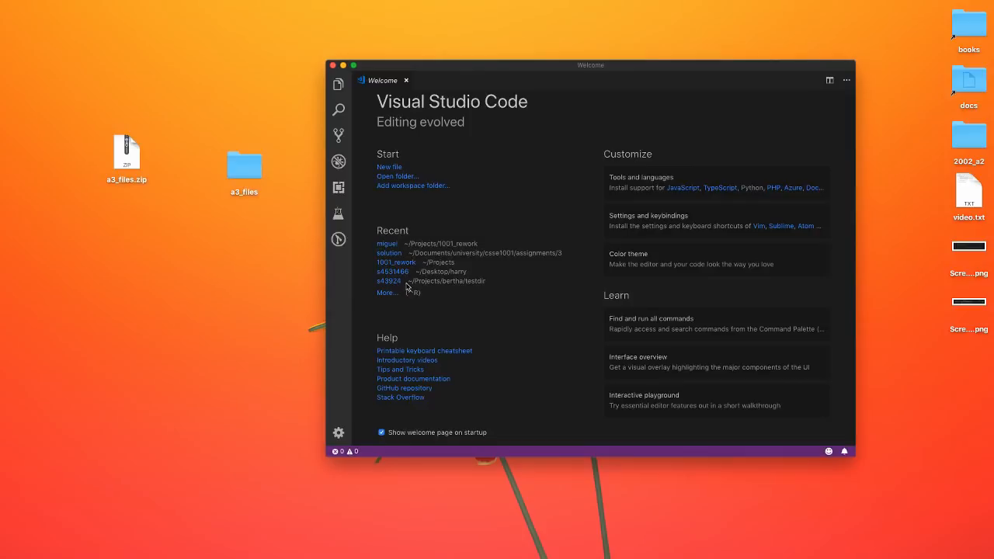
mouse_move(608, 257)
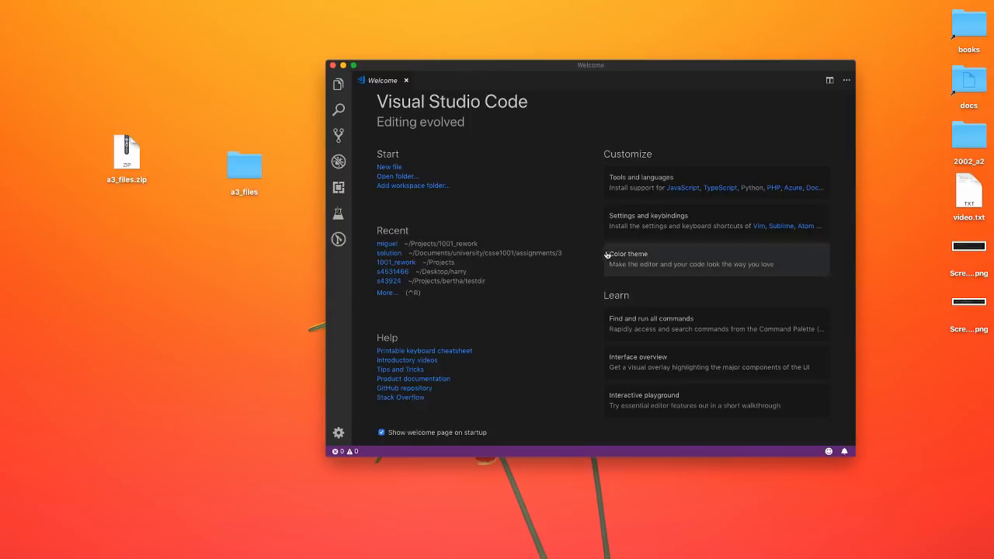
mouse_move(526, 174)
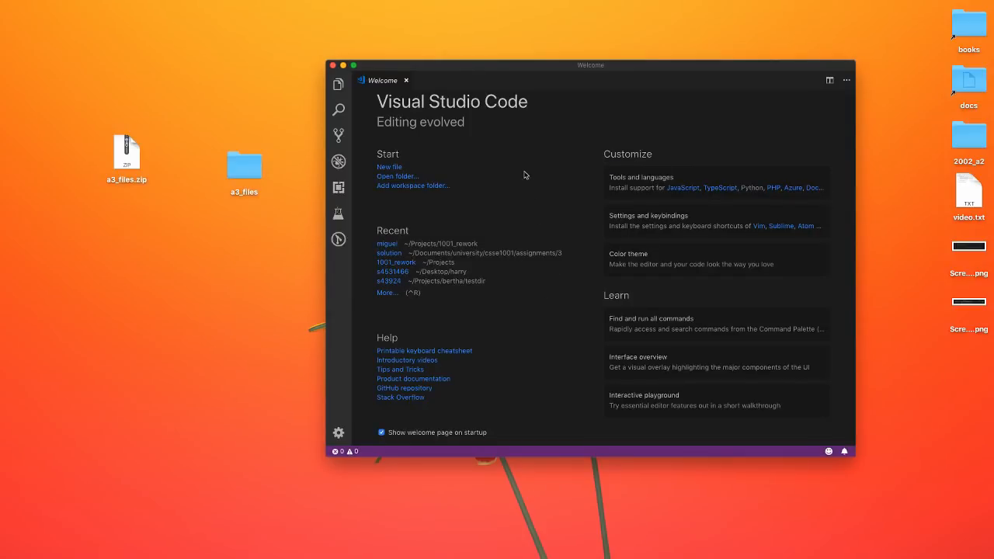
mouse_move(518, 174)
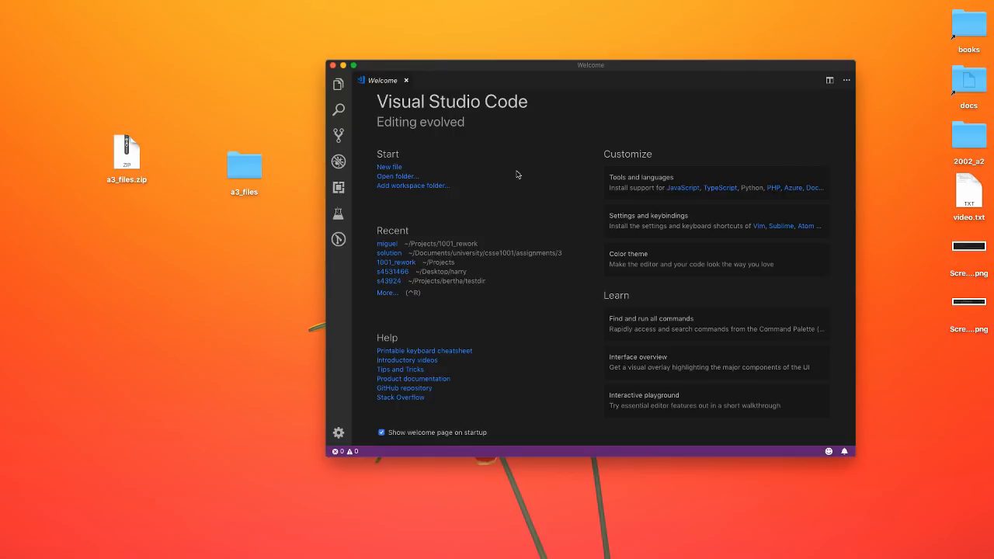
Step: Open the Desktop's a3_files folder as the VS Code workspace
click(396, 176)
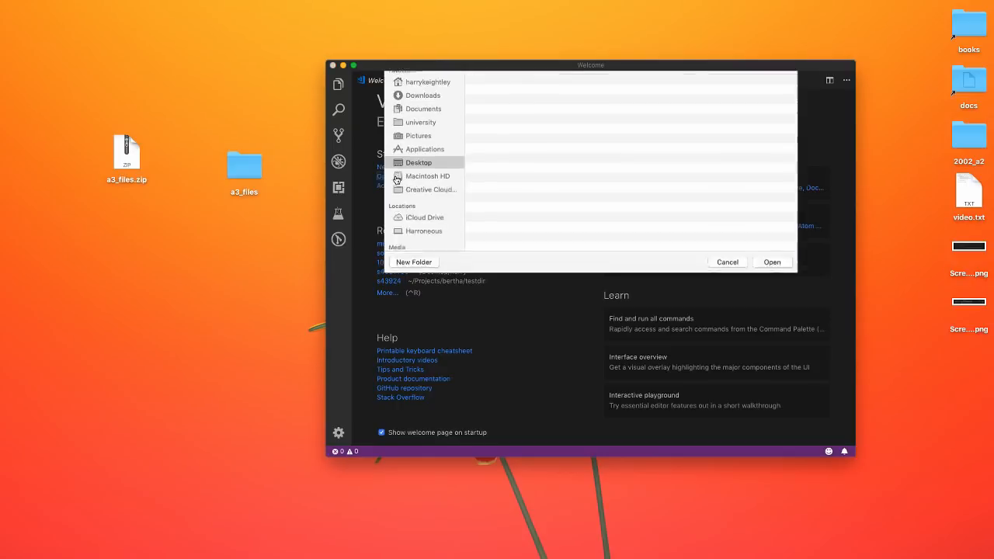
click(418, 162)
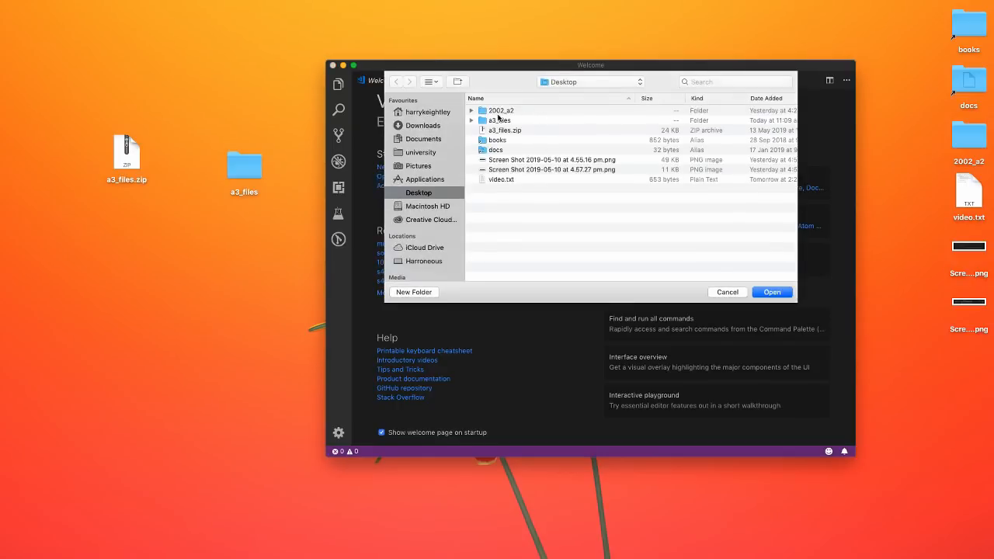
click(499, 121)
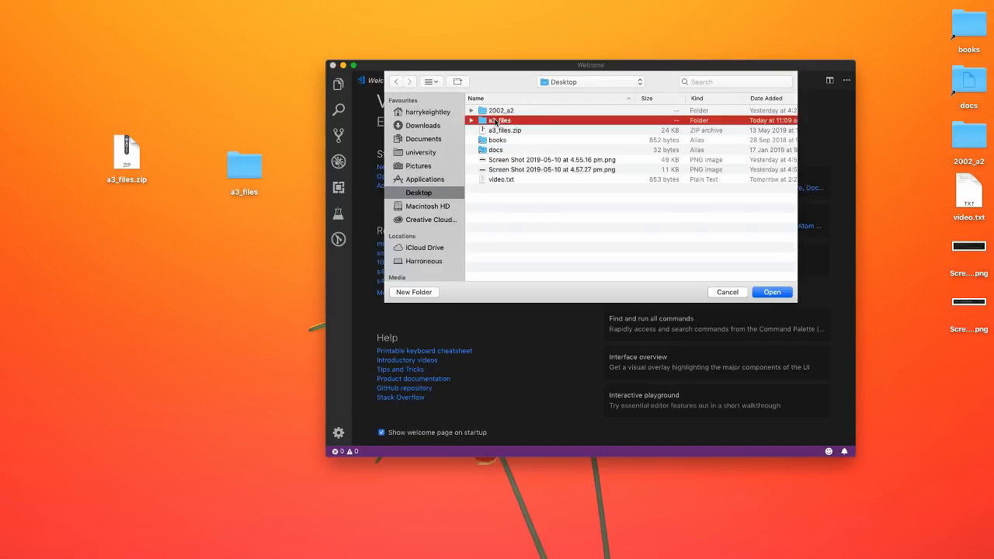
click(727, 292)
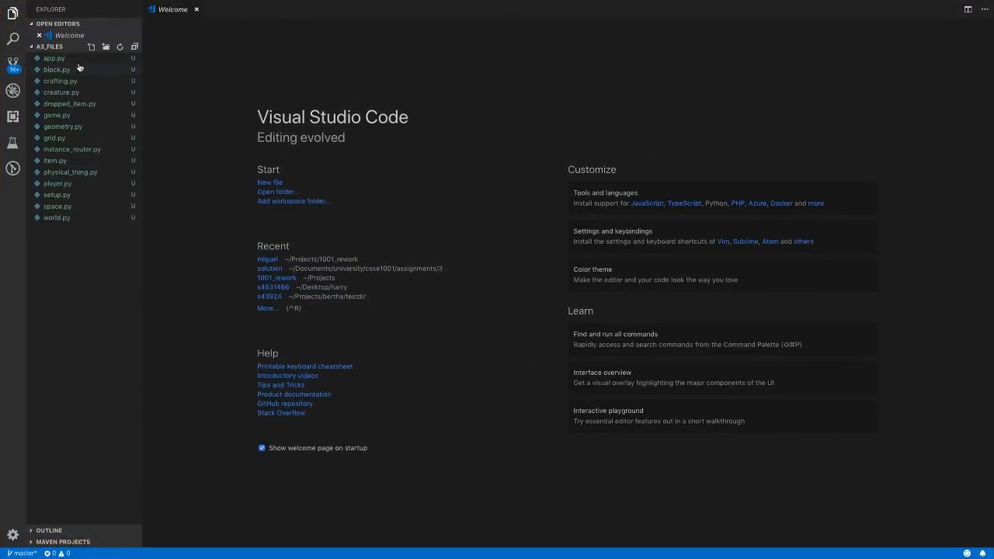
double_click(53, 57)
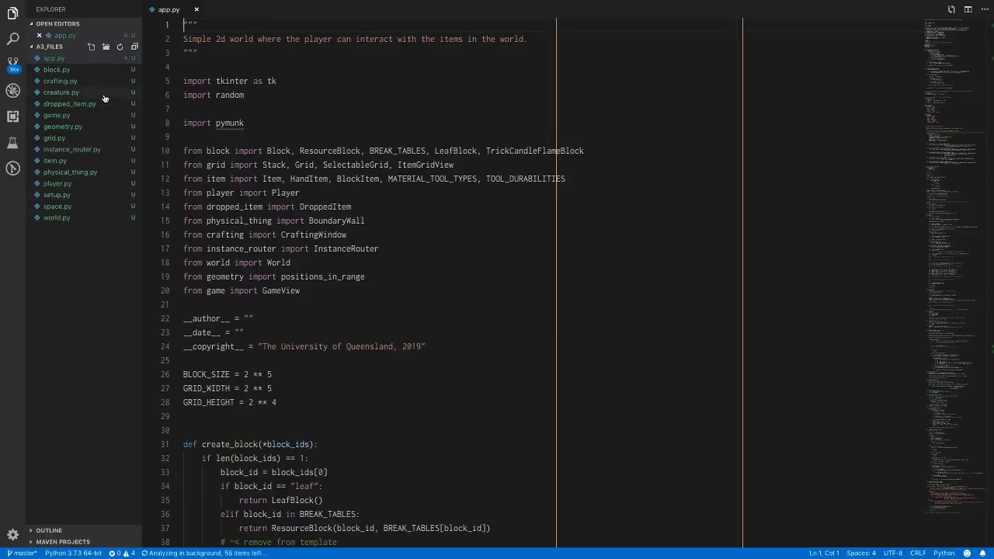
mouse_move(109, 216)
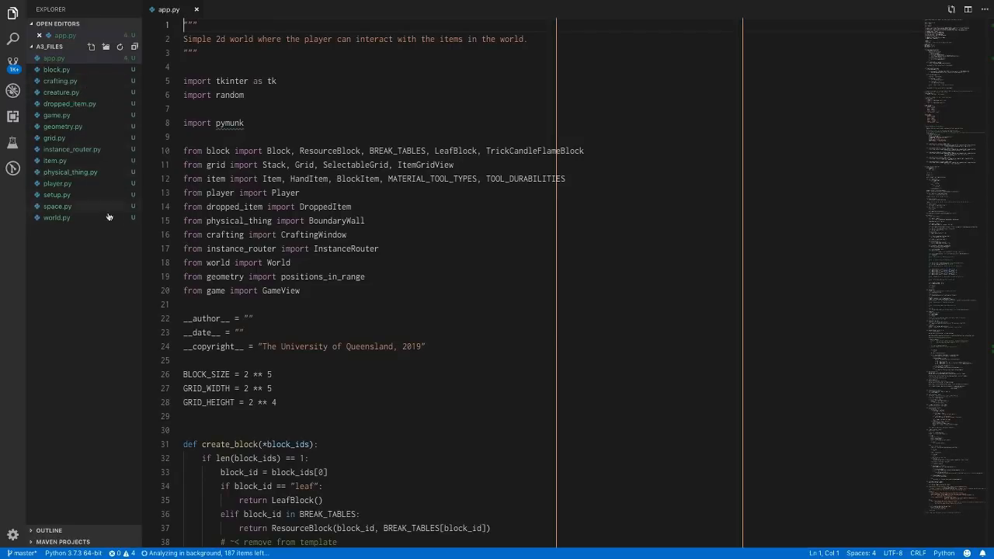
scroll(down, 3)
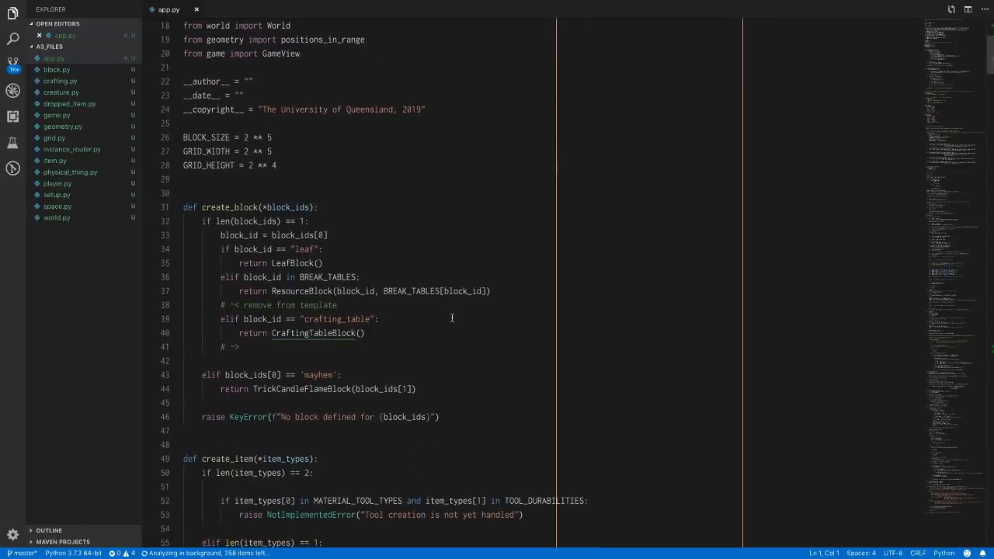
scroll(down, 3)
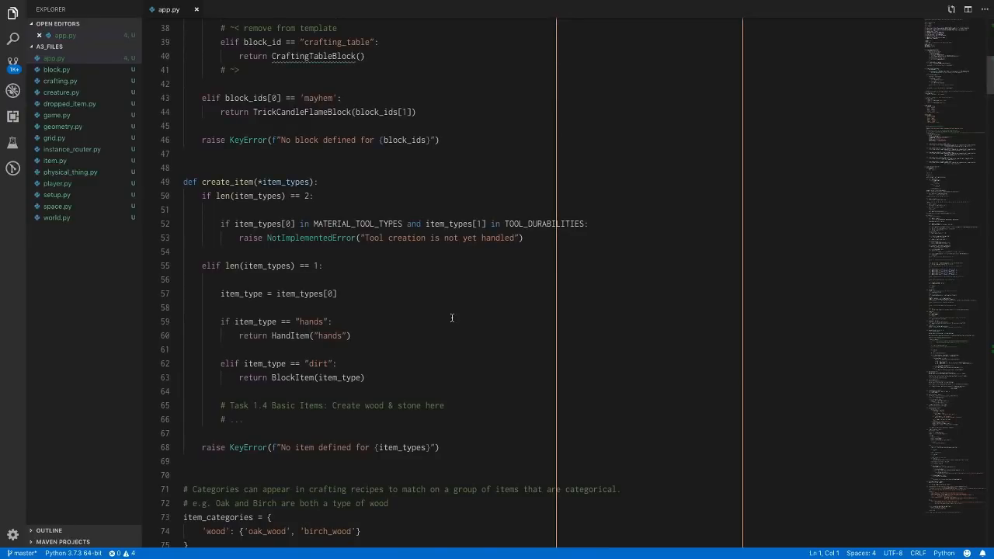
scroll(down, 3)
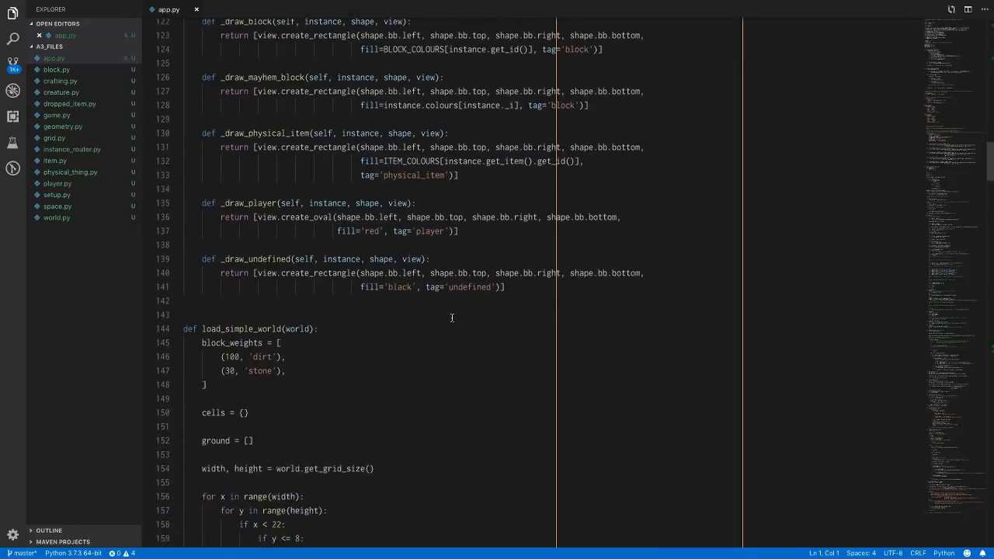
scroll(down, 3)
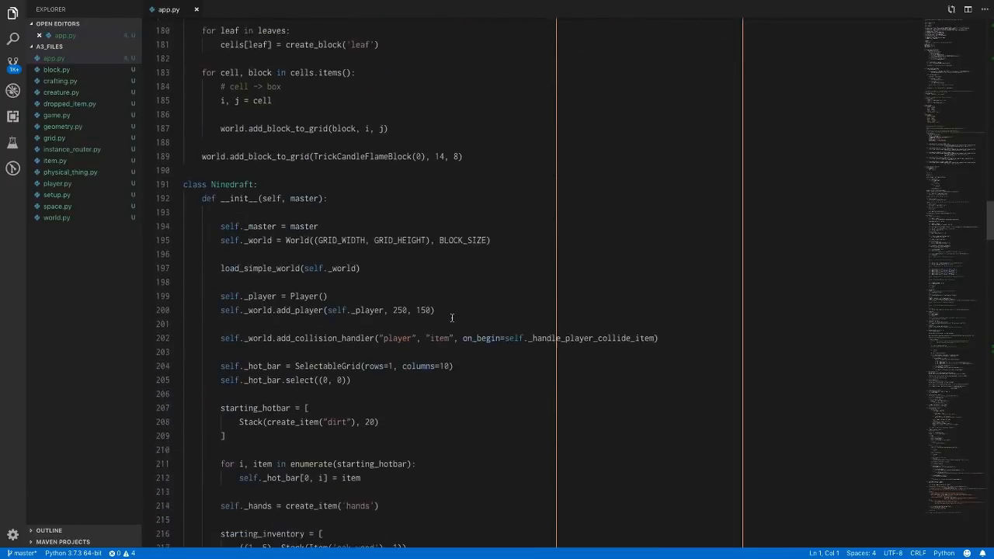
scroll(down, 3)
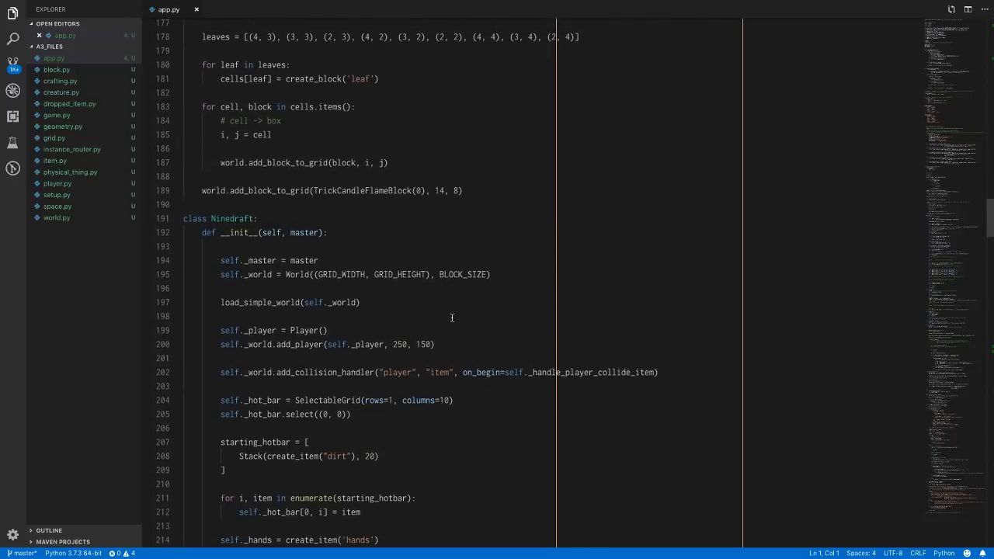
mouse_move(398, 287)
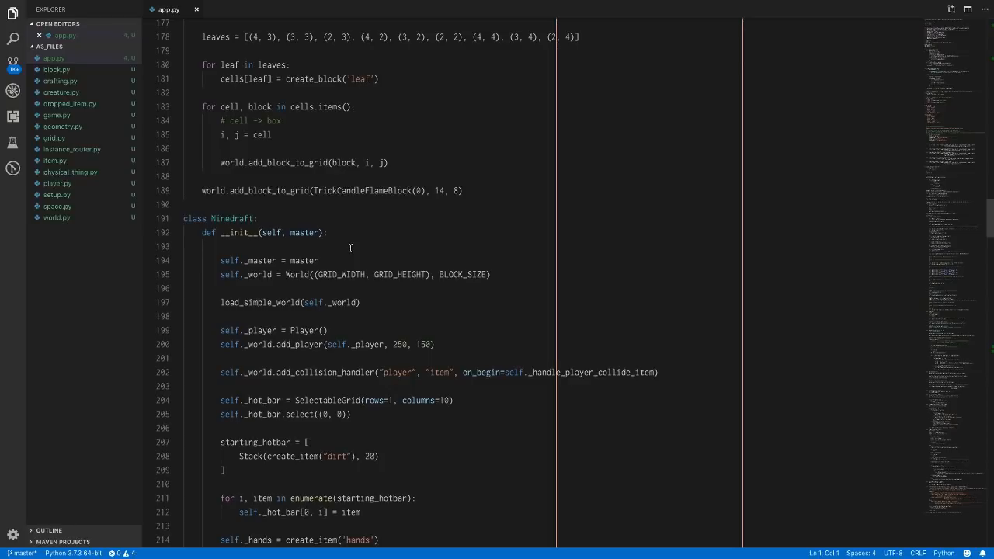
mouse_move(348, 267)
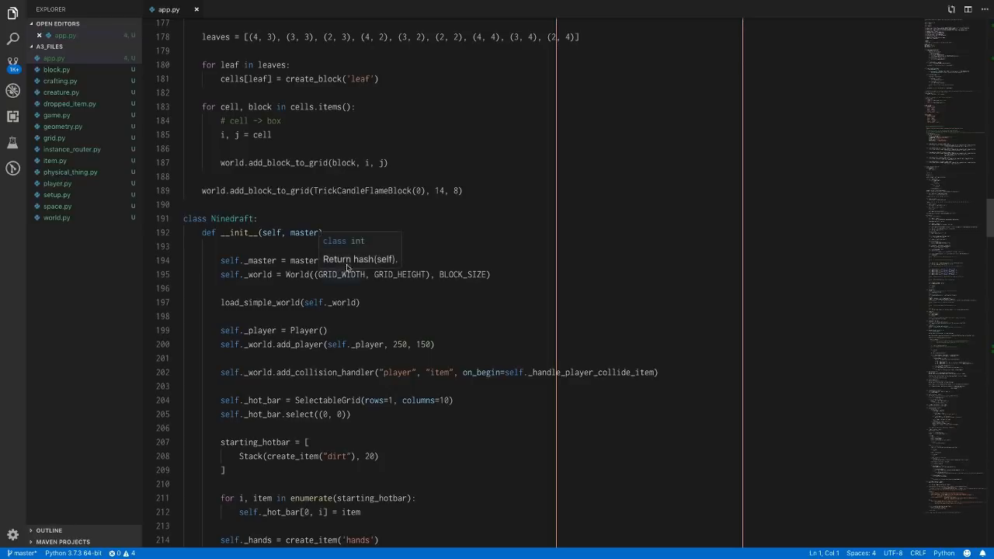
scroll(down, 3)
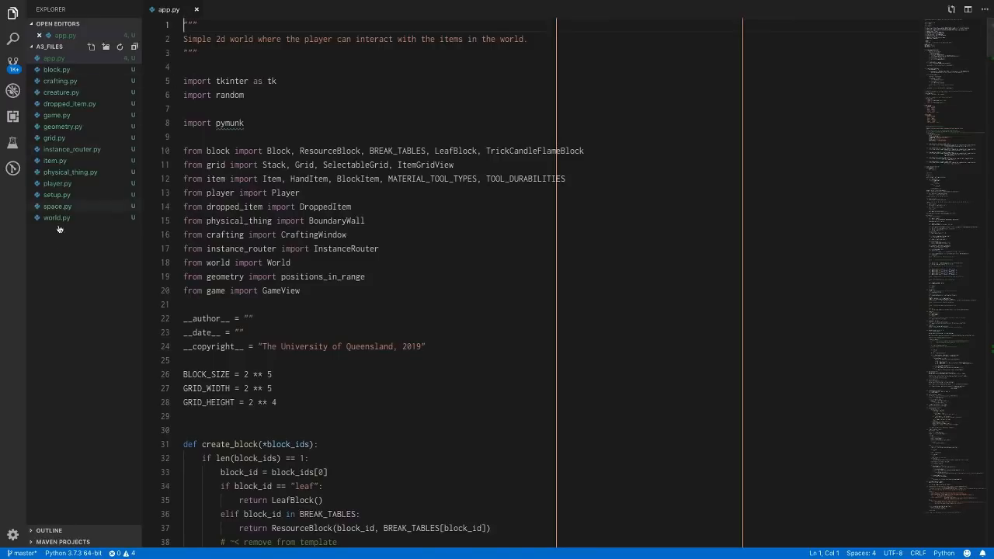
Step: Scroll through app.py to the end of the file, reading its task comments
scroll(down, 3)
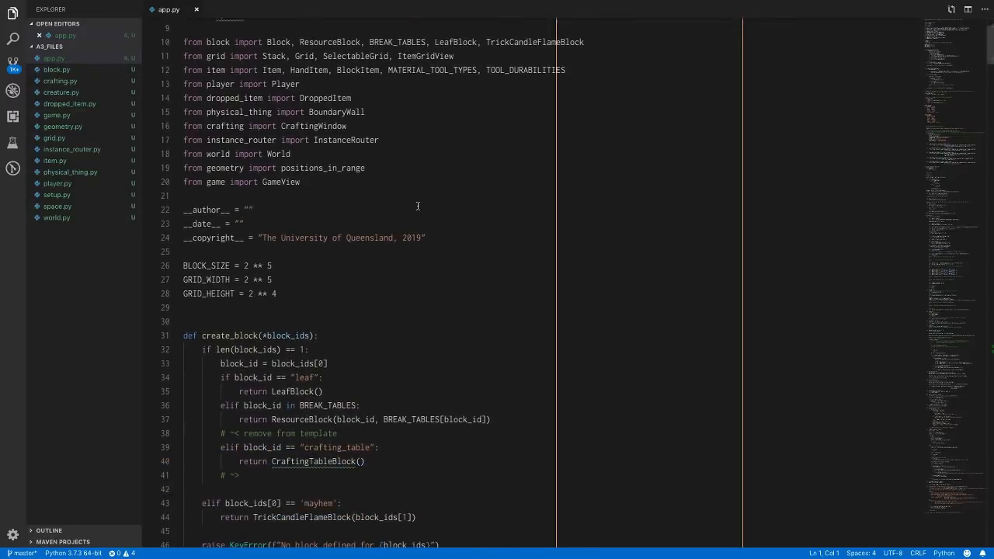
mouse_move(393, 186)
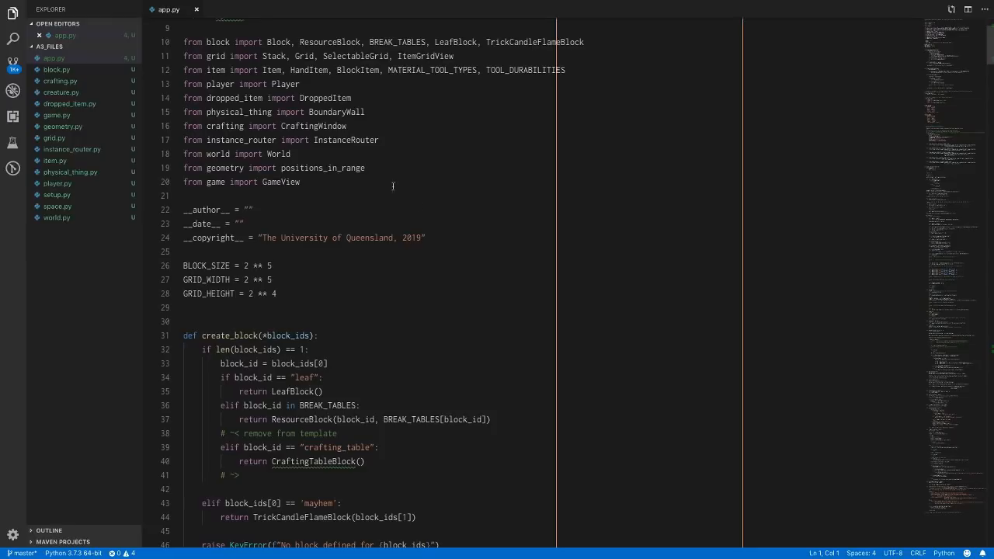
mouse_move(57, 70)
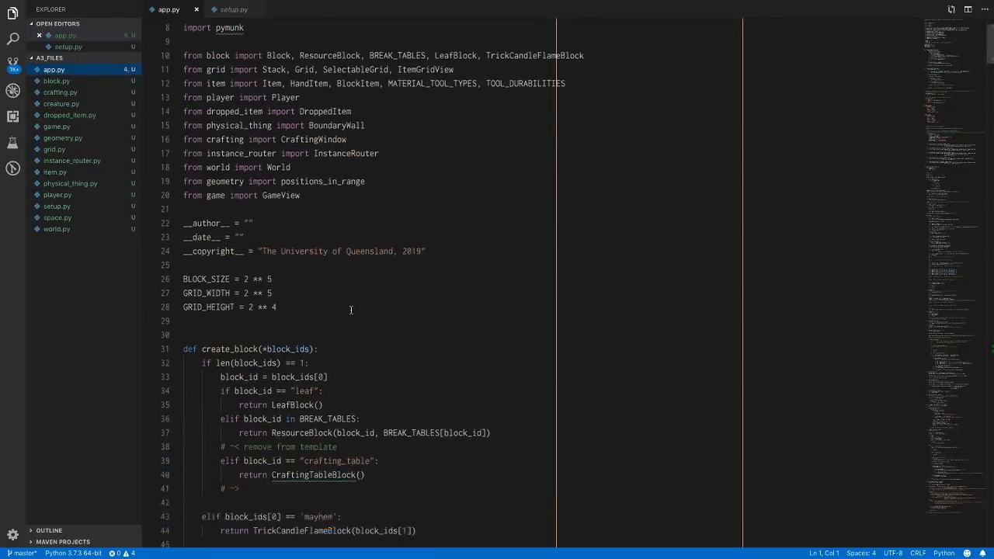
scroll(down, 3)
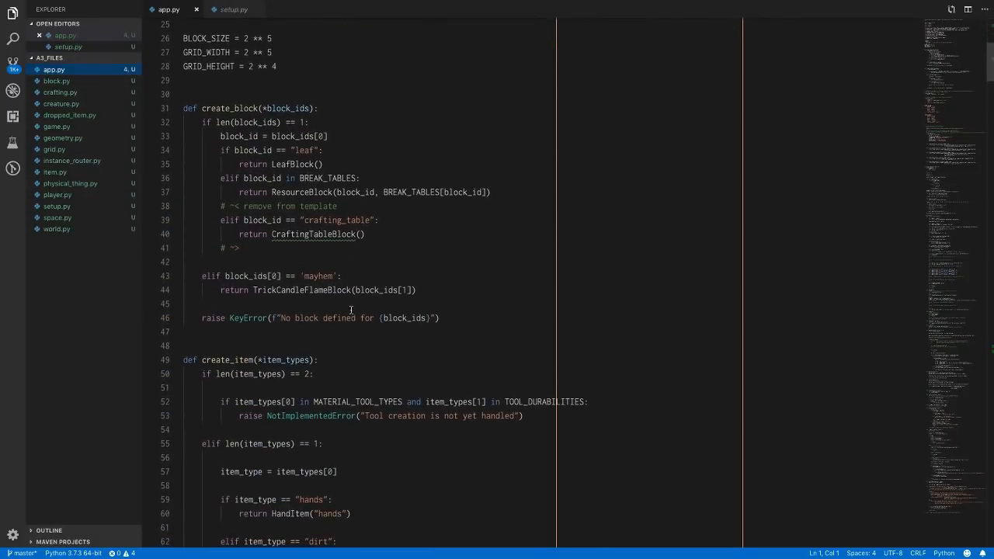
mouse_move(66, 170)
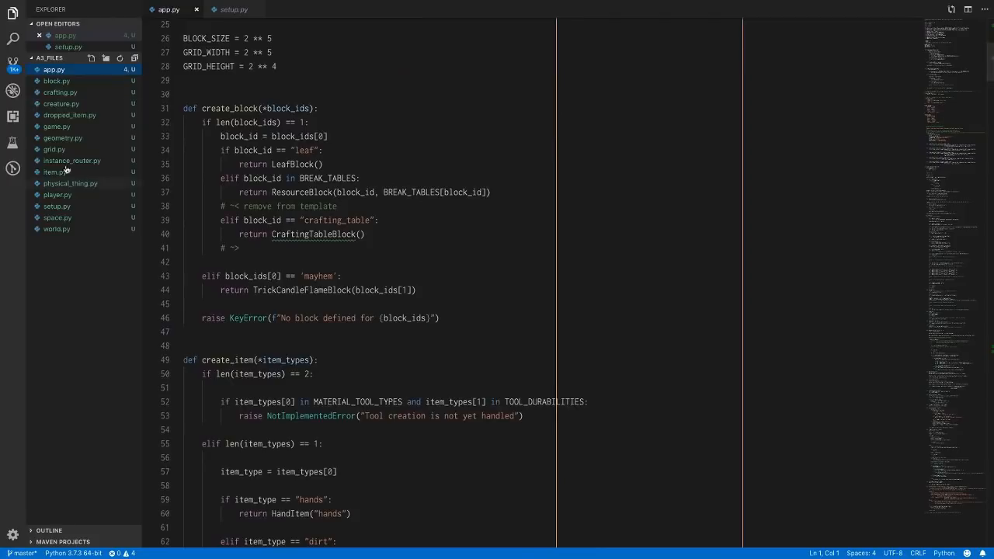
mouse_move(64, 82)
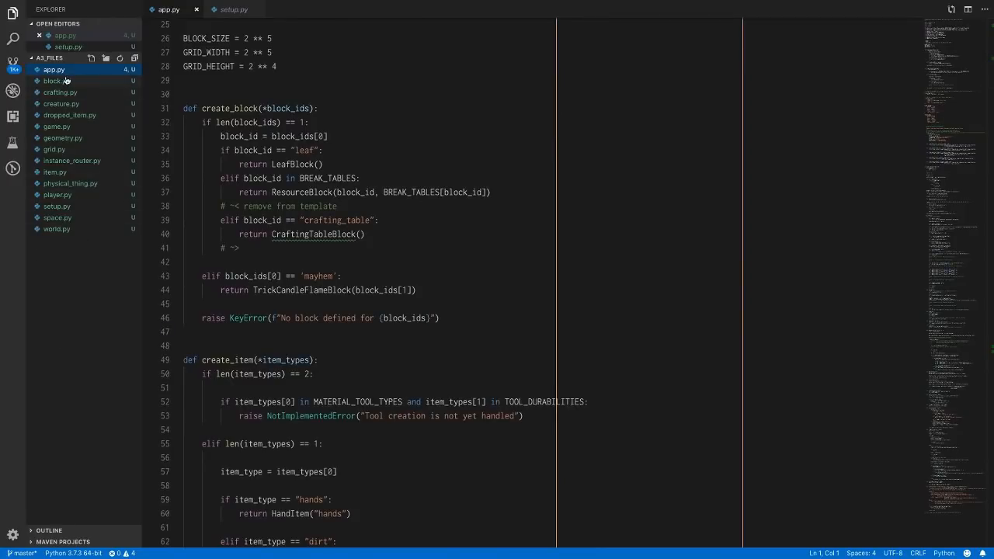
mouse_move(66, 82)
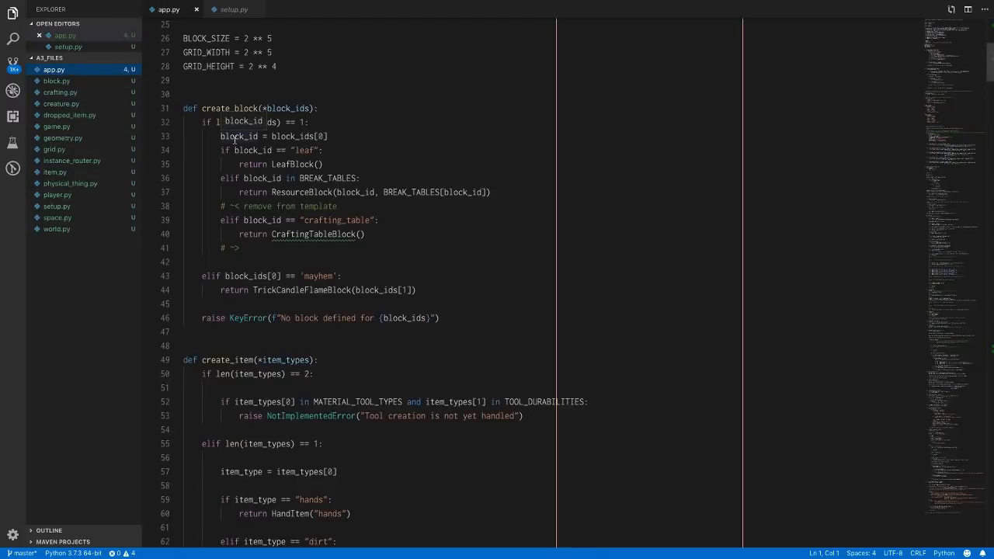
scroll(down, 3)
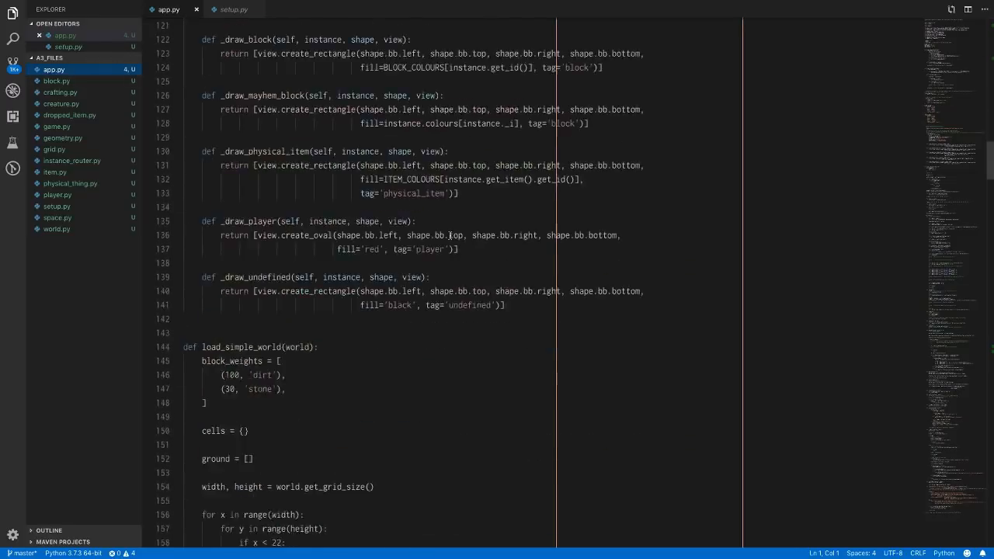
scroll(down, 3)
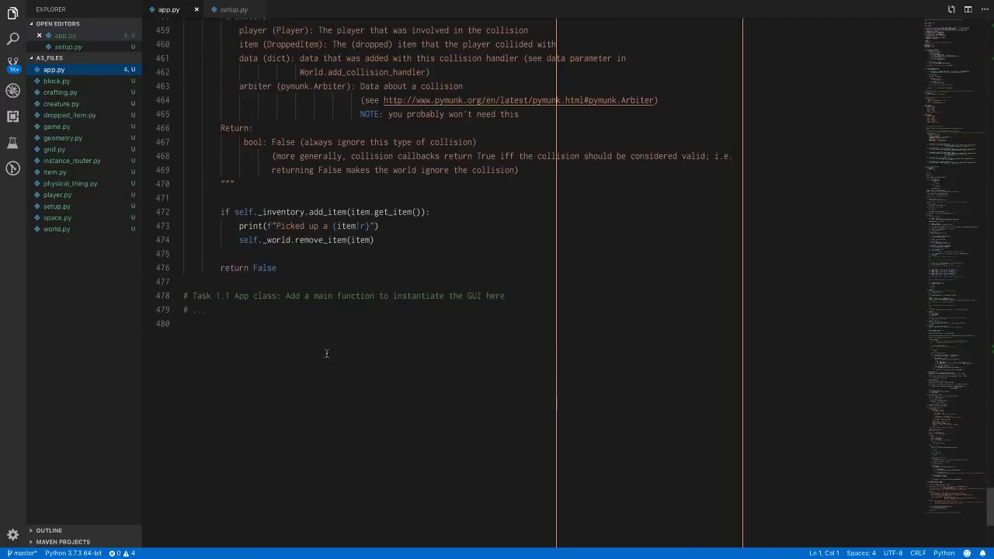
mouse_move(534, 237)
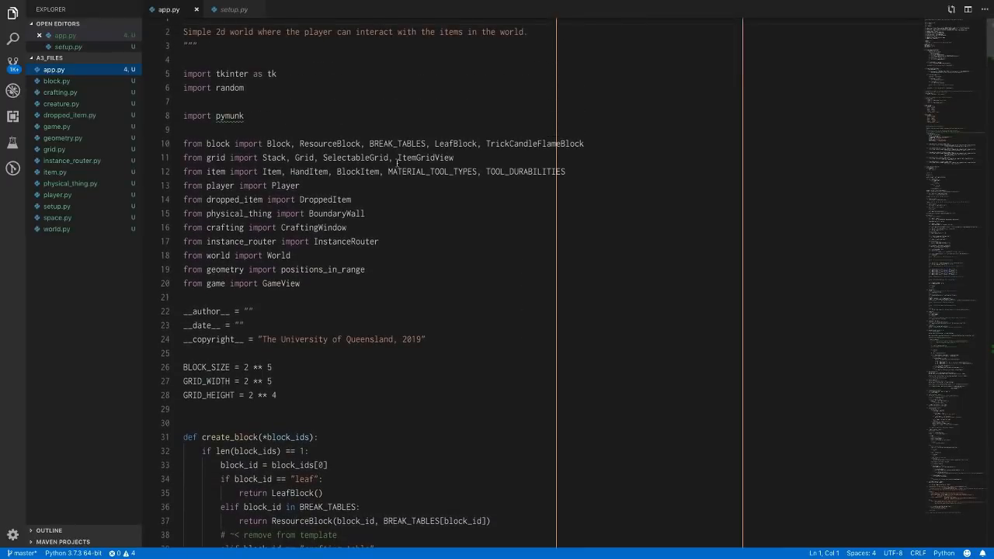
Step: Preview setup.py, then scroll app.py to mine_block's Task 1.2 placeholder comments
click(149, 116)
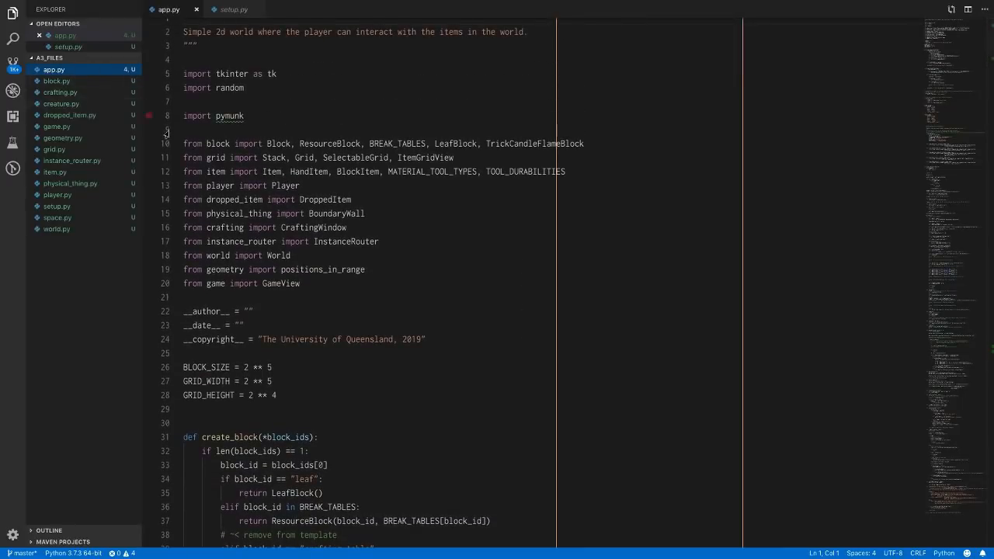
mouse_move(358, 171)
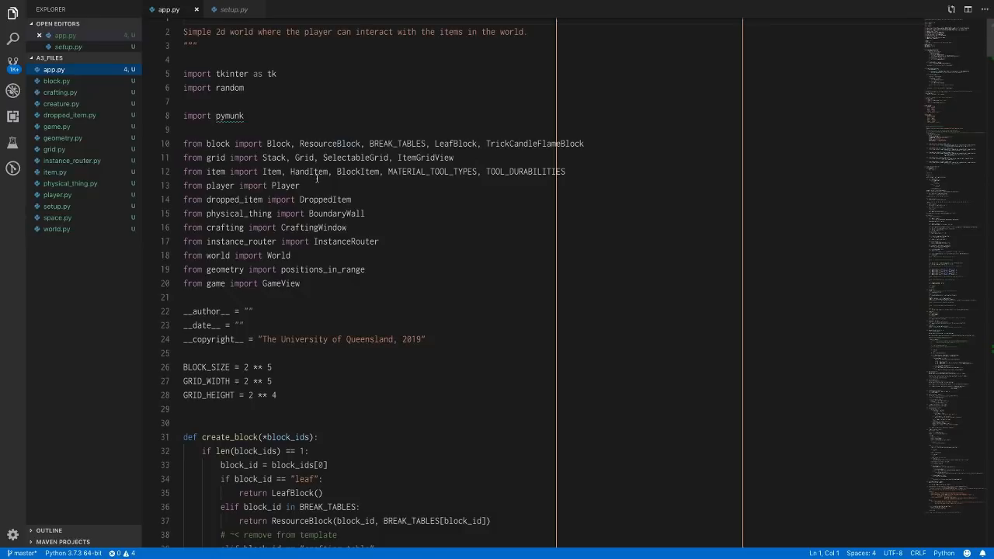
scroll(down, 3)
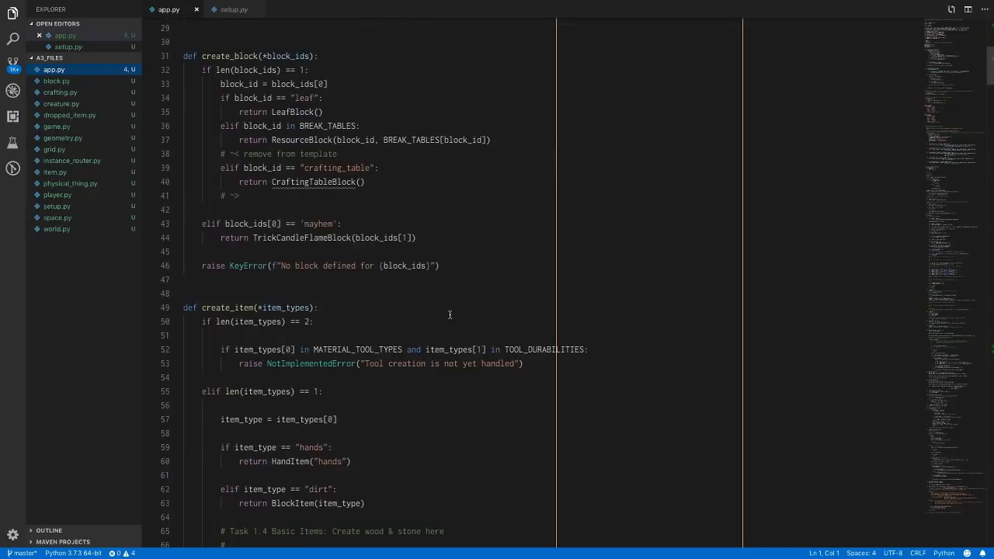
scroll(down, 3)
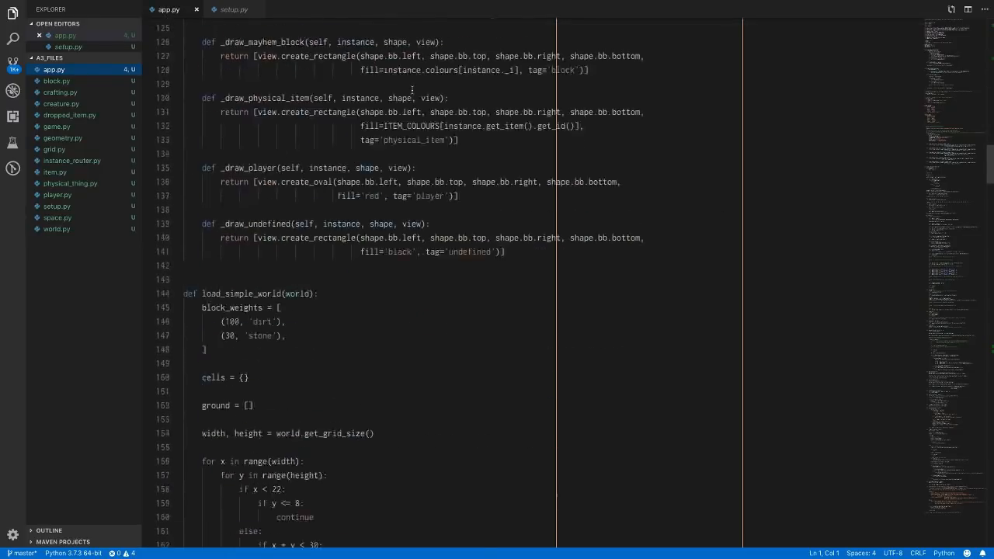
scroll(down, 3)
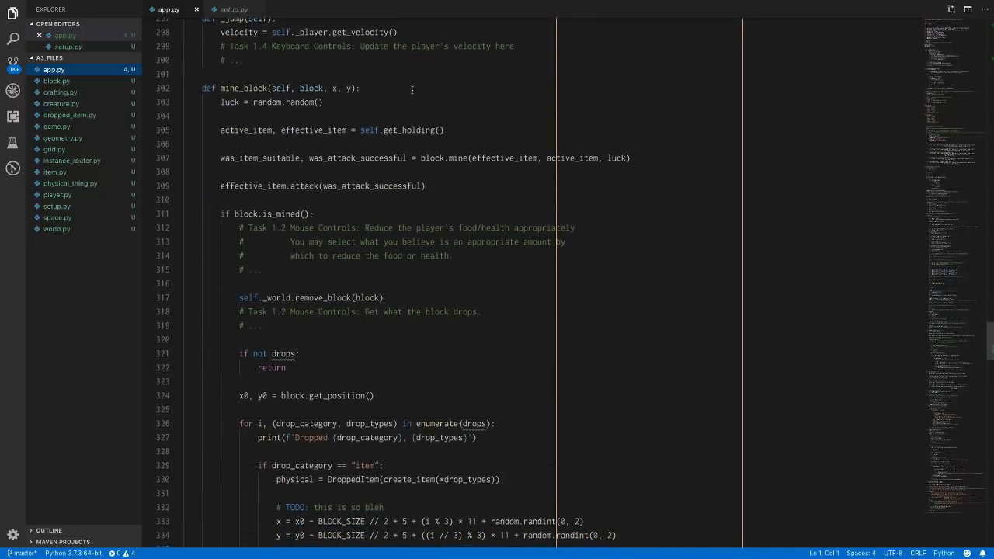
mouse_move(343, 283)
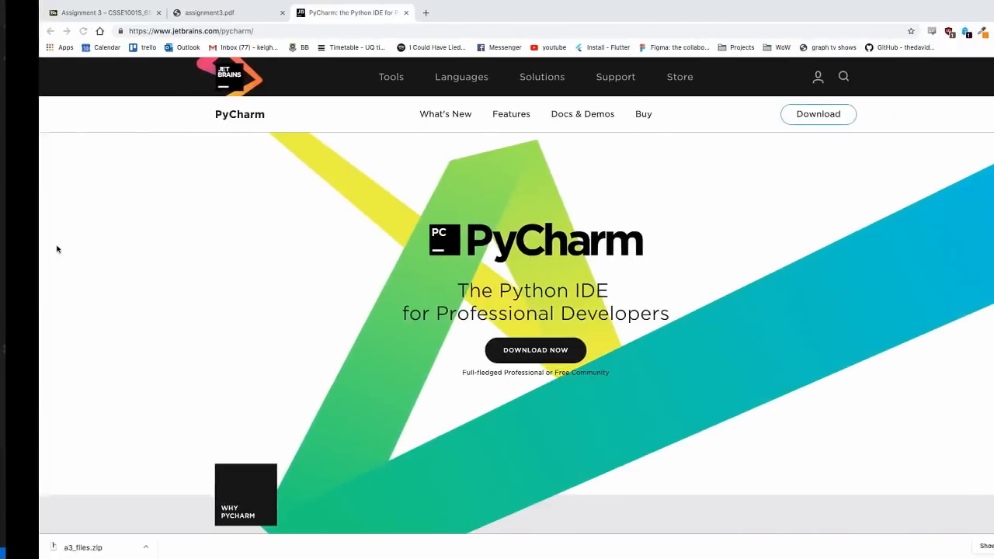
Step: Switch to the assignment3.pdf tab and scroll to the Overview and Pymunk Library sections
click(217, 13)
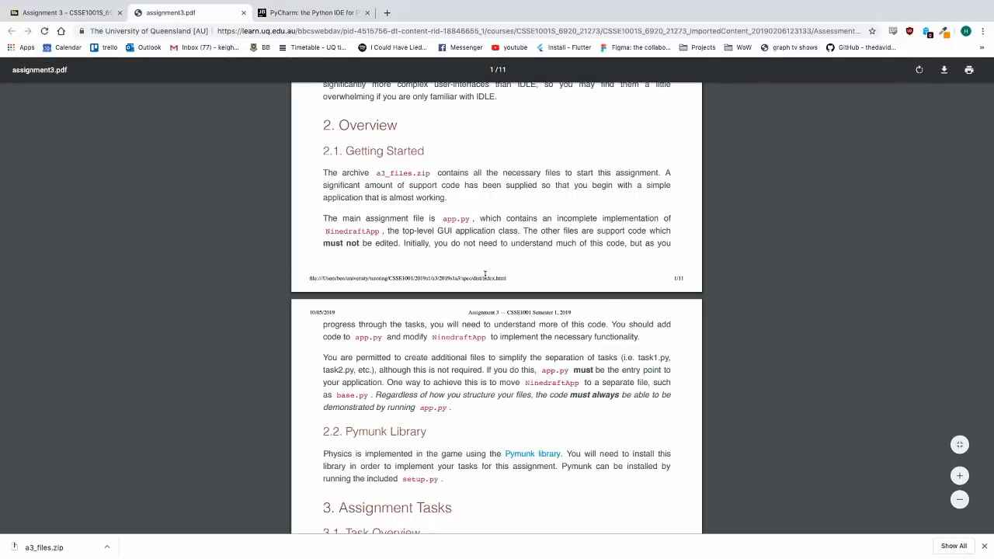
scroll(down, 3)
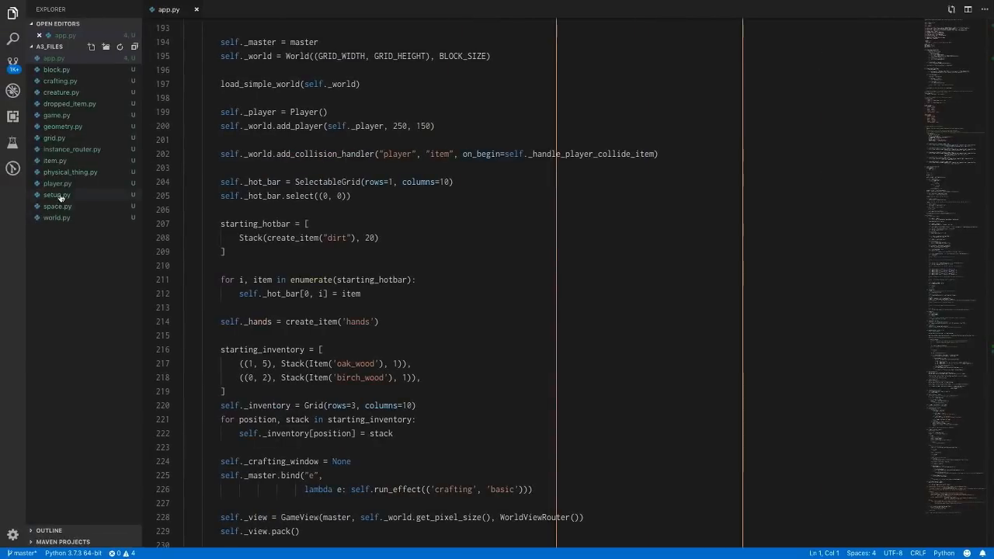
Step: Open setup.py, start typing 'pyth' in a new terminal, then return to app.py
click(56, 195)
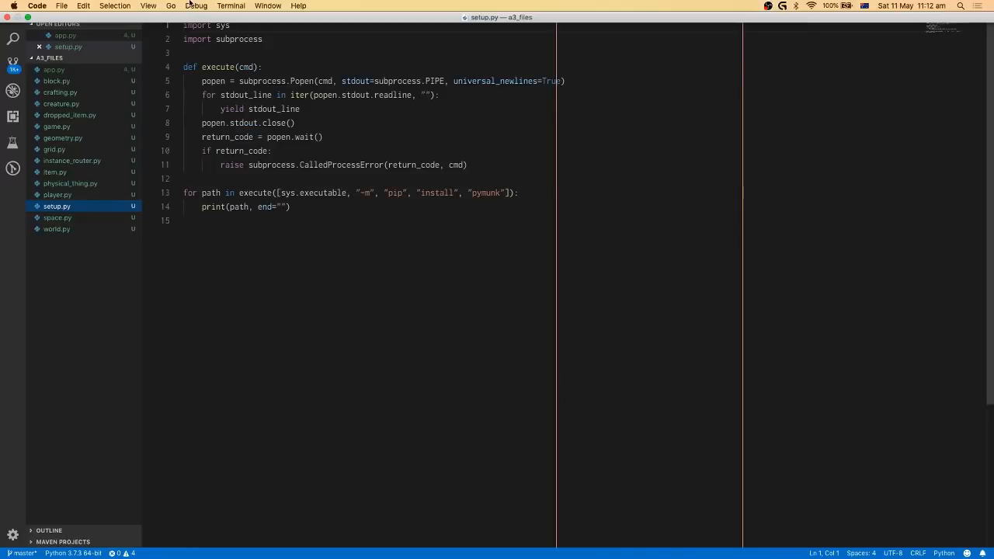
mouse_move(393, 4)
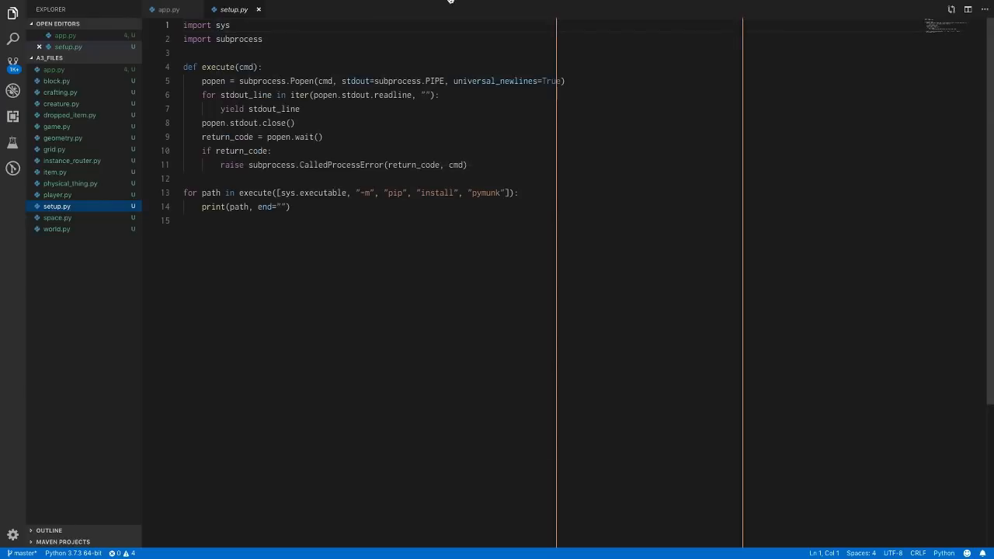
click(231, 5)
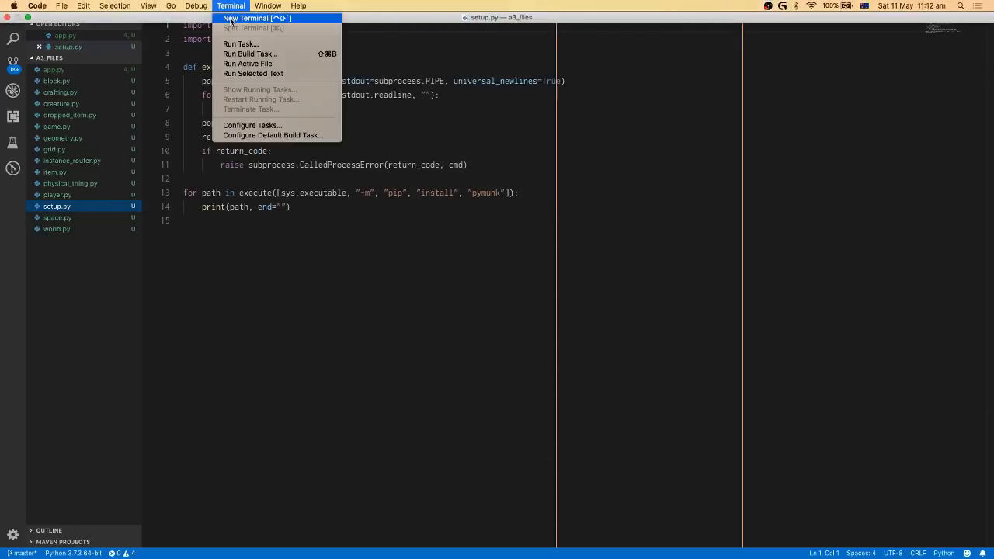
click(244, 18)
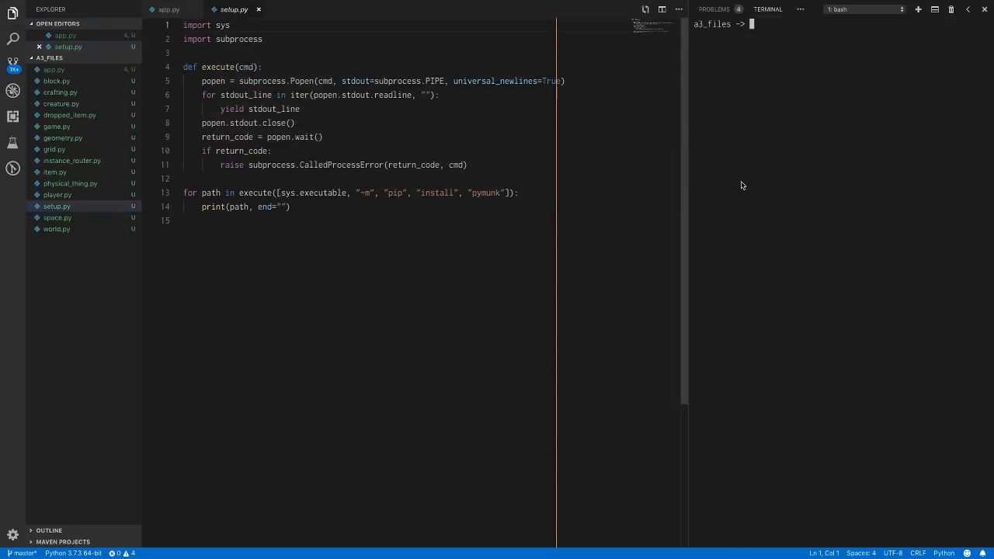
text(pyth)
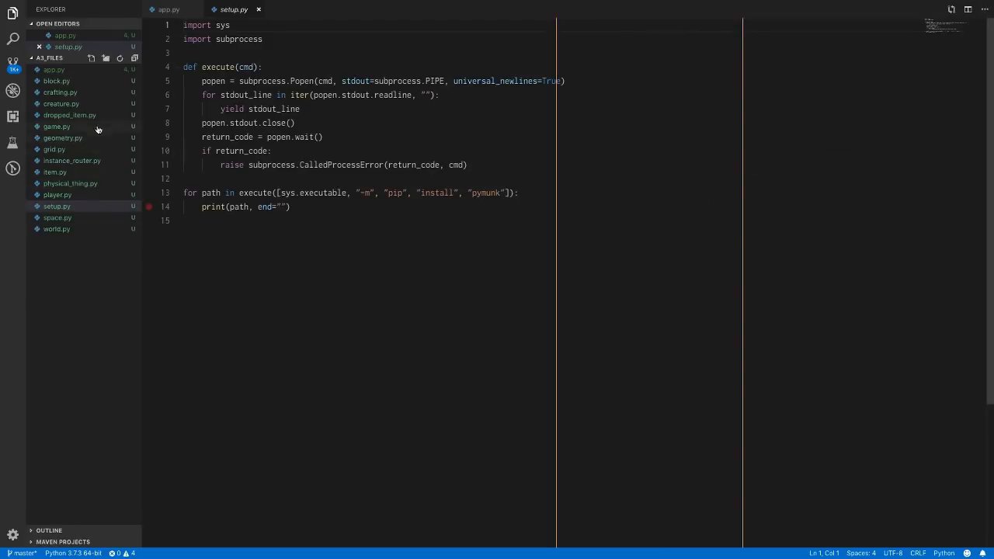
click(167, 10)
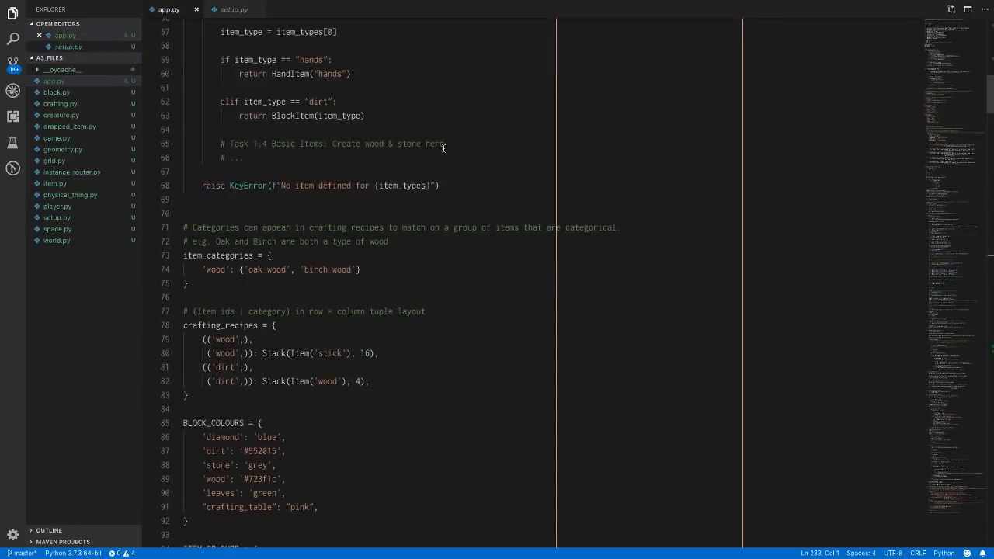
scroll(down, 3)
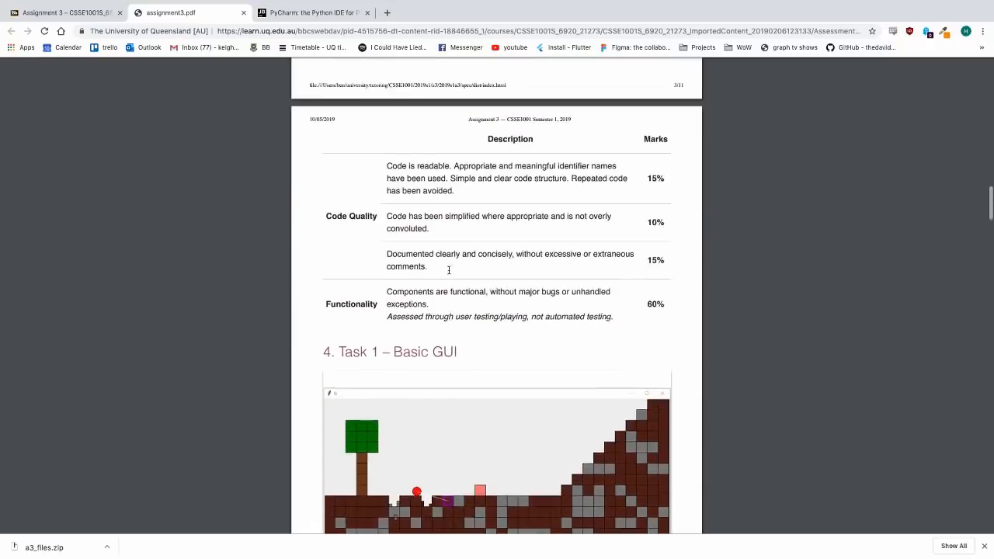
Step: Scroll the spec through the marks breakdown tables to sections 4.1 and 4.2
scroll(down, 3)
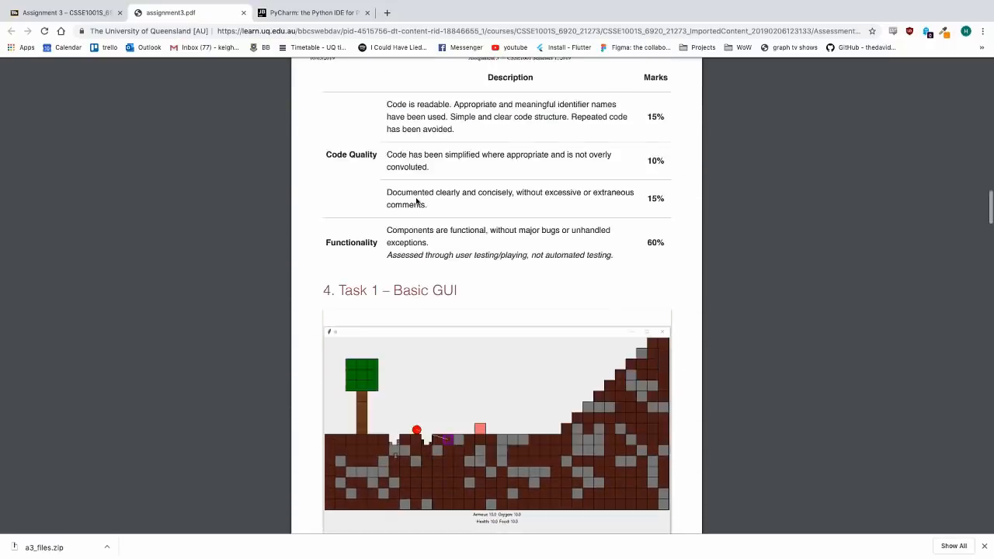
scroll(down, 3)
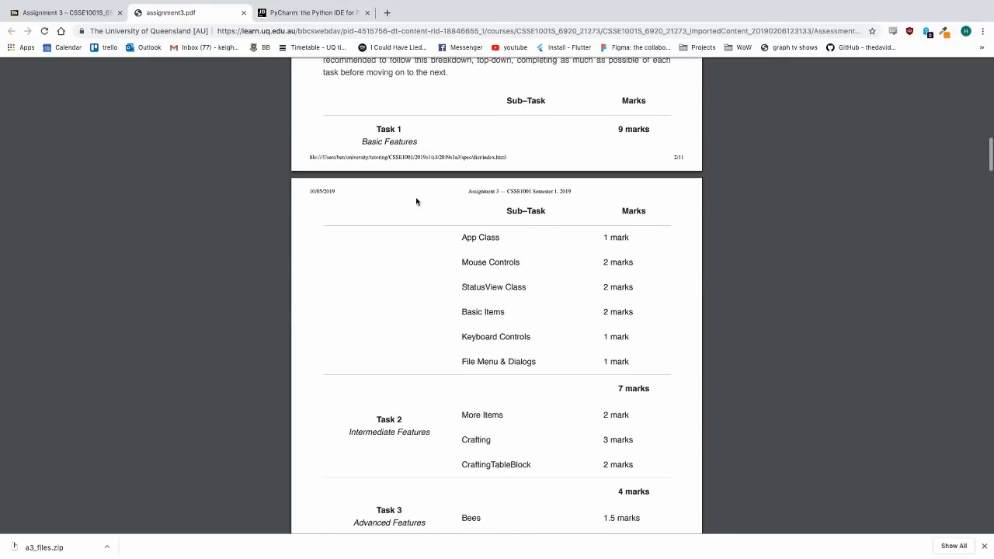
scroll(down, 3)
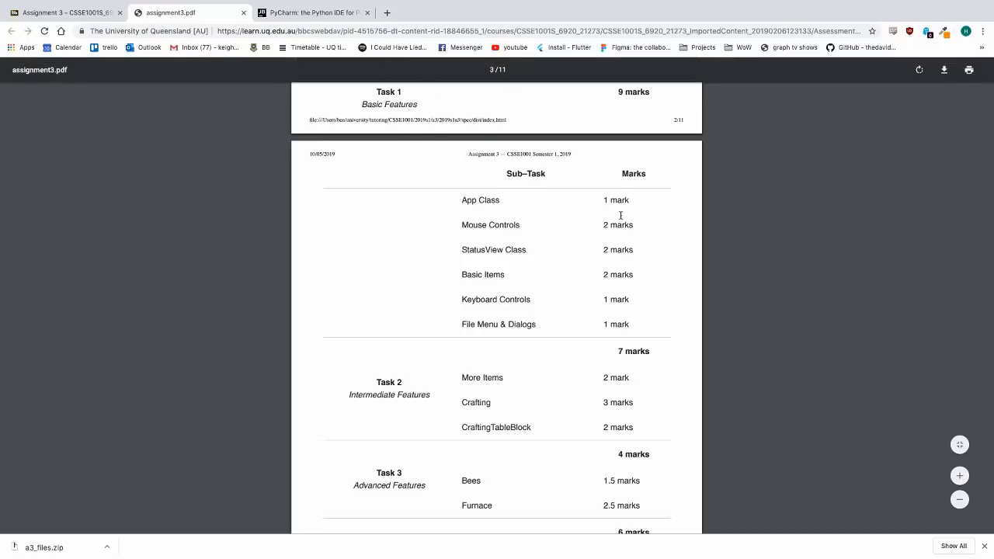
scroll(down, 3)
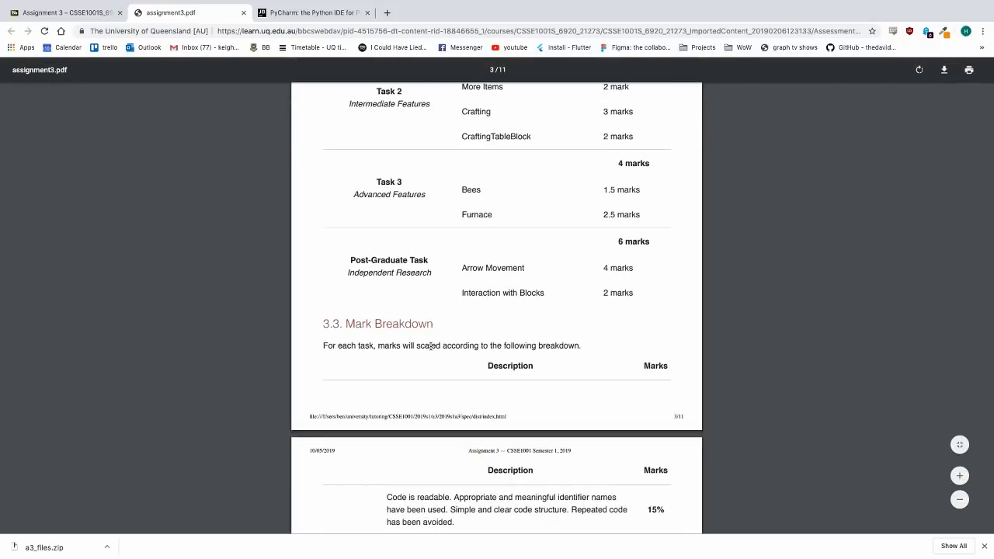
scroll(down, 3)
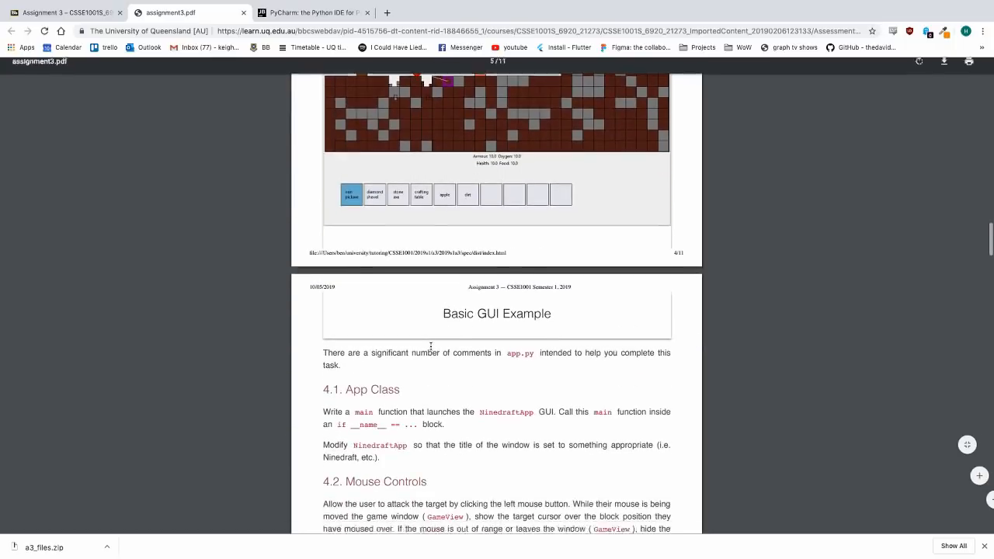
scroll(down, 3)
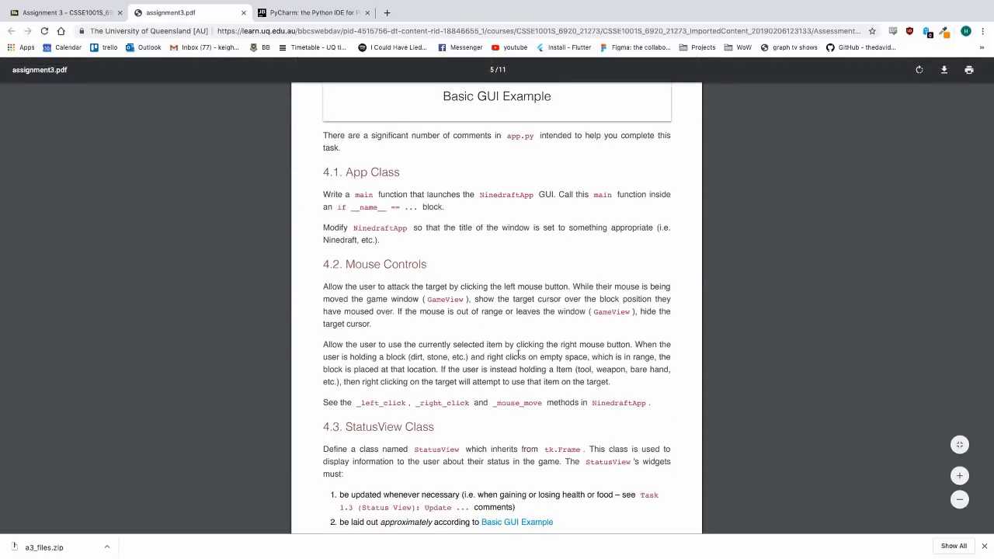
scroll(down, 3)
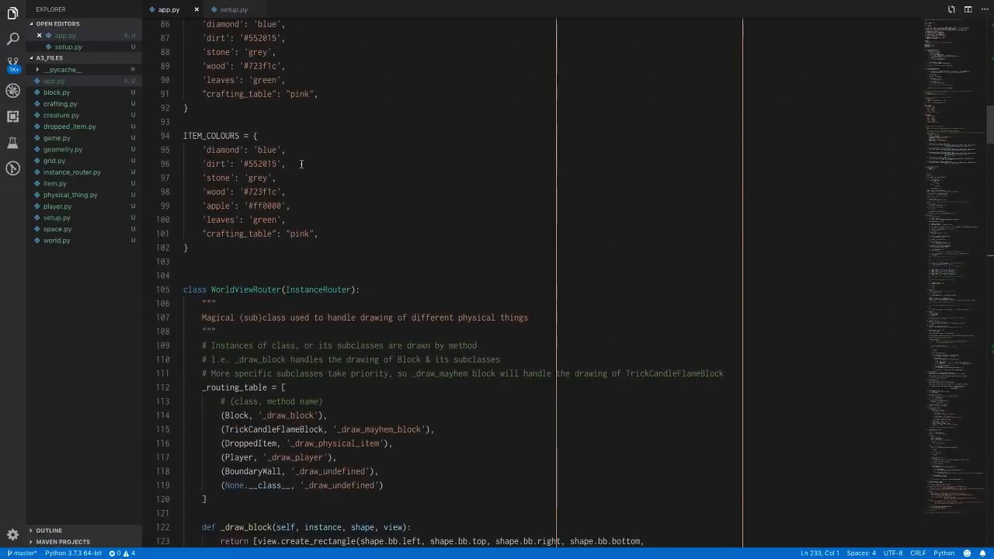
Step: Search app.py for '1.1' to reach the Task 1.1 App class comment
key(cmd+space)
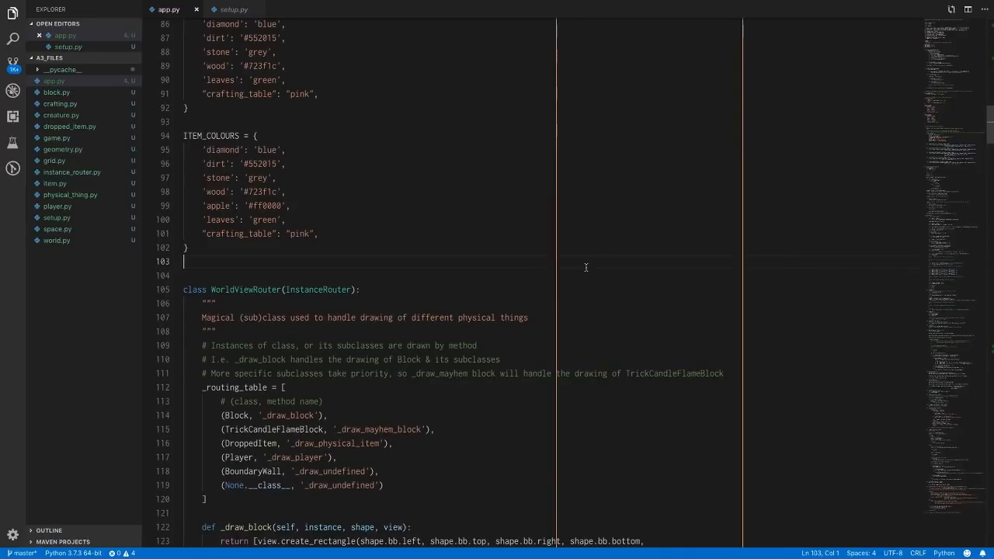
key(Ctrl+f)
text(1.1)
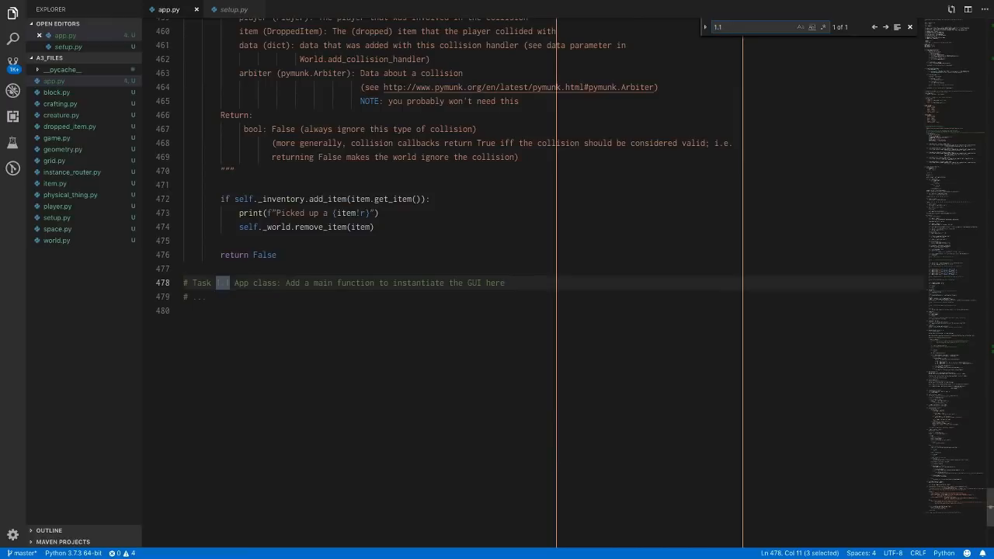
mouse_move(492, 69)
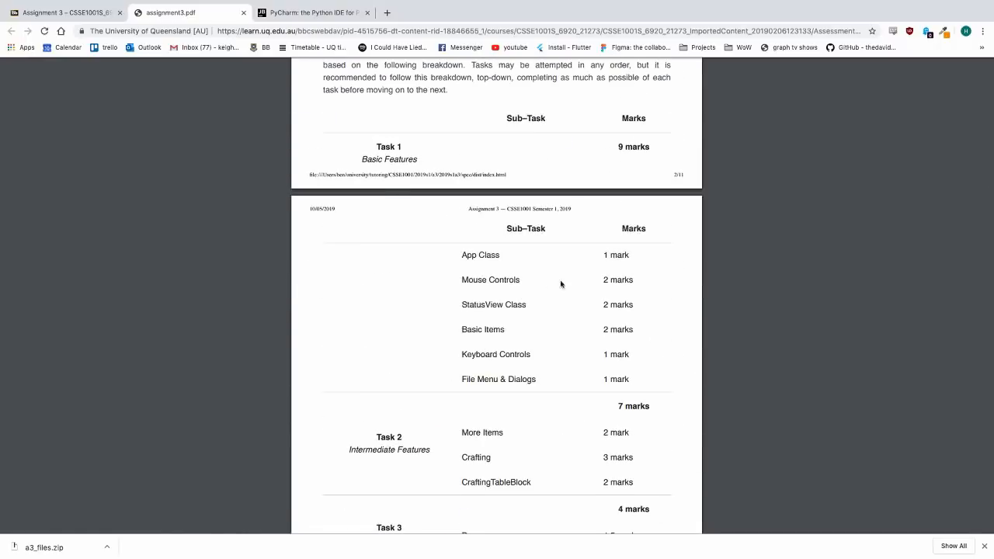
Step: Select 'Mouse Controls' in the Task 1 marks table, then scroll further down the spec
double_click(477, 280)
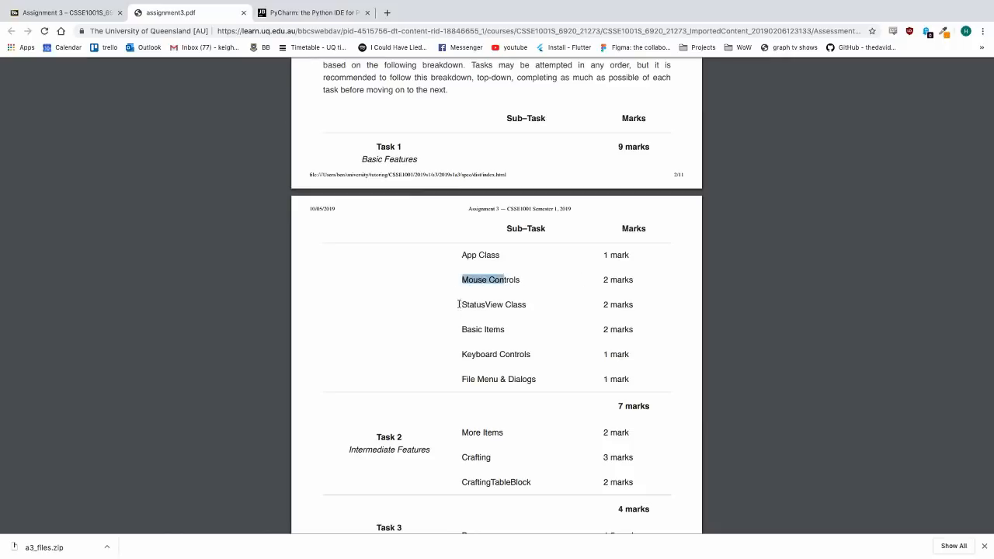
scroll(down, 3)
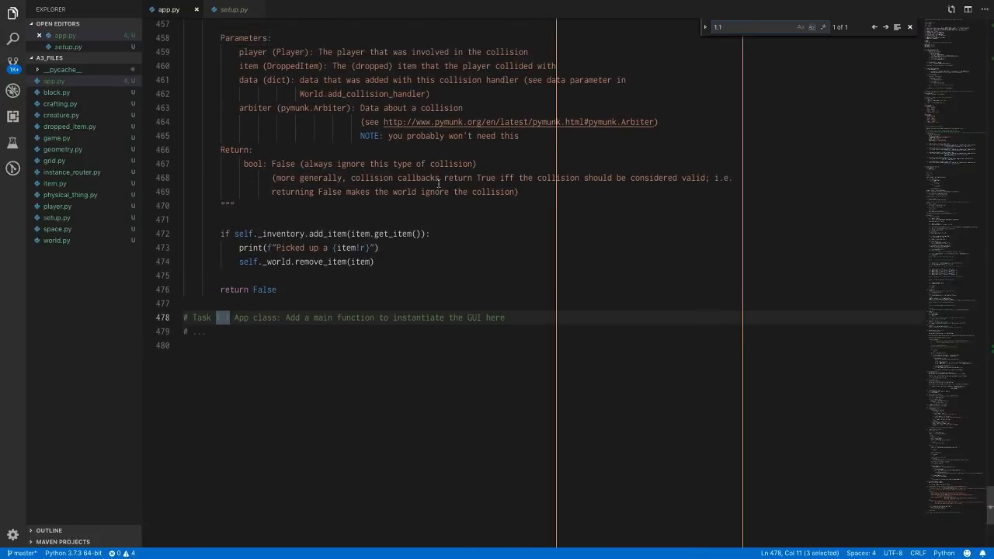
Step: Highlight the Task 1.1 App class placeholder comment at the end of app.py
double_click(418, 318)
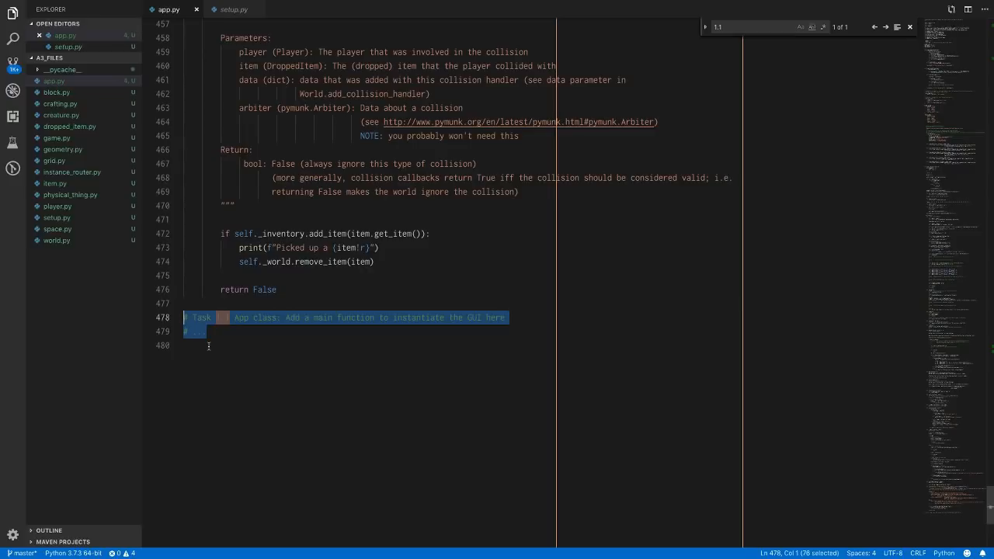
mouse_move(385, 293)
text(1.2)
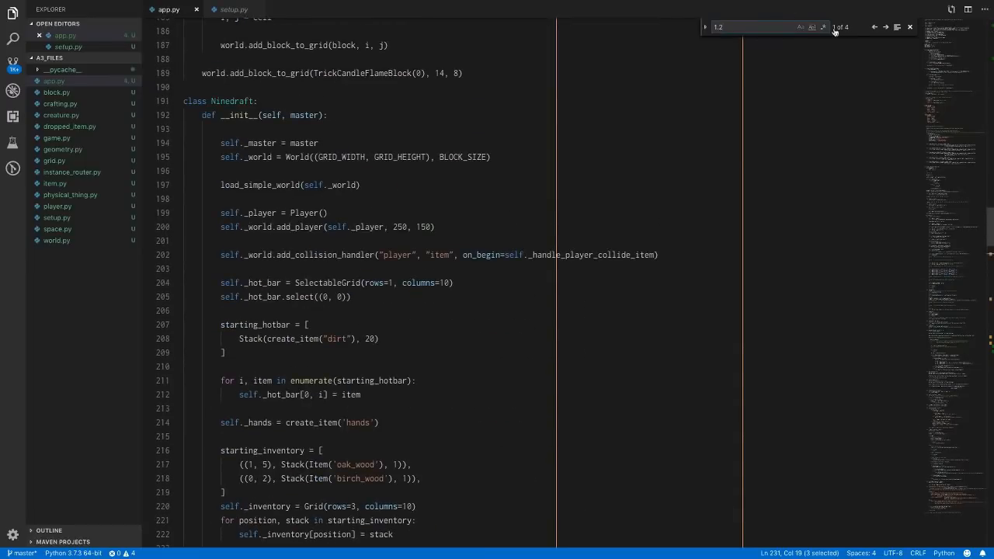
Step: Scroll through app.py around the 1.2 matches, past mine_block to check_target
scroll(down, 3)
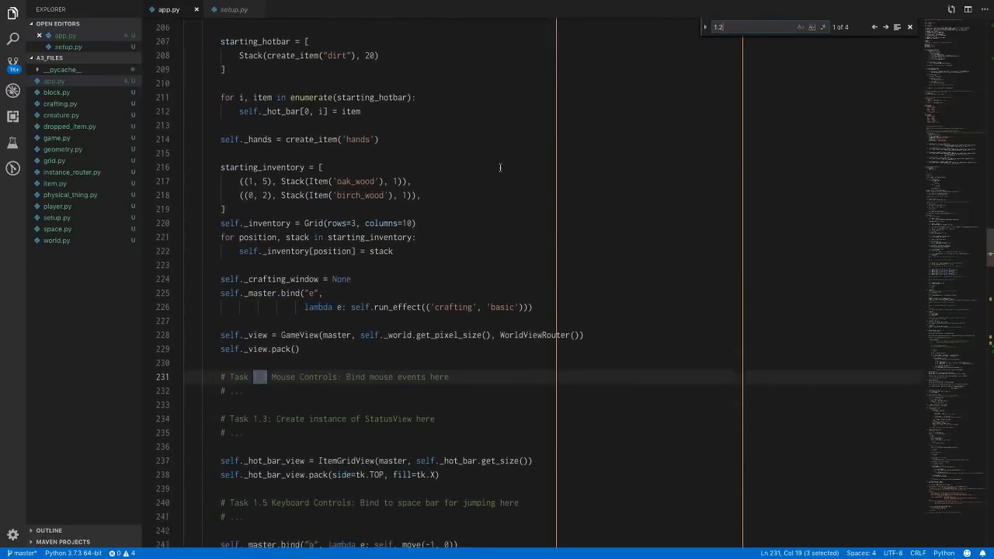
scroll(down, 3)
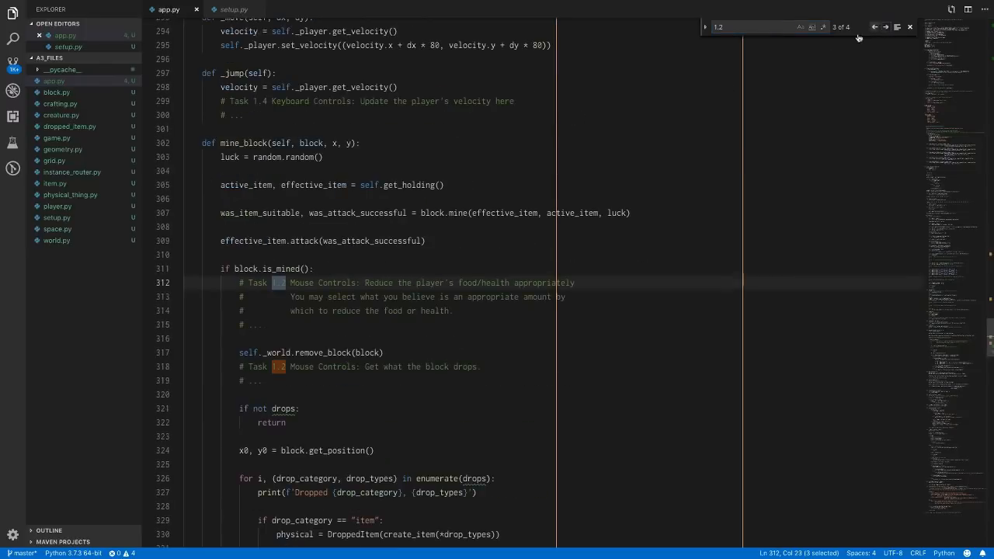
scroll(down, 3)
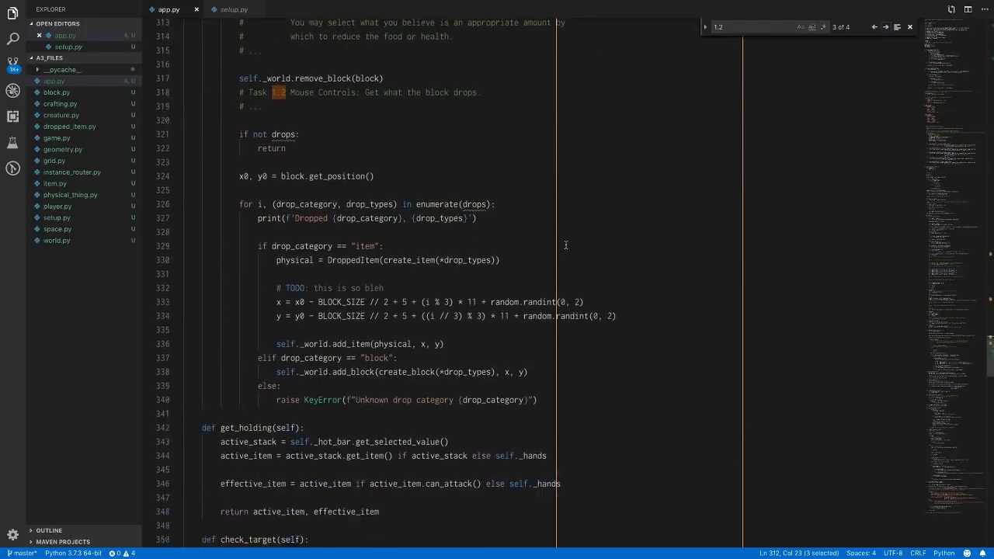
scroll(down, 3)
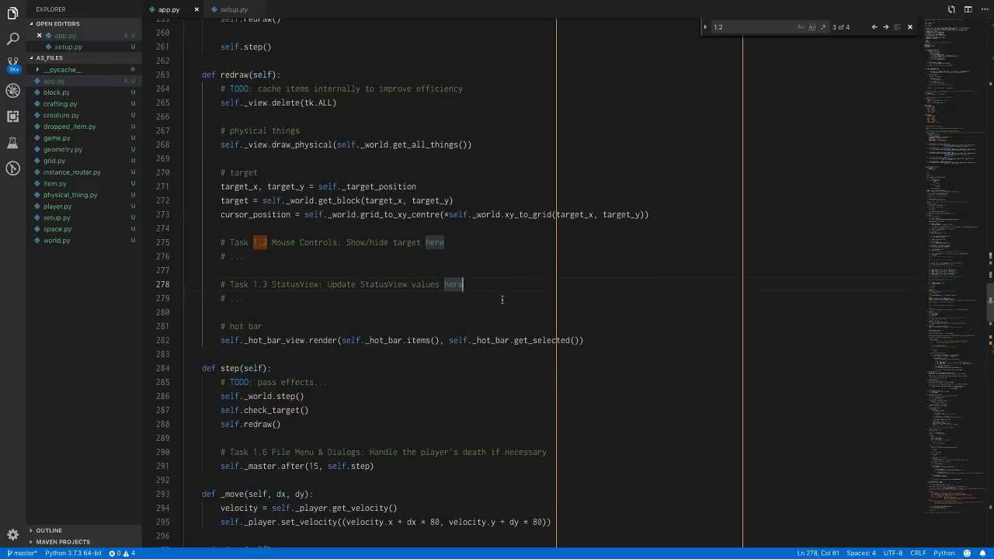
scroll(down, 3)
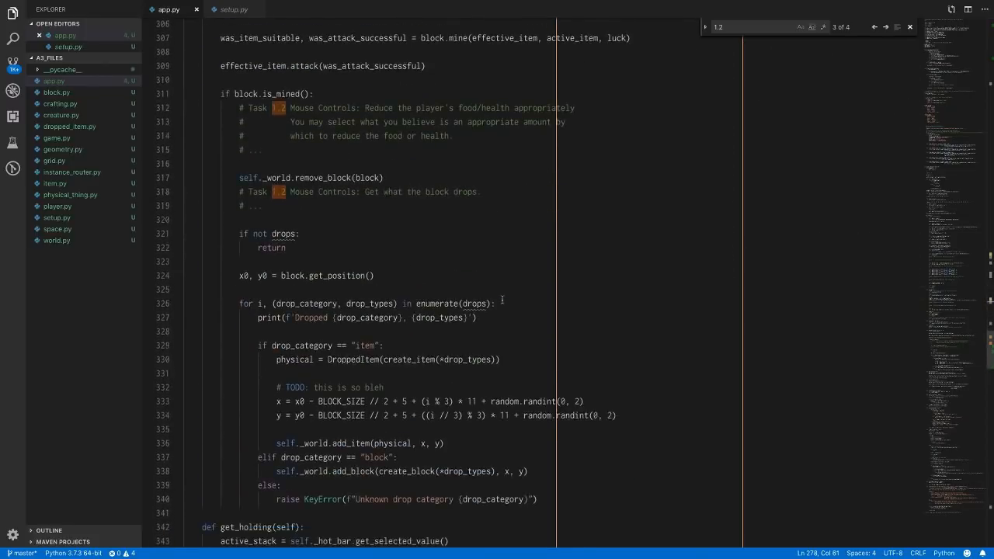
scroll(up, 3)
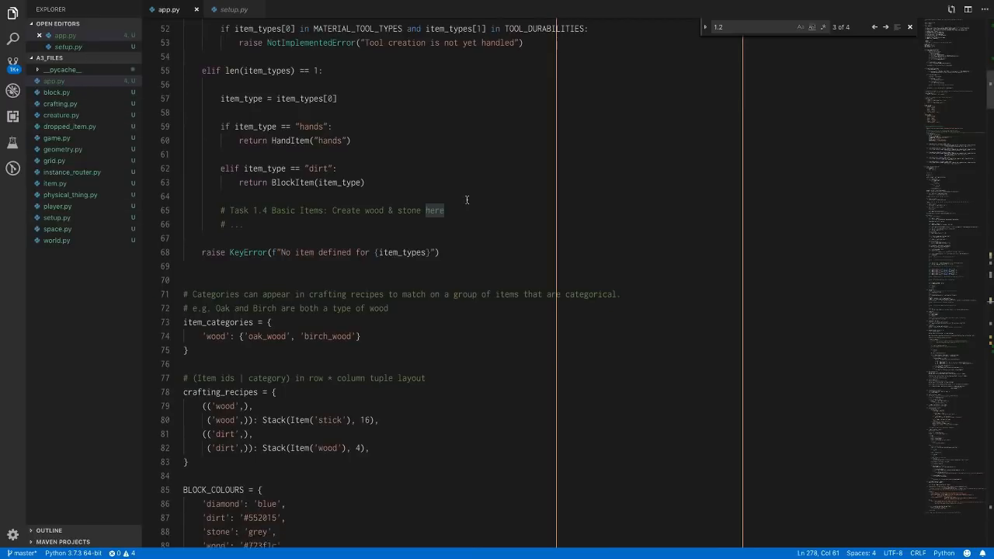
scroll(down, 3)
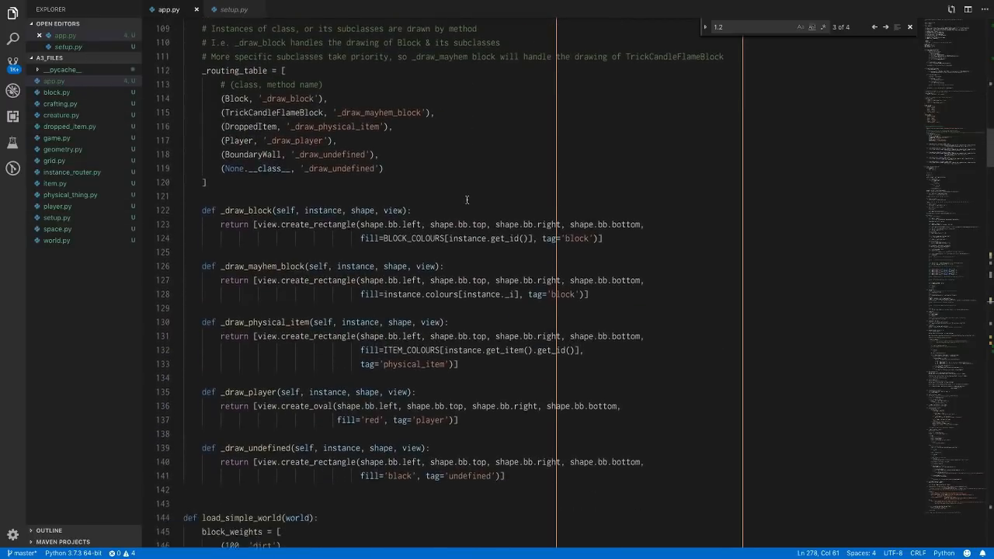
scroll(down, 3)
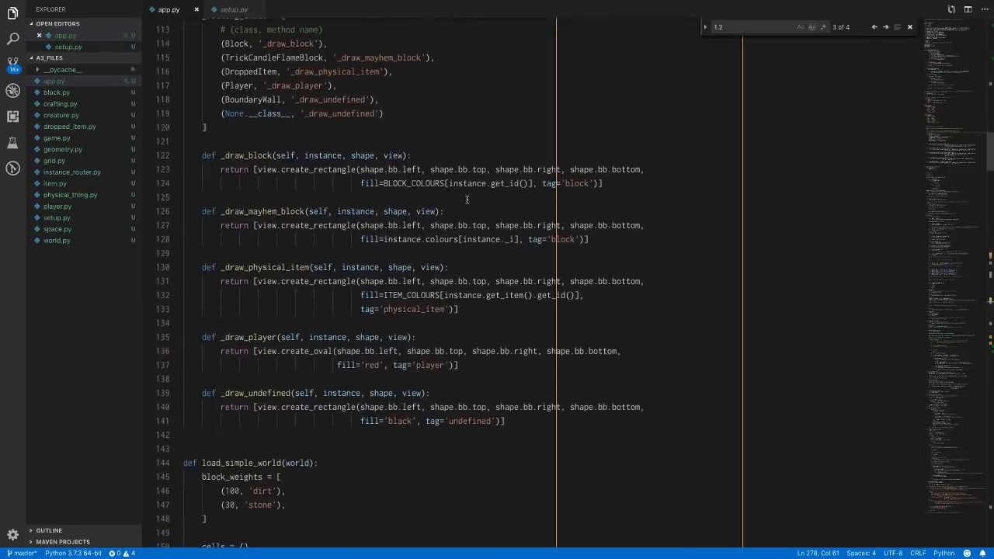
scroll(down, 3)
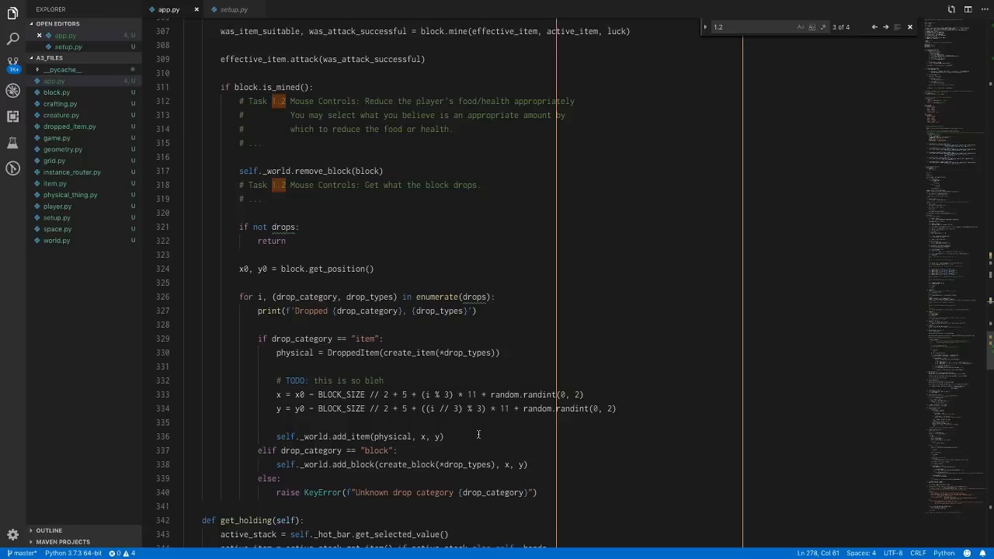
scroll(down, 3)
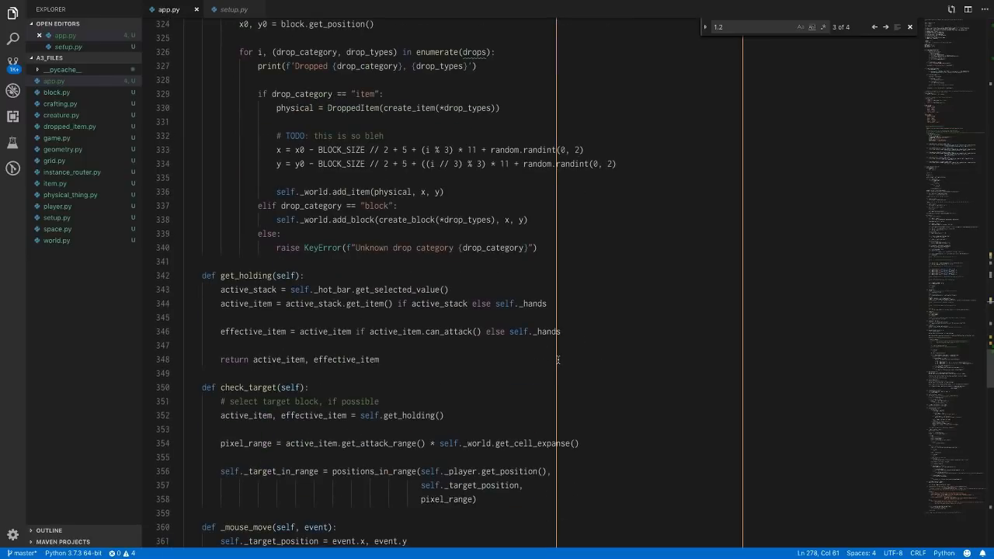
mouse_move(333, 401)
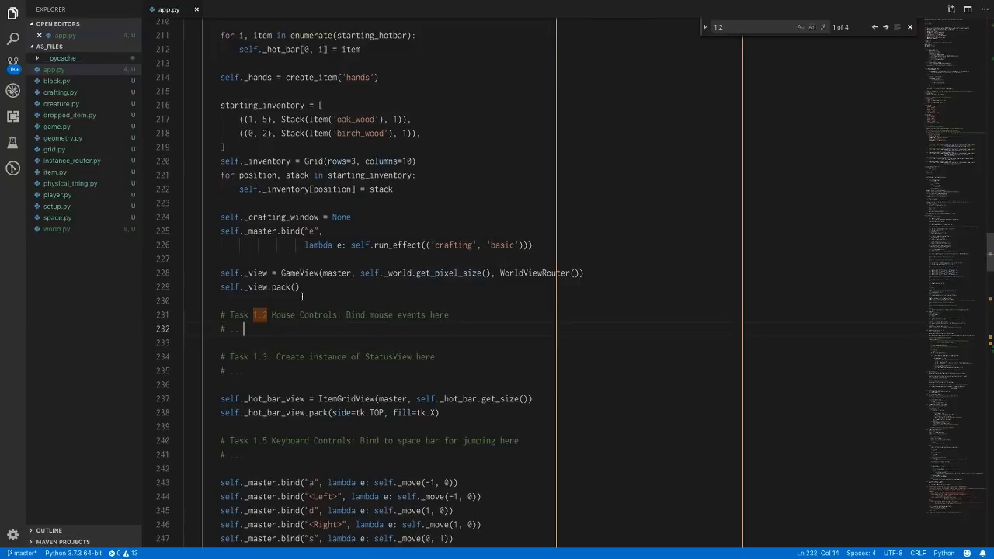
Step: Scroll to the GameView setup and select code near the 'bind mouse events' placeholder
scroll(down, 3)
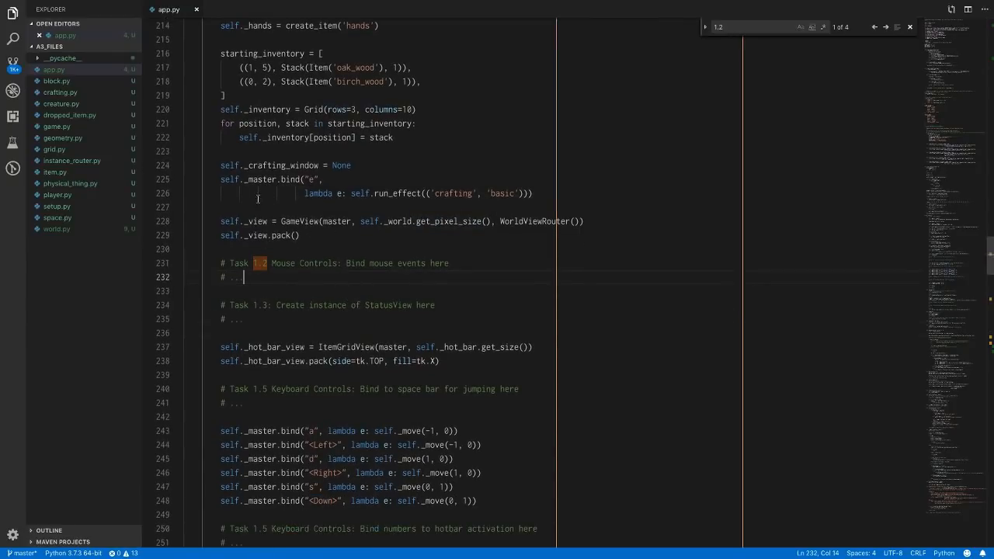
double_click(253, 222)
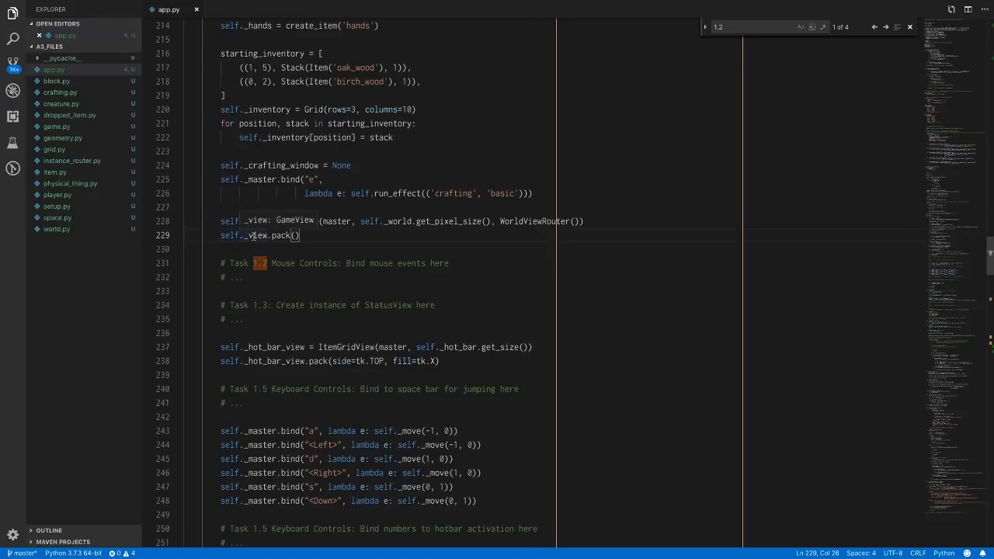
mouse_move(257, 240)
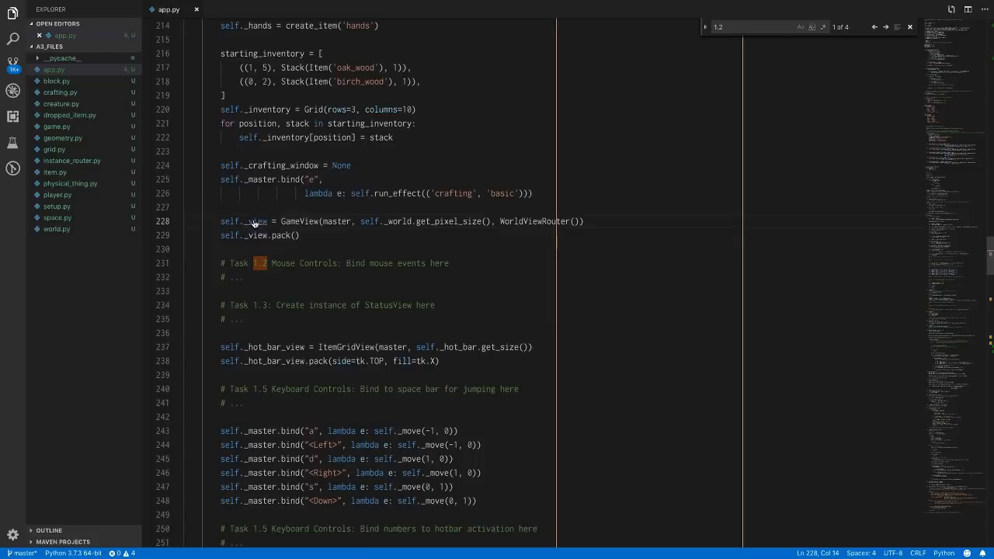
mouse_move(256, 234)
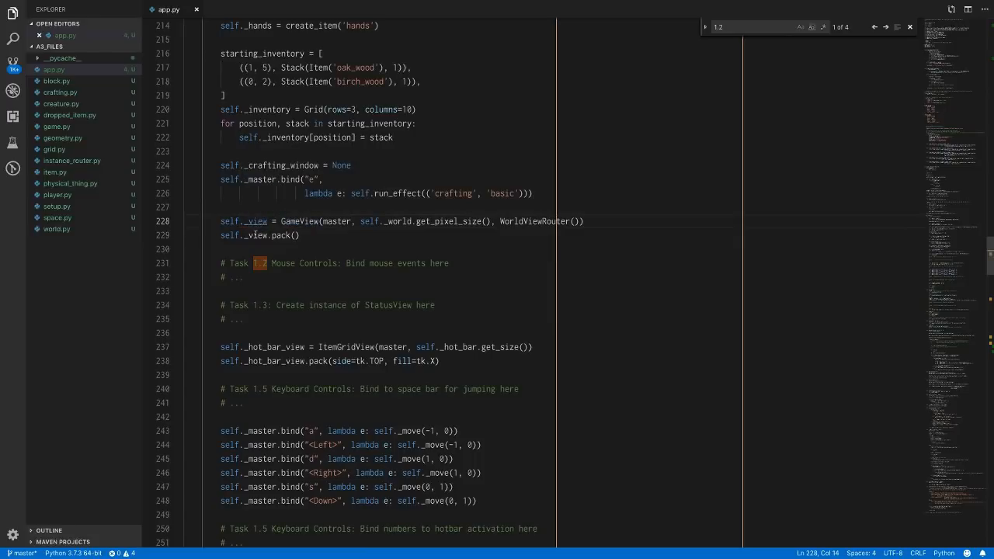
mouse_move(258, 239)
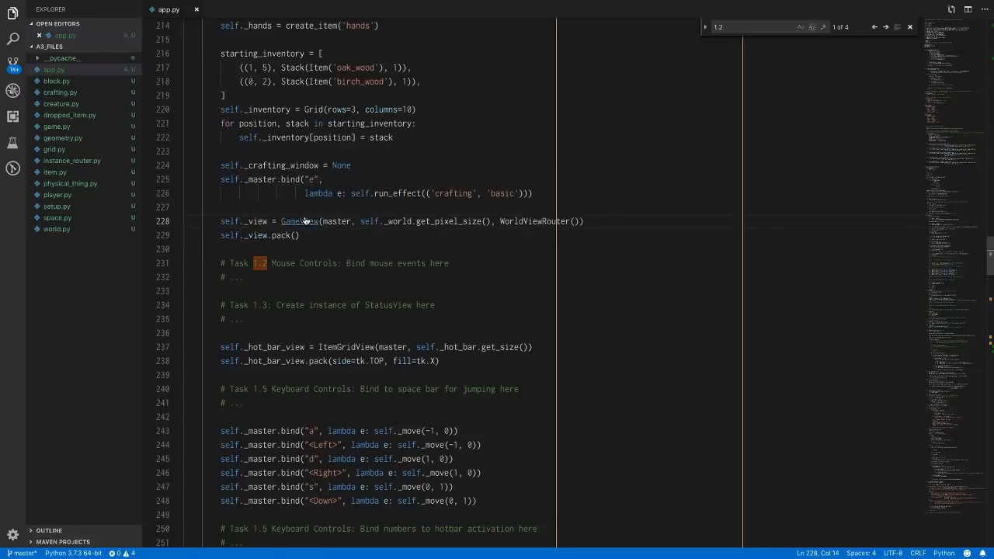
mouse_move(308, 224)
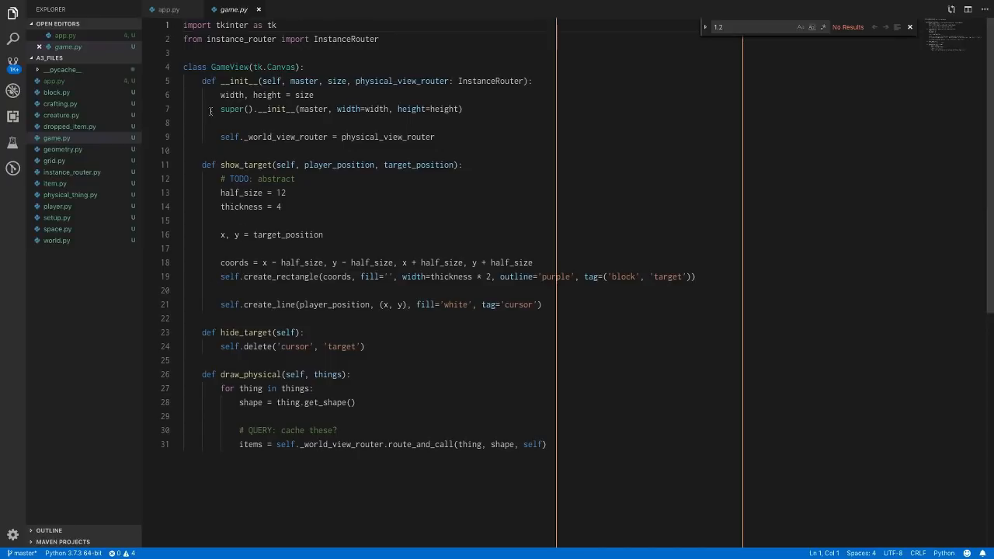
mouse_move(279, 435)
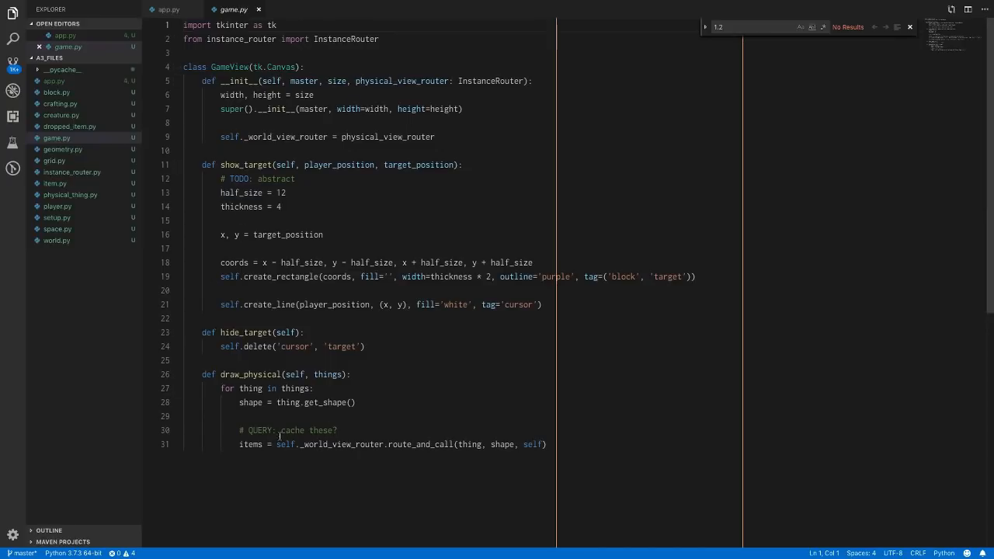
mouse_move(320, 107)
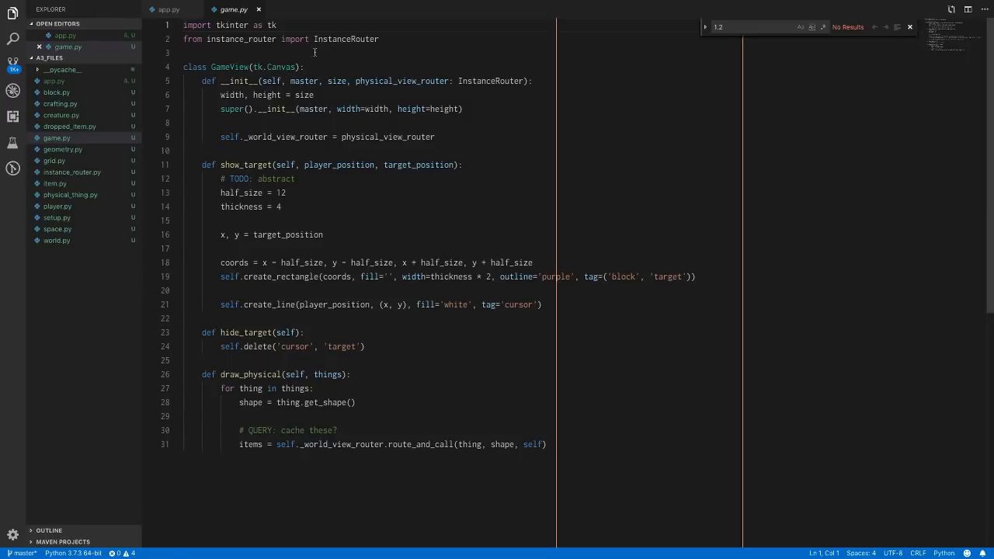
mouse_move(57, 138)
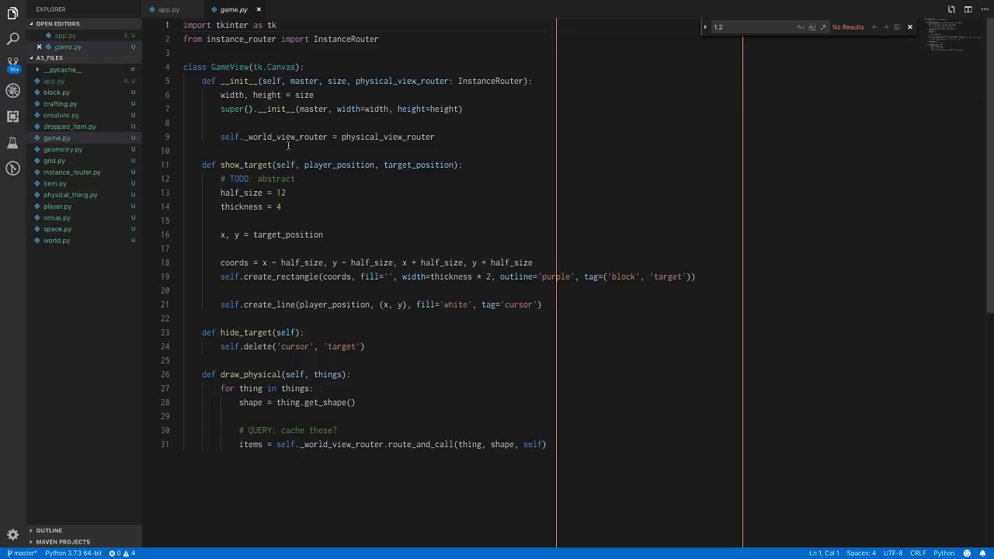
mouse_move(292, 413)
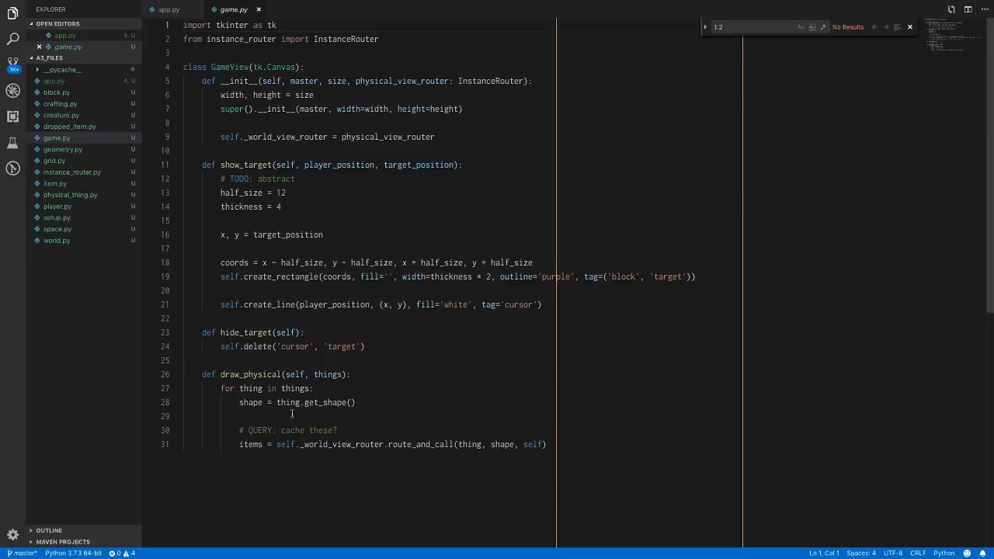
mouse_move(277, 410)
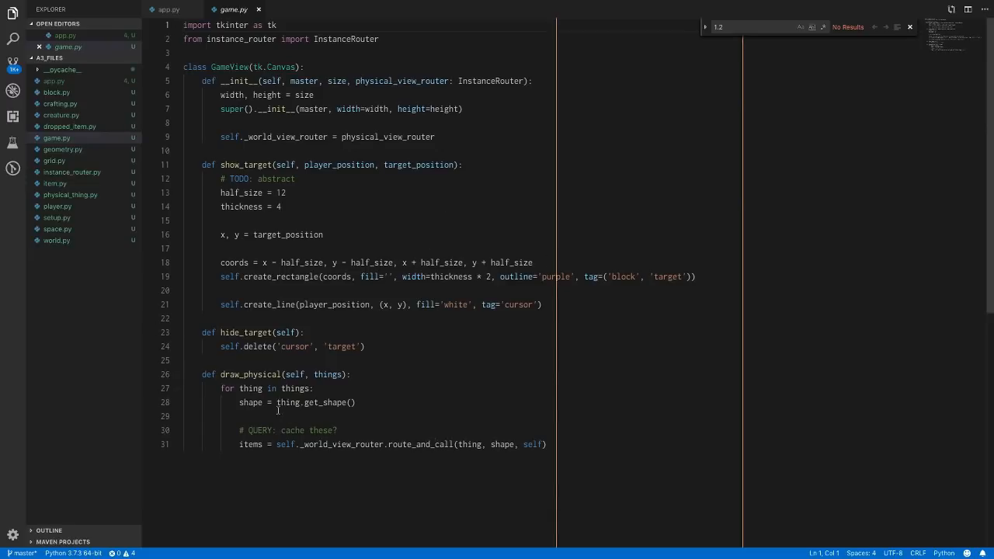
mouse_move(338, 165)
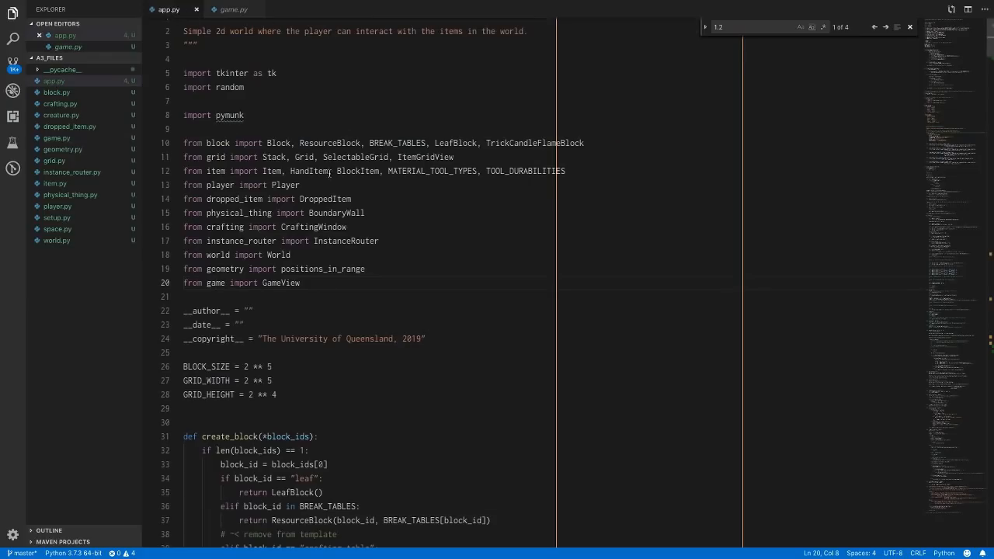
Step: Switch to the GameView file and back to app.py's _mouse_move and _left_click handlers
scroll(down, 3)
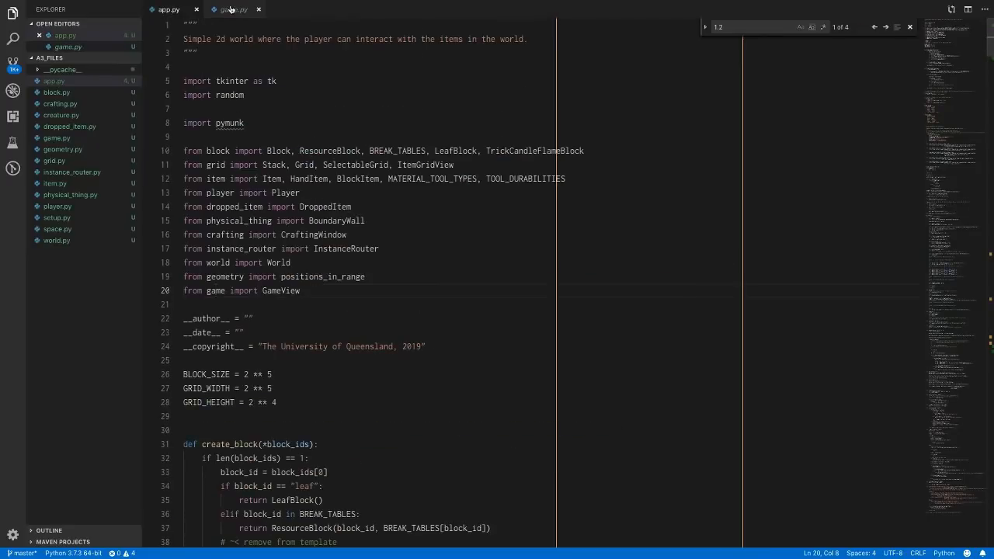
click(237, 9)
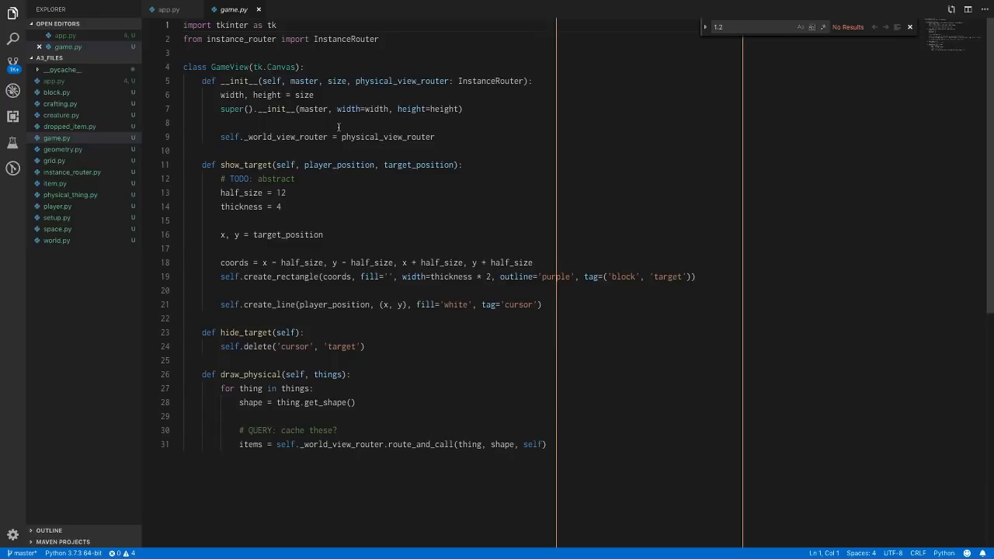
click(168, 10)
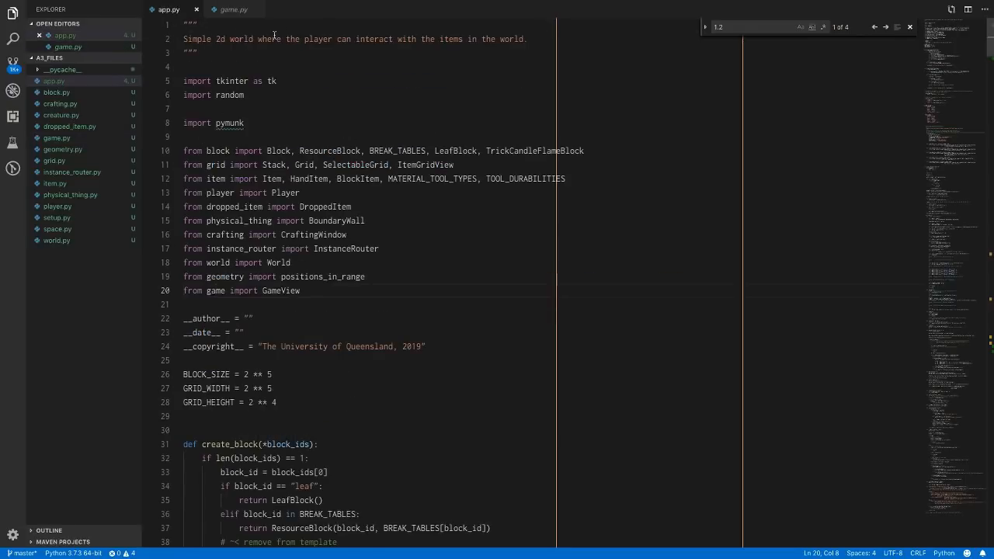
scroll(down, 3)
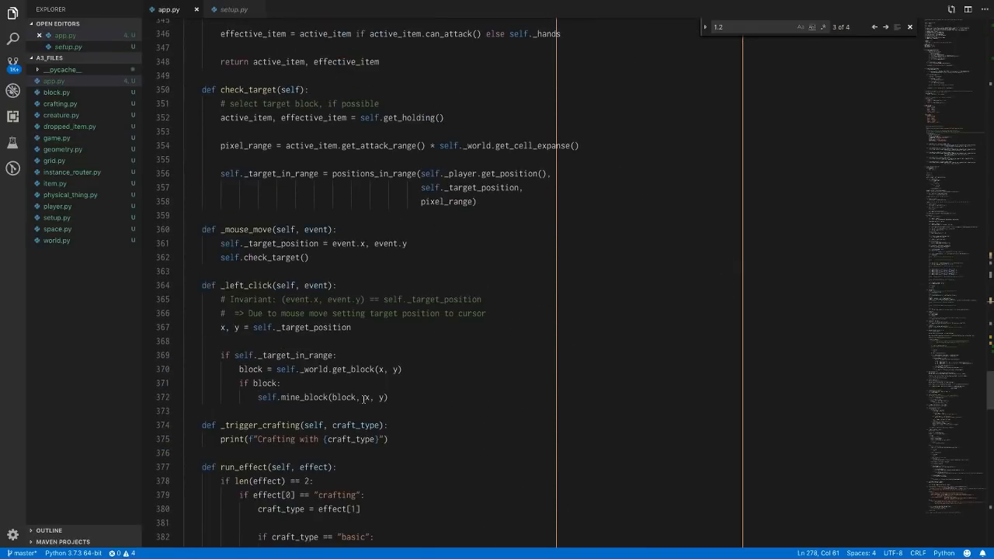
Step: Scroll assignment3.pdf to the Task 1 – Basic GUI example game screenshot
scroll(down, 3)
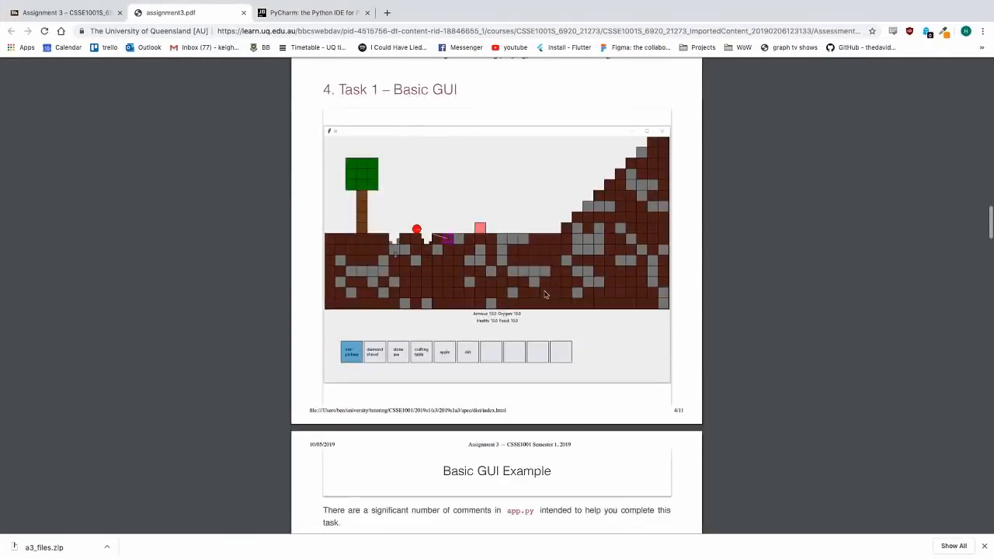
Step: Scroll the spec through sections 4.1–5.3 to Crafting and Task 3 – Advanced Features
scroll(down, 3)
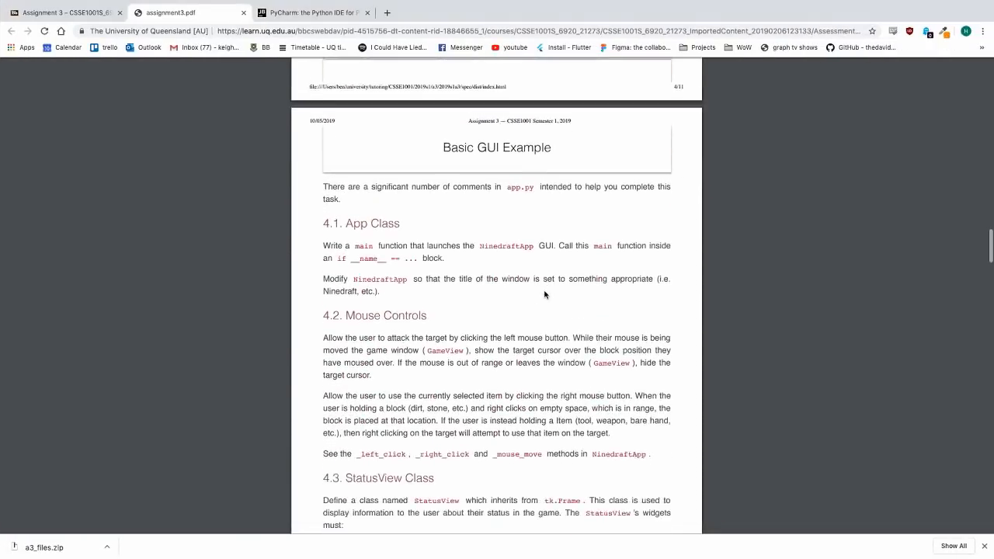
scroll(down, 3)
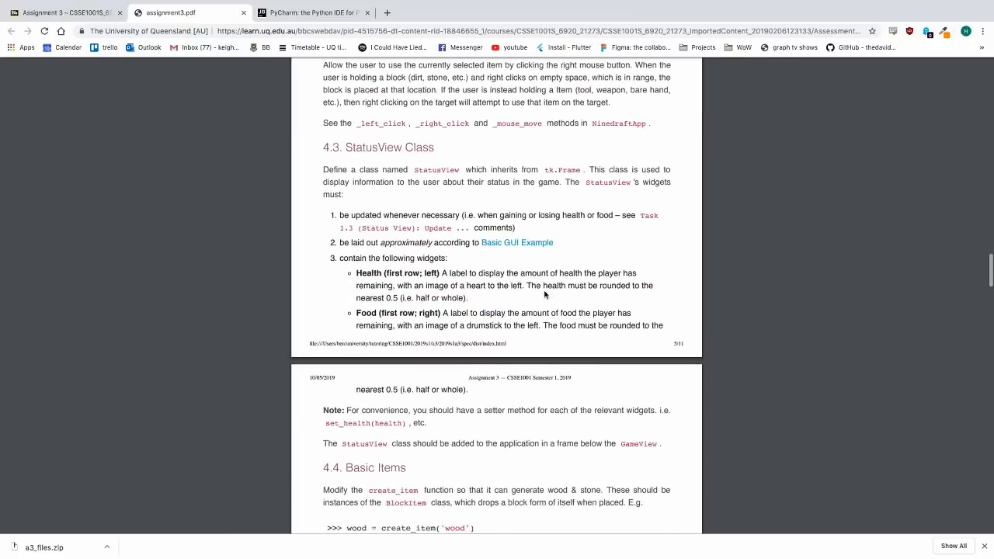
scroll(down, 3)
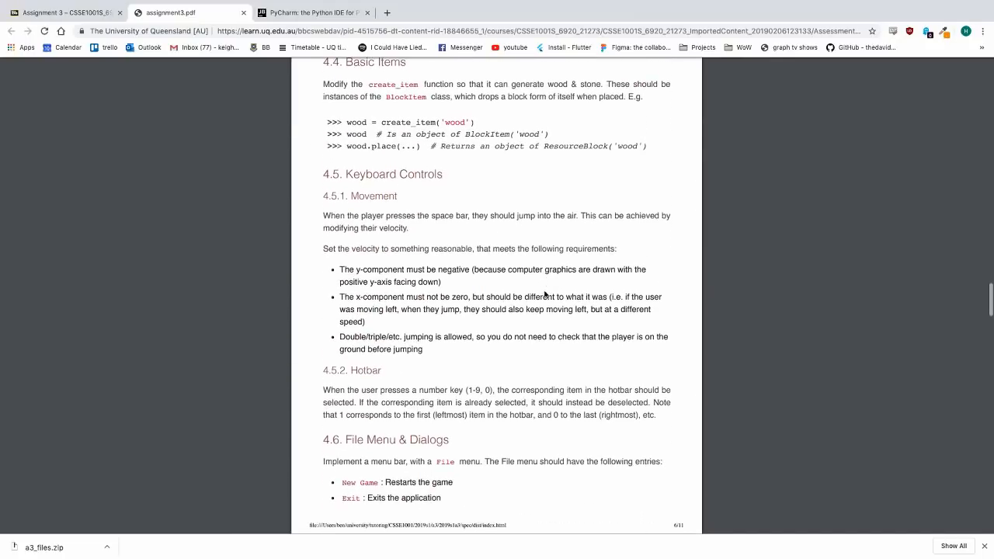
scroll(down, 3)
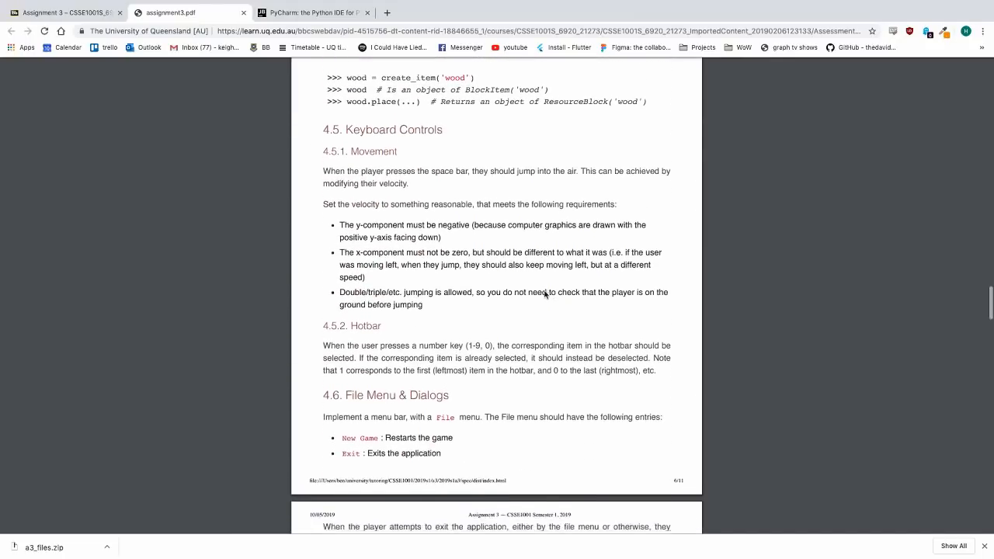
scroll(down, 3)
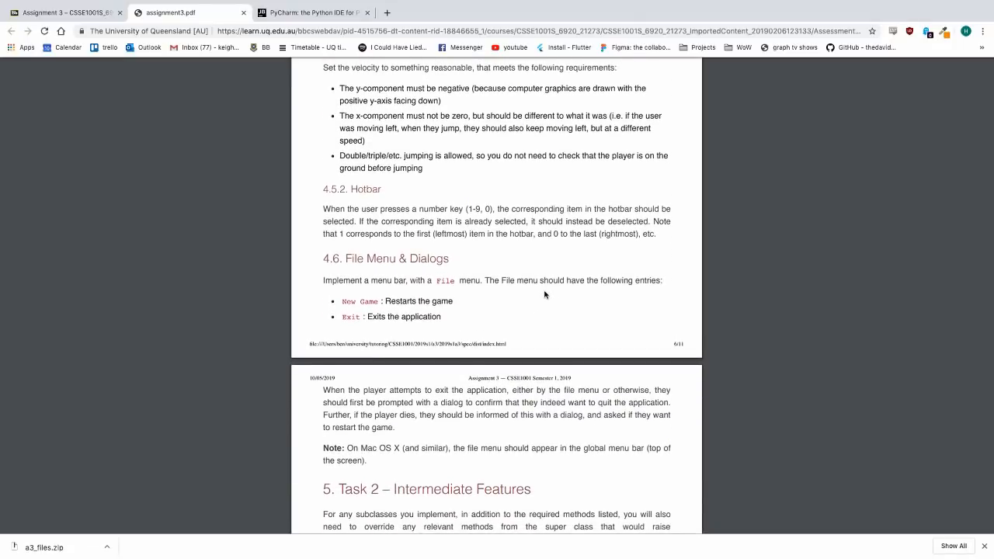
scroll(down, 3)
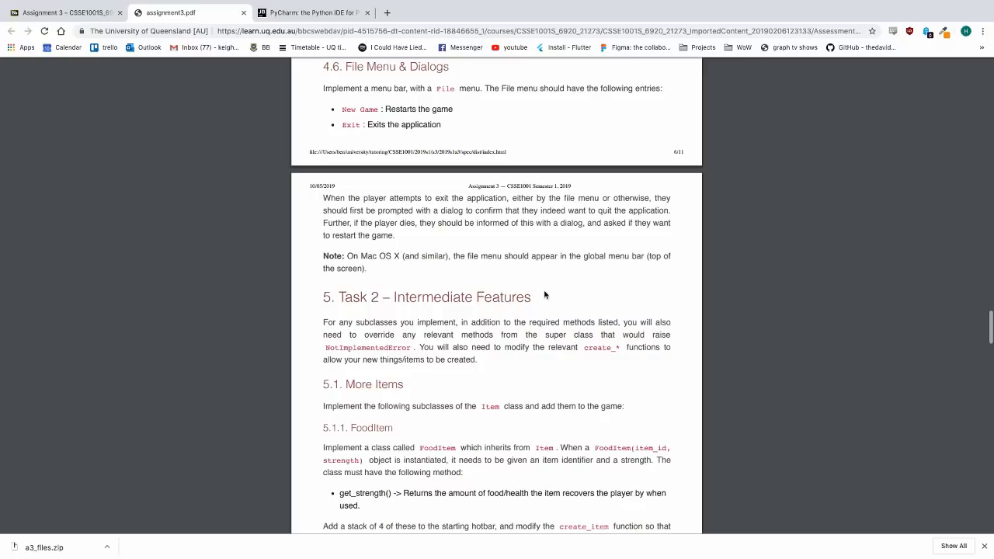
scroll(down, 3)
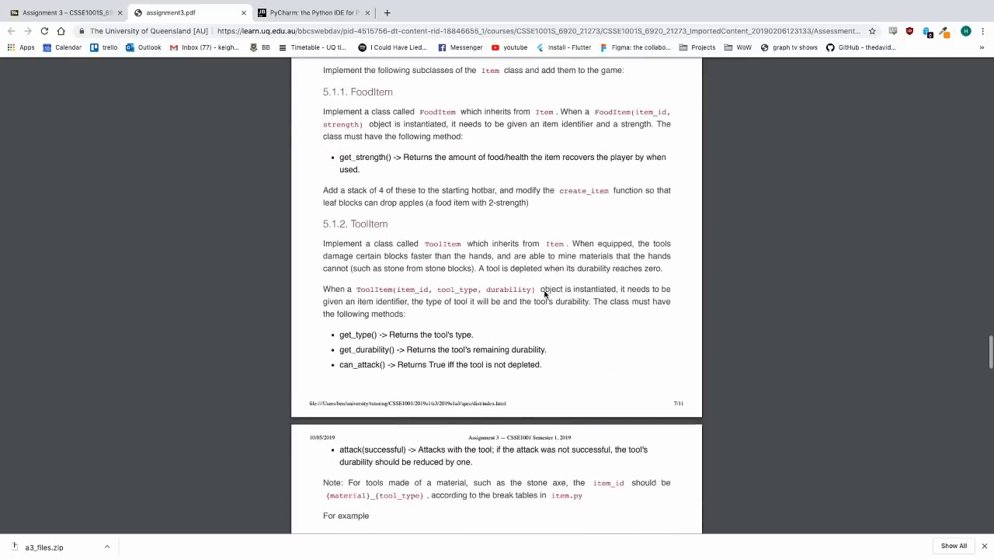
scroll(down, 3)
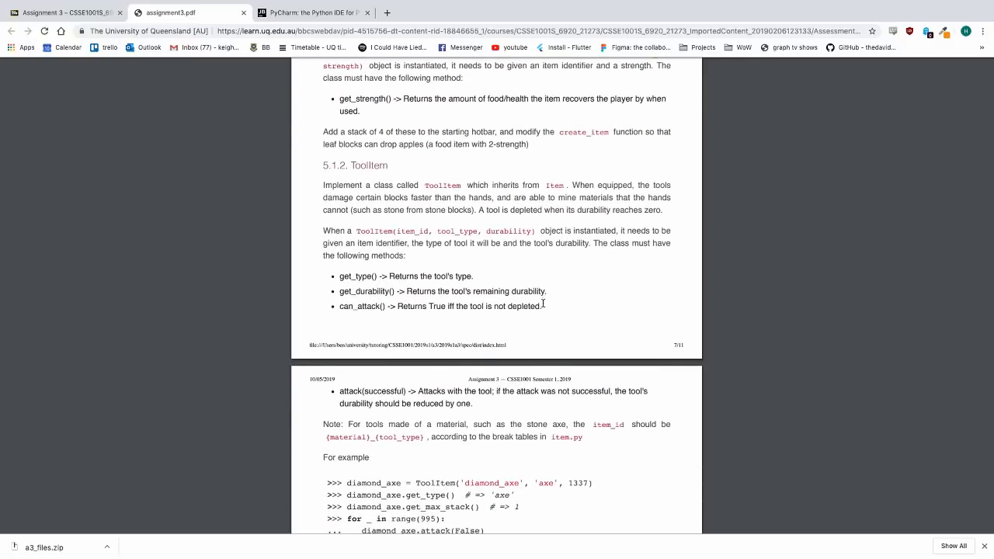
scroll(down, 3)
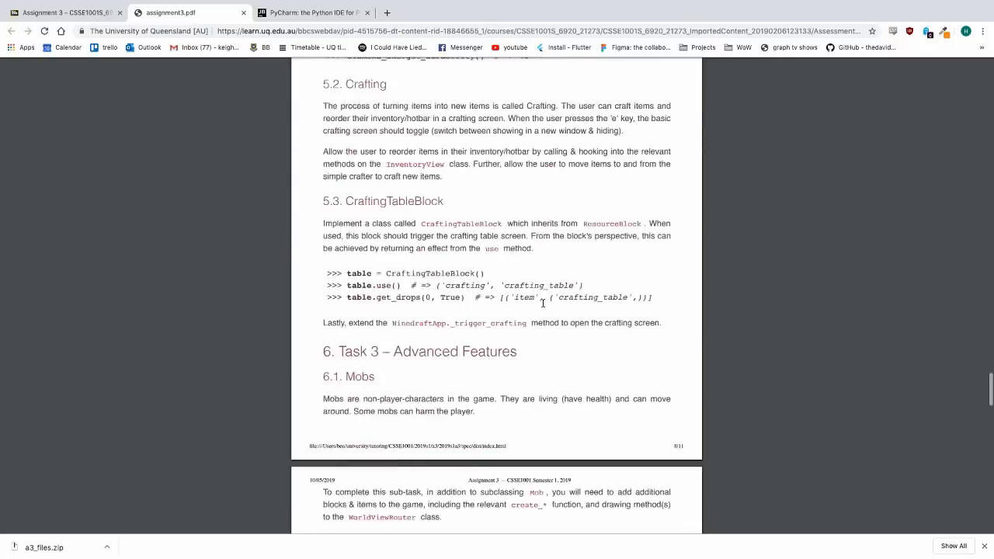